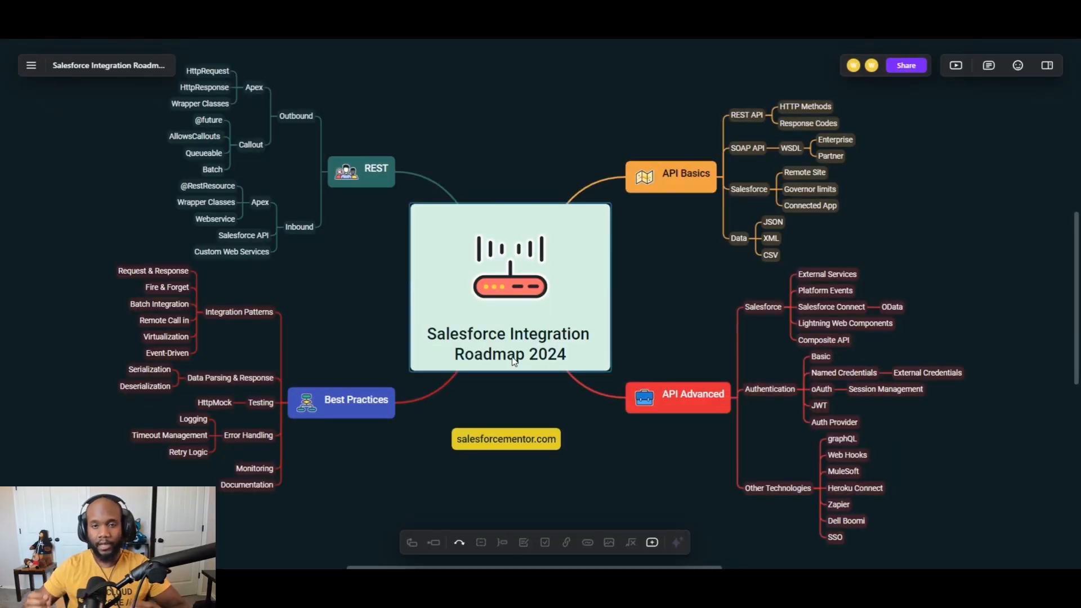
Zoom in on API Basics to show response codes, queryMore() and governor limits
{"action": "left_click", "coordinate": [509, 289]}
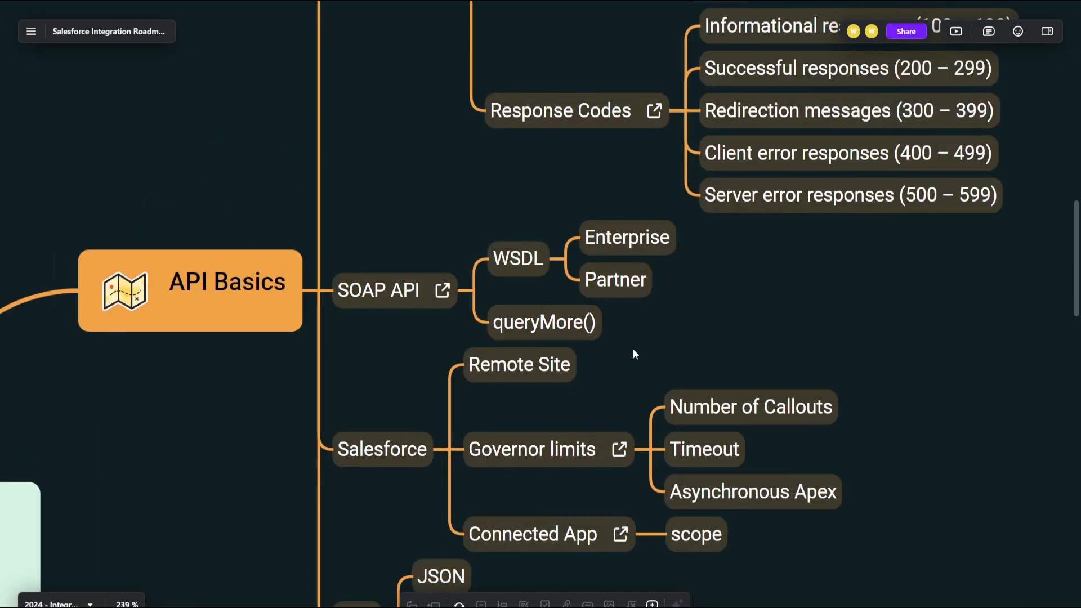
Zoom out to show REST, Best Practices, API Basics and API Advanced at summary level
{"action": "left_click", "coordinate": [366, 317]}
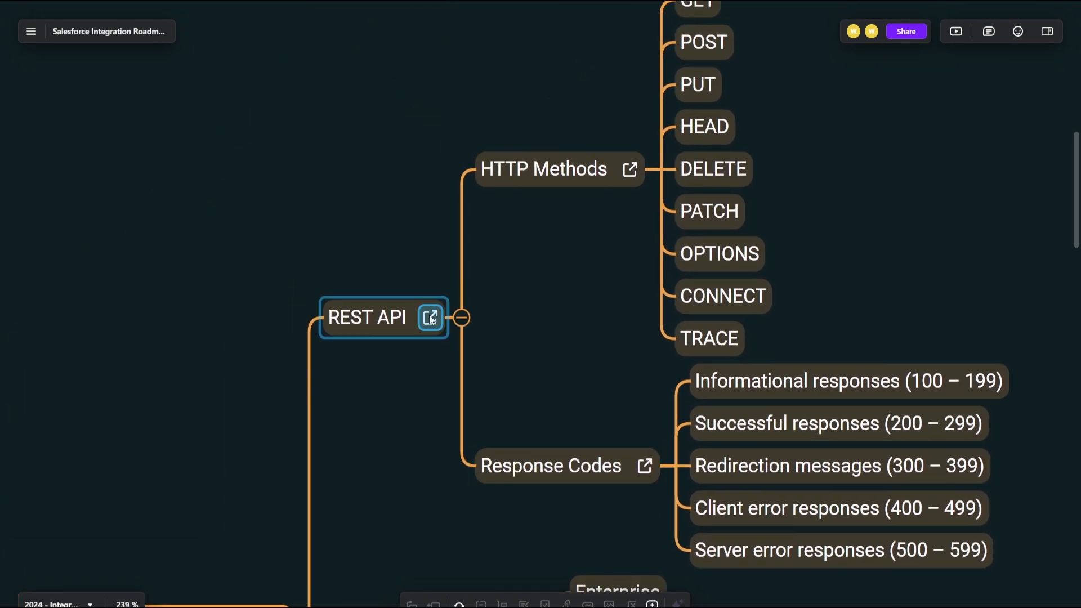
{"action": "left_click", "coordinate": [430, 317]}
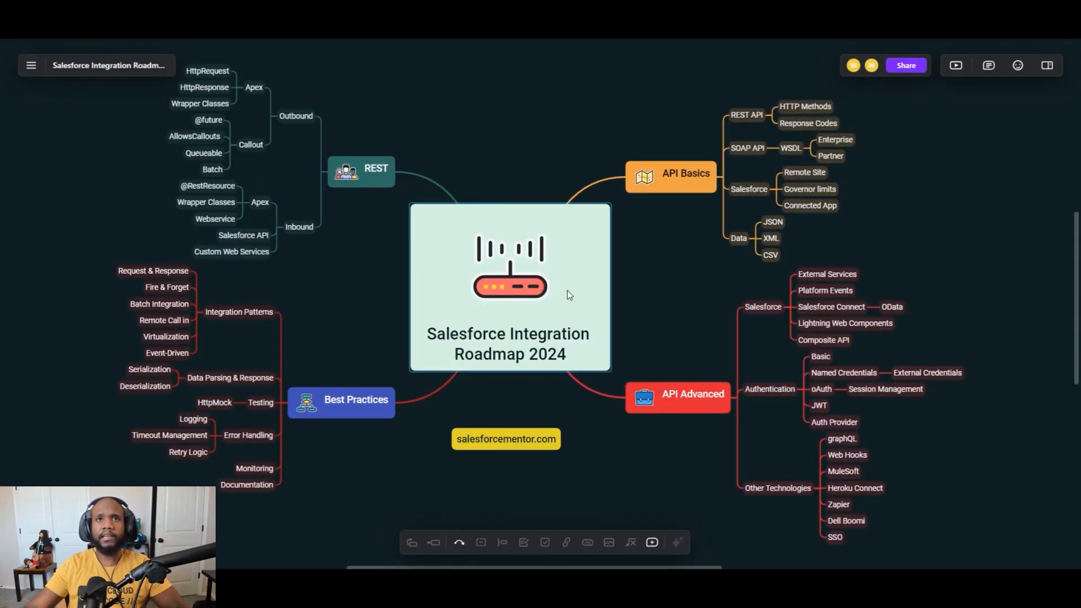
{"action": "mouse_move", "coordinate": [486, 369]}
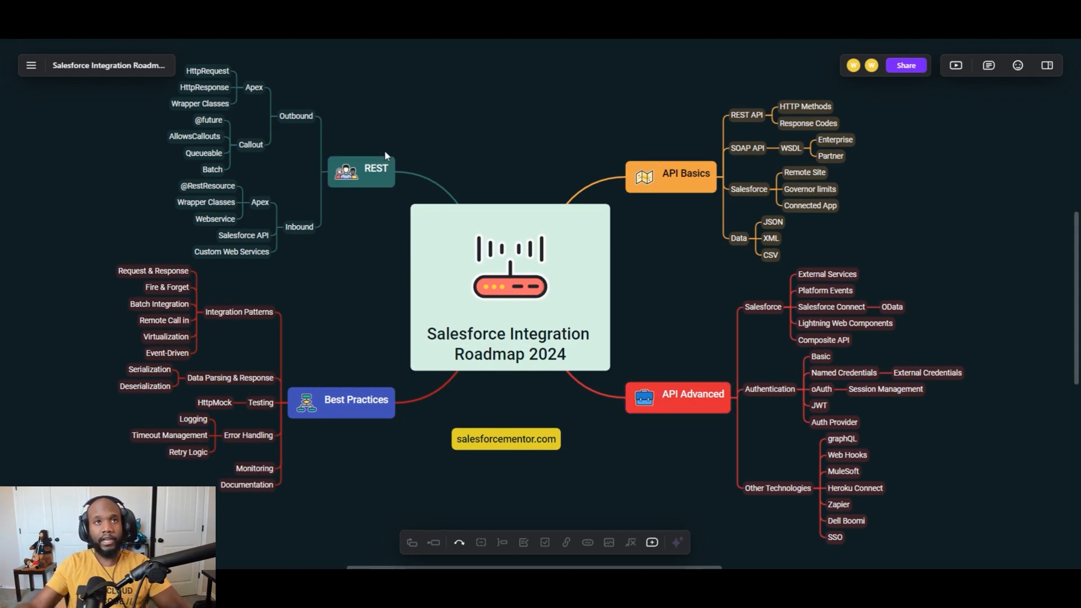
Zoom in on API Basics to show REST API, SOAP API, Salesforce and Data subtopics
{"action": "left_click", "coordinate": [341, 399]}
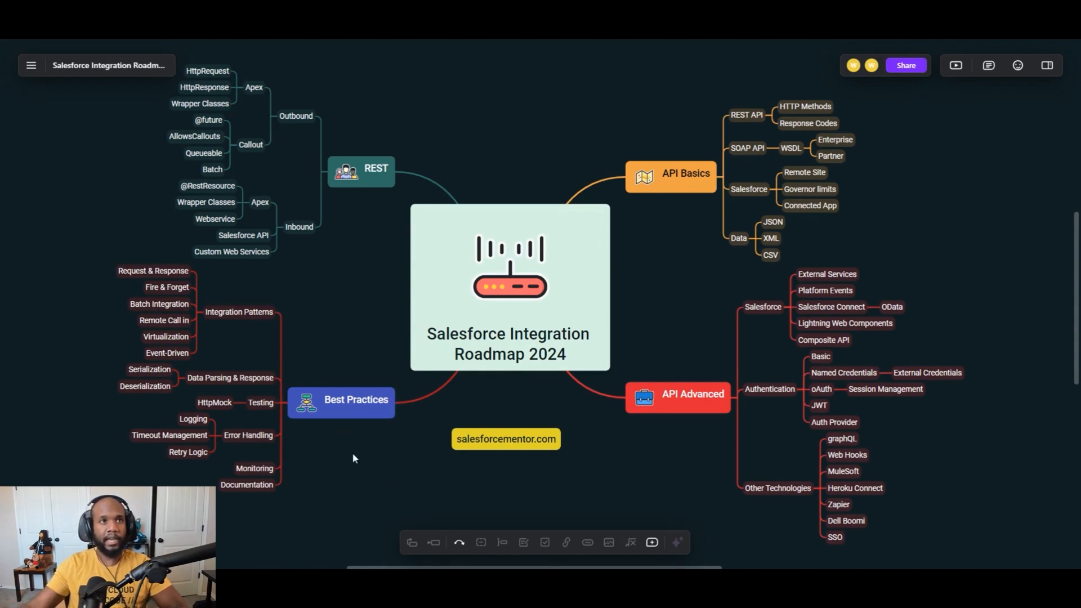
{"action": "mouse_move", "coordinate": [374, 451]}
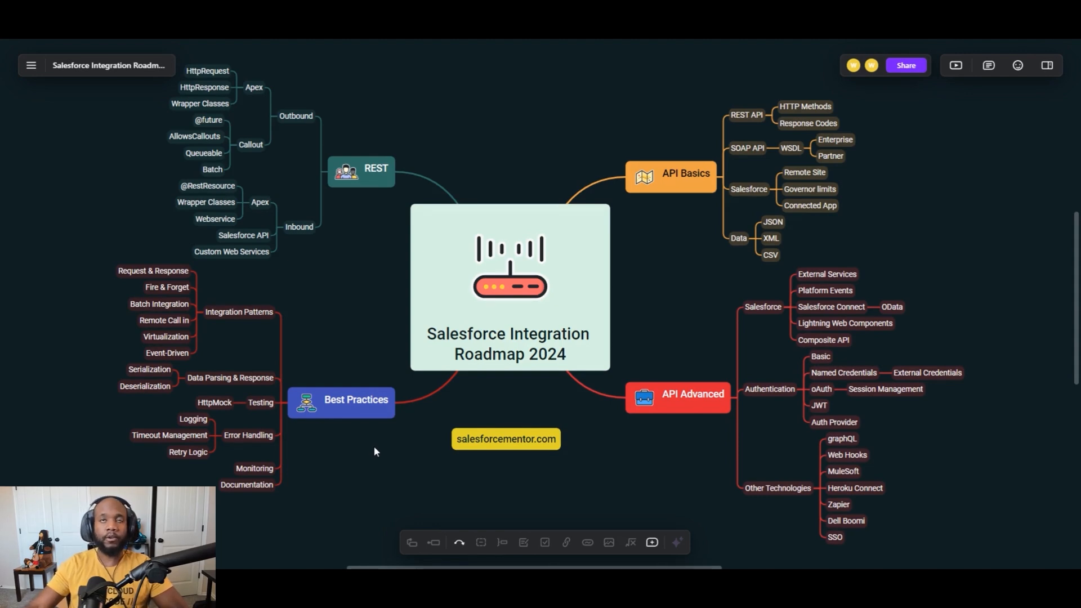
{"action": "left_click", "coordinate": [506, 439]}
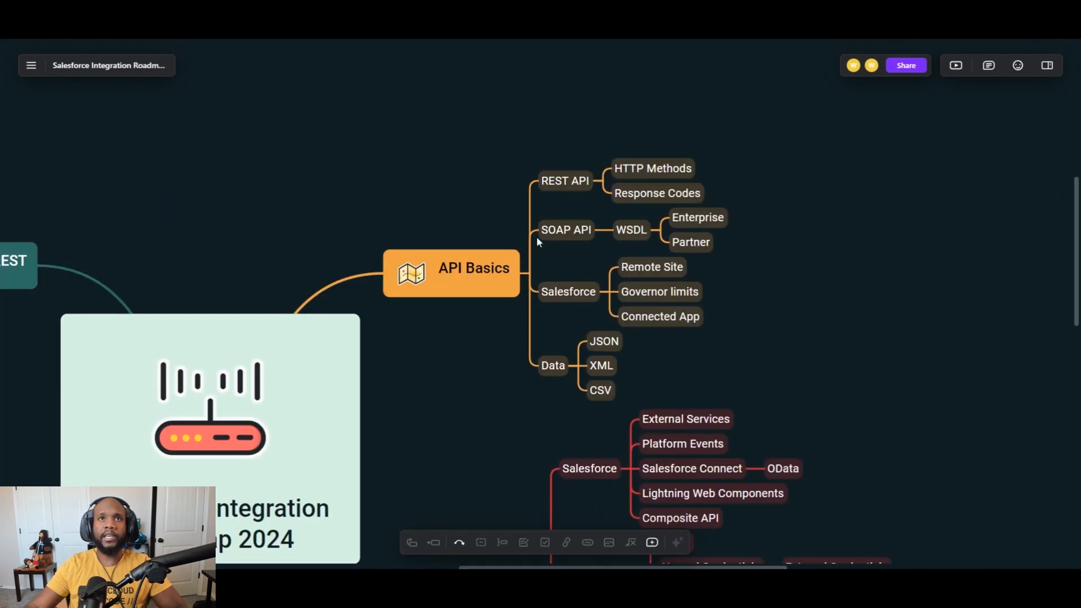
{"action": "mouse_move", "coordinate": [730, 303]}
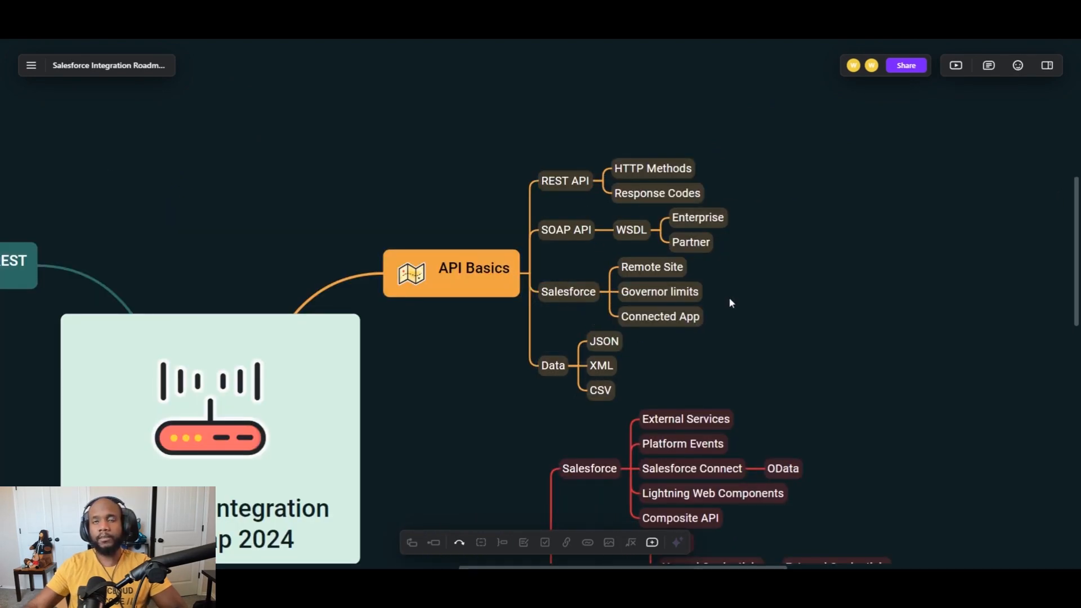
{"action": "left_click", "coordinate": [659, 291]}
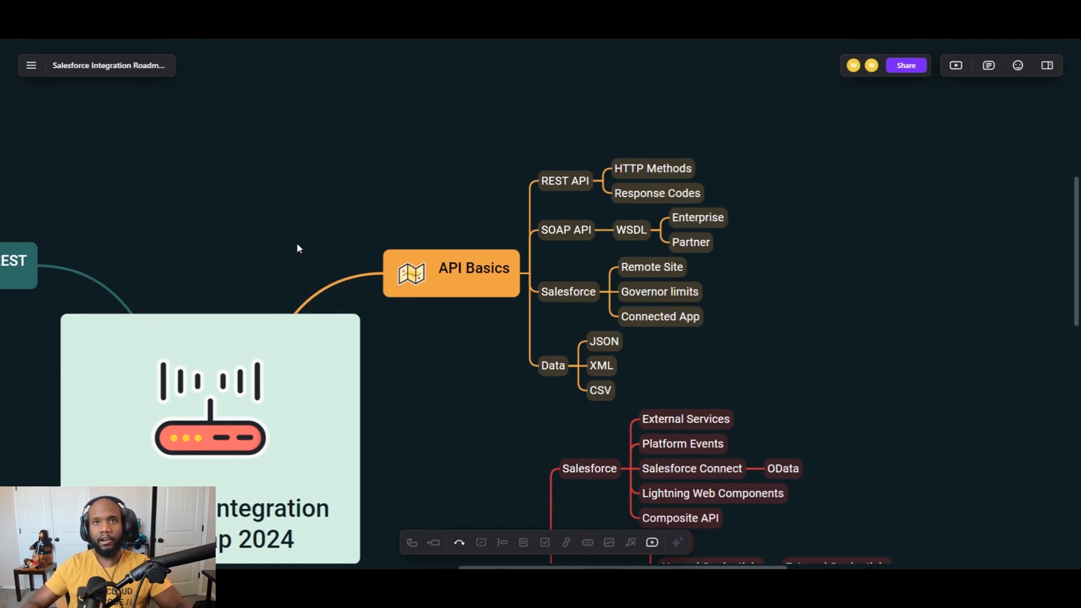
{"action": "mouse_move", "coordinate": [580, 213]}
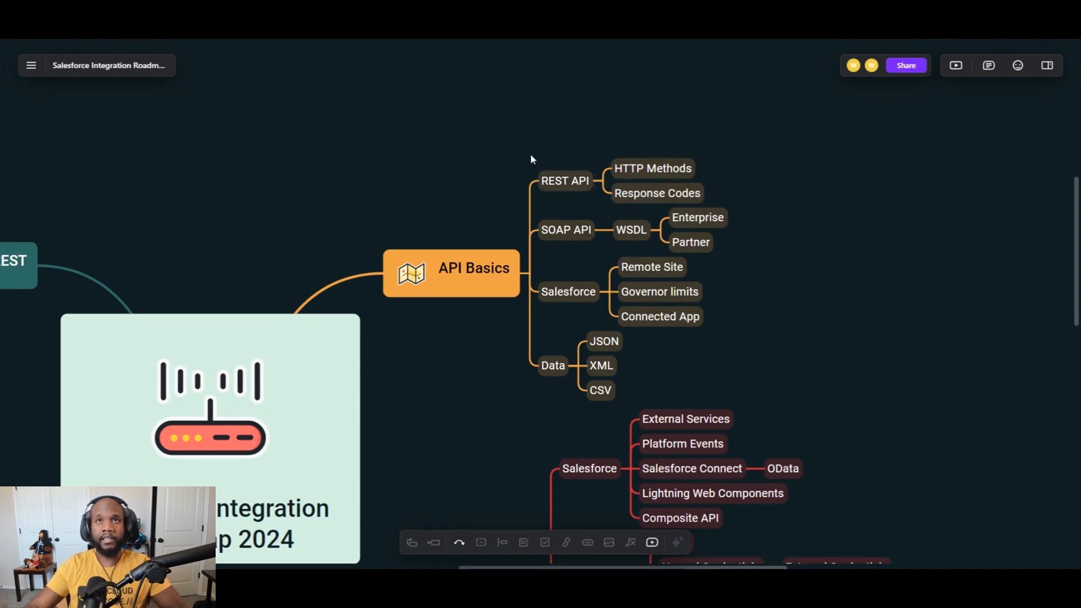
Select the REST API topic under API Basics and fill it yellow
{"action": "left_click", "coordinate": [564, 181]}
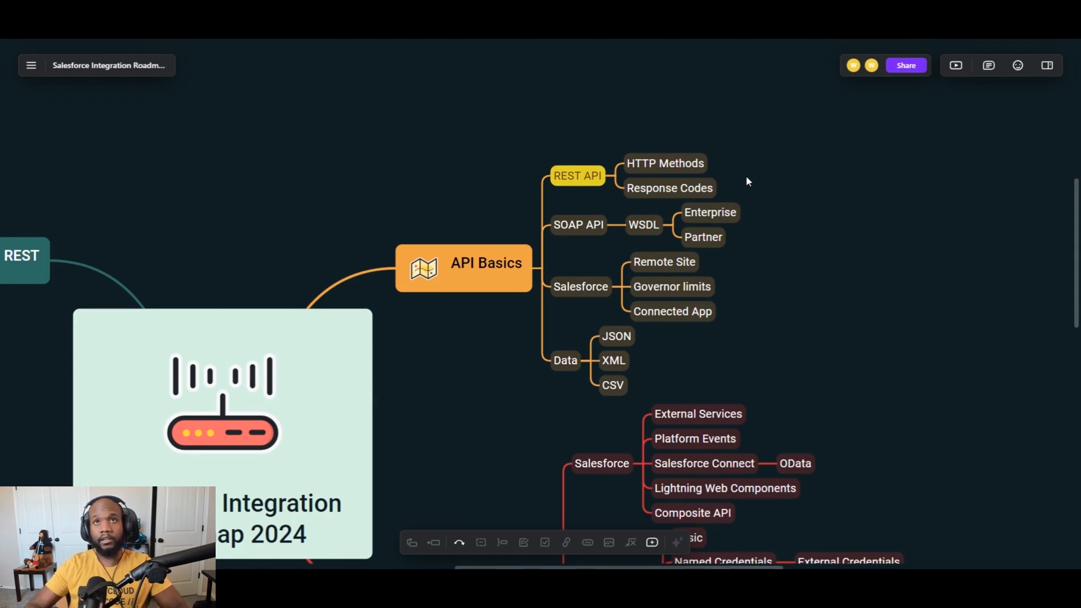
{"action": "mouse_move", "coordinate": [788, 175]}
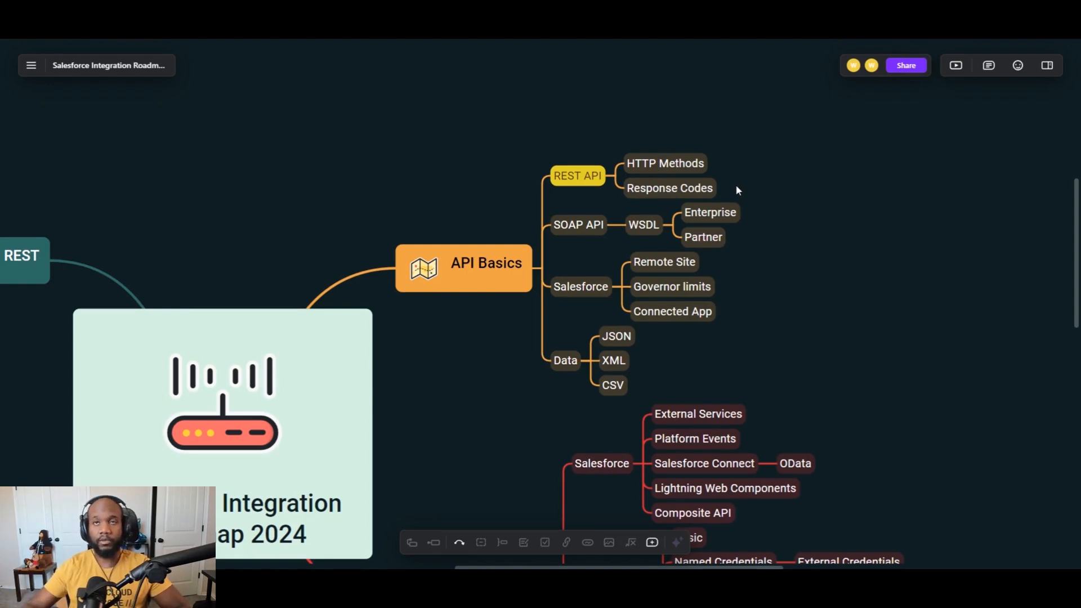
Give the Response Codes topic under REST API a green fill
{"action": "left_click", "coordinate": [668, 188]}
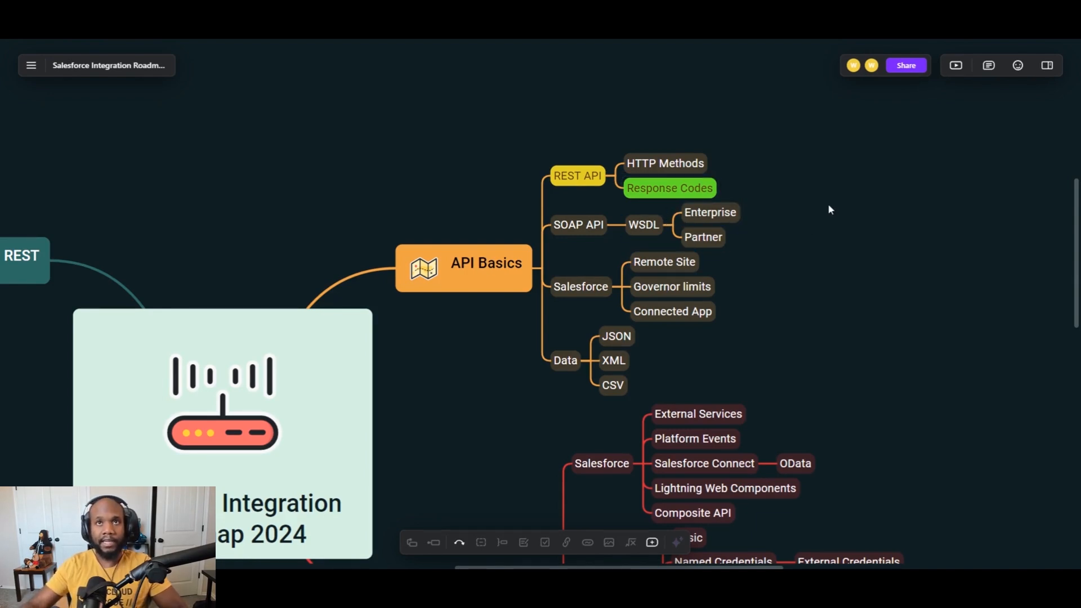
{"action": "mouse_move", "coordinate": [776, 260]}
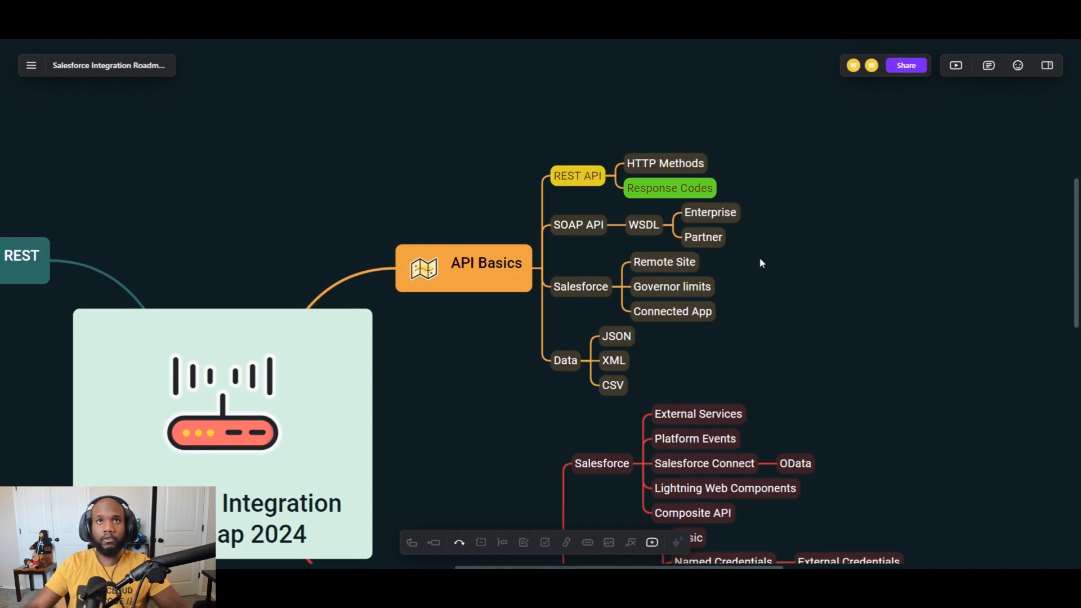
{"action": "mouse_move", "coordinate": [798, 293]}
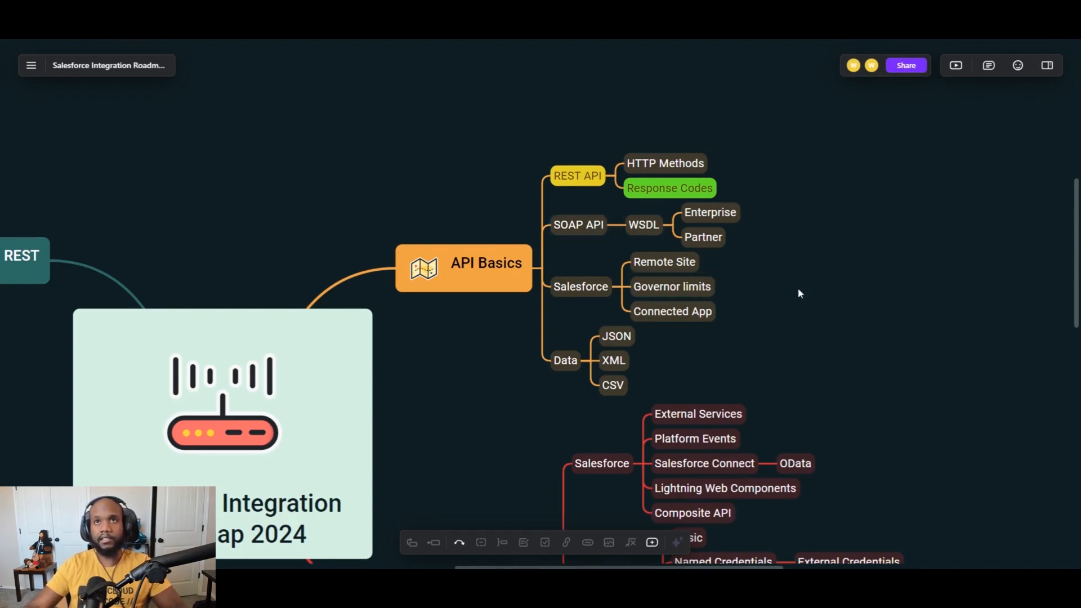
{"action": "mouse_move", "coordinate": [764, 289]}
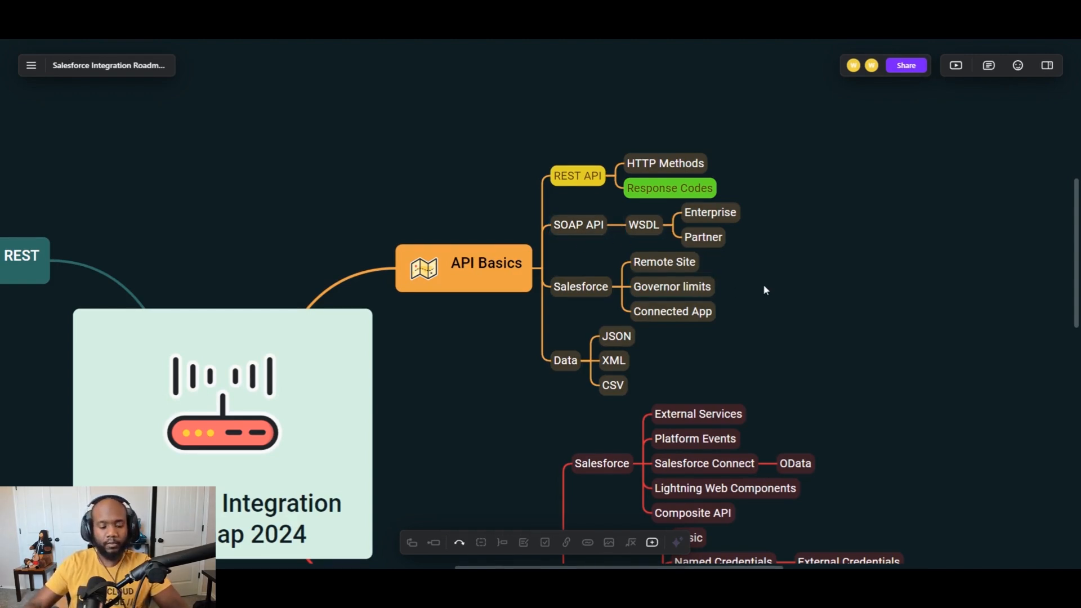
Give the WSDL topic under SOAP API a green fill
{"action": "left_click", "coordinate": [643, 225]}
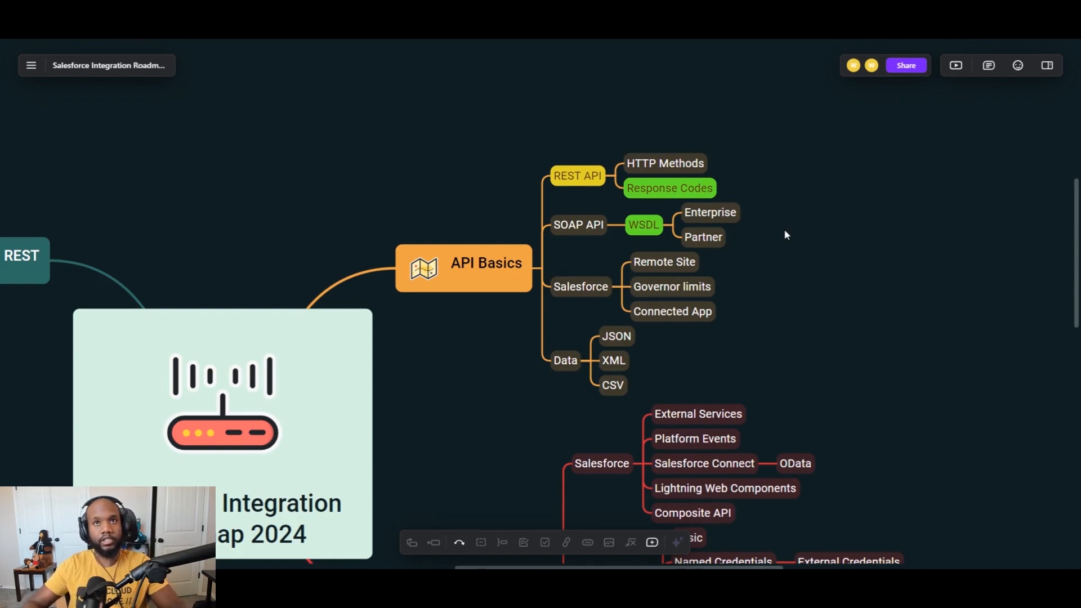
{"action": "left_click", "coordinate": [663, 262]}
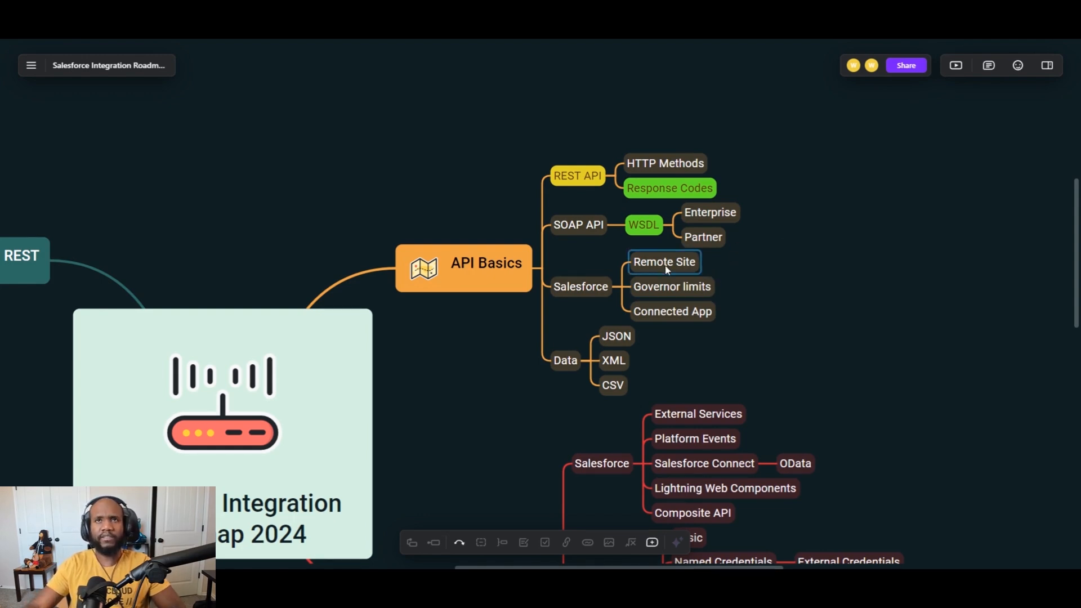
{"action": "left_click", "coordinate": [498, 357]}
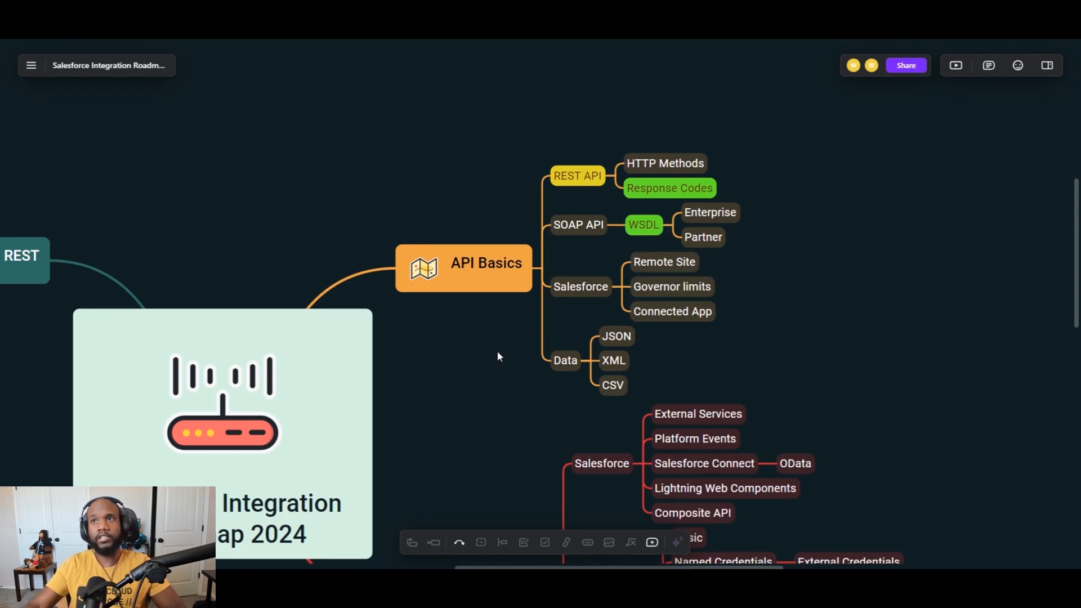
{"action": "left_click", "coordinate": [578, 224]}
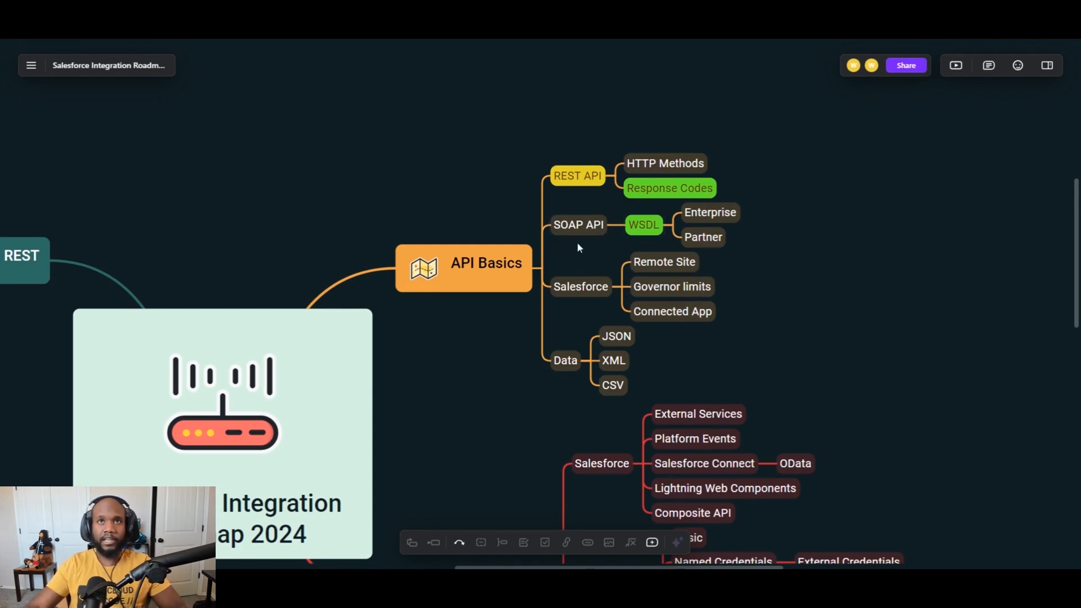
{"action": "mouse_move", "coordinate": [793, 298]}
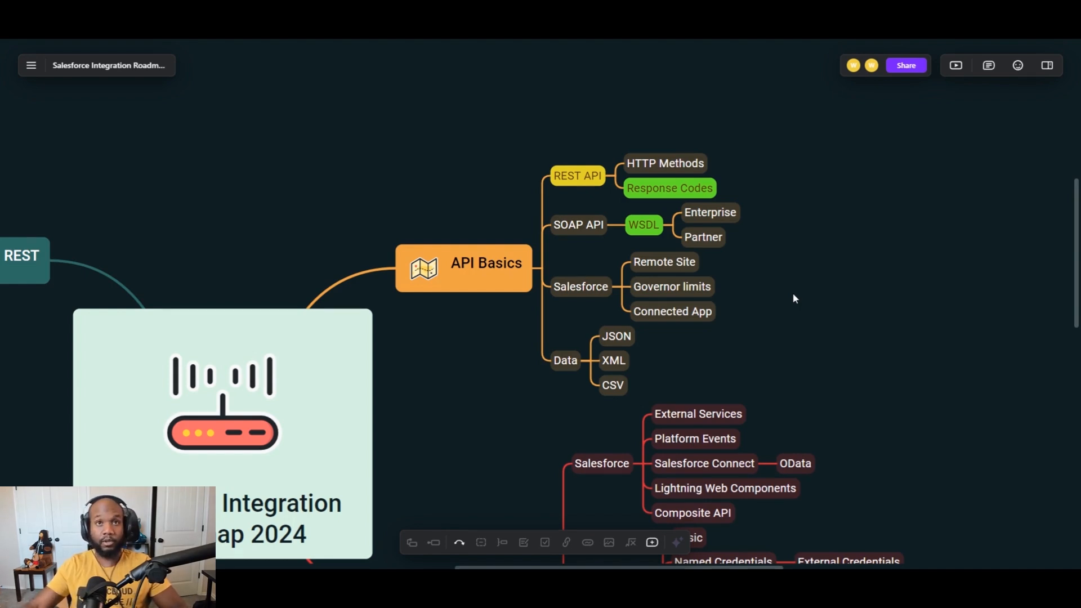
{"action": "left_click", "coordinate": [672, 310]}
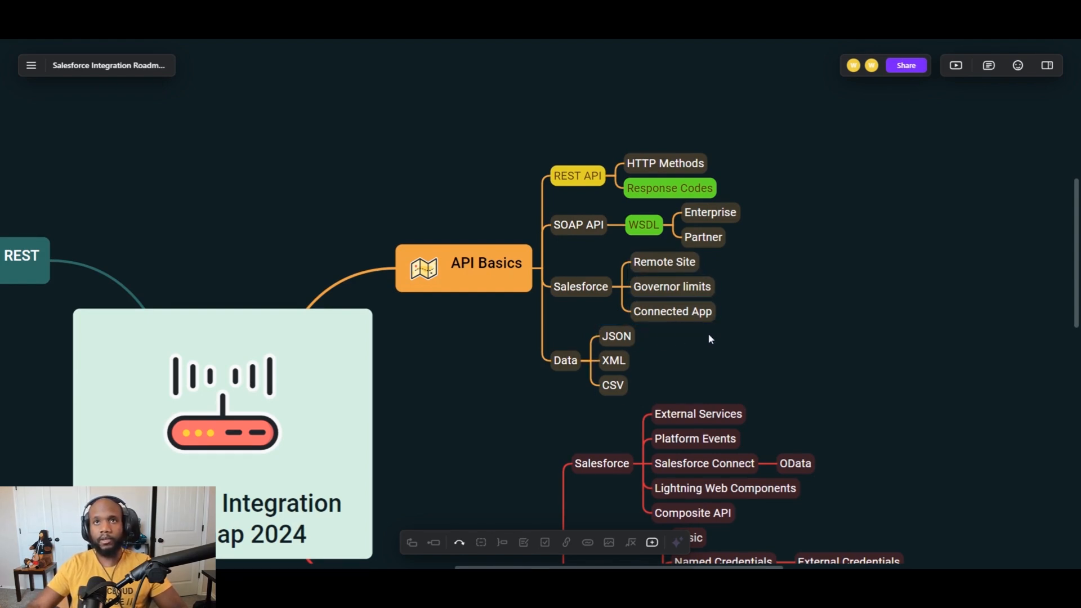
{"action": "left_click", "coordinate": [664, 261]}
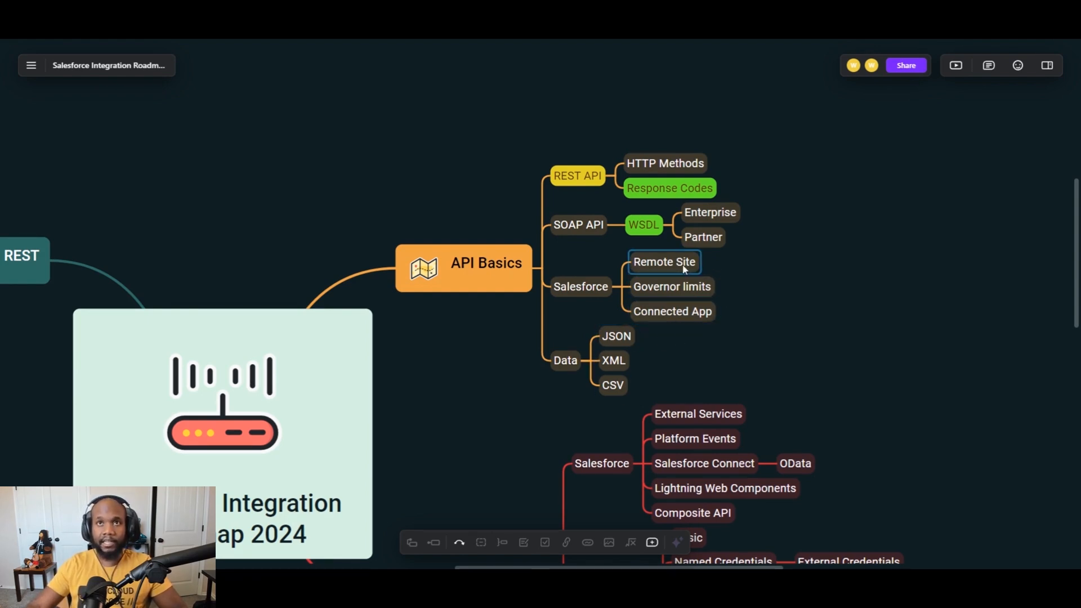
Fill the Remote Site topic under Salesforce yellow
{"action": "left_click", "coordinate": [663, 261]}
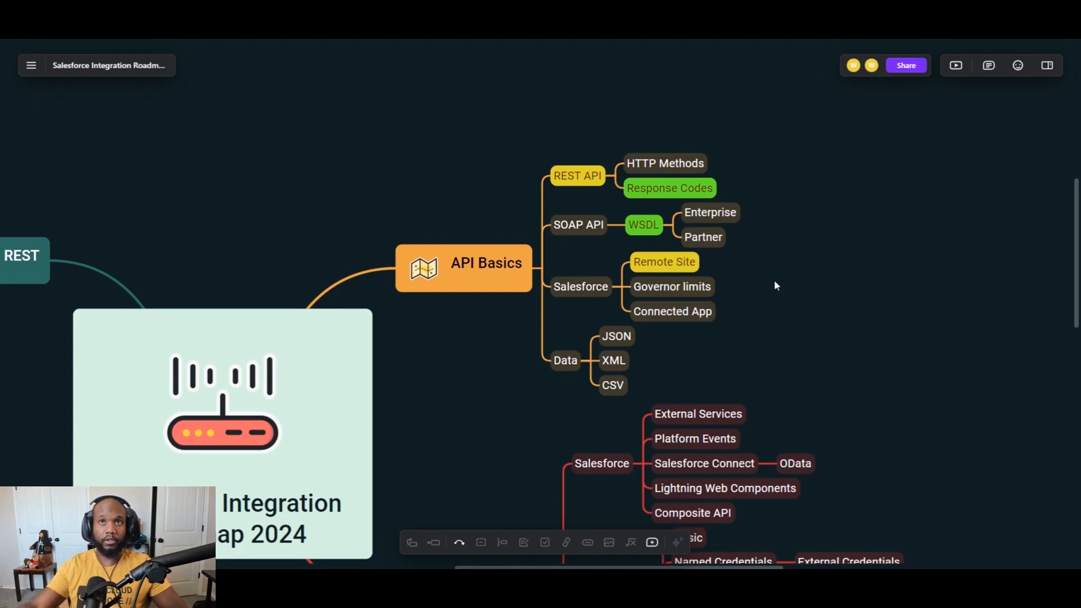
{"action": "left_click", "coordinate": [670, 286]}
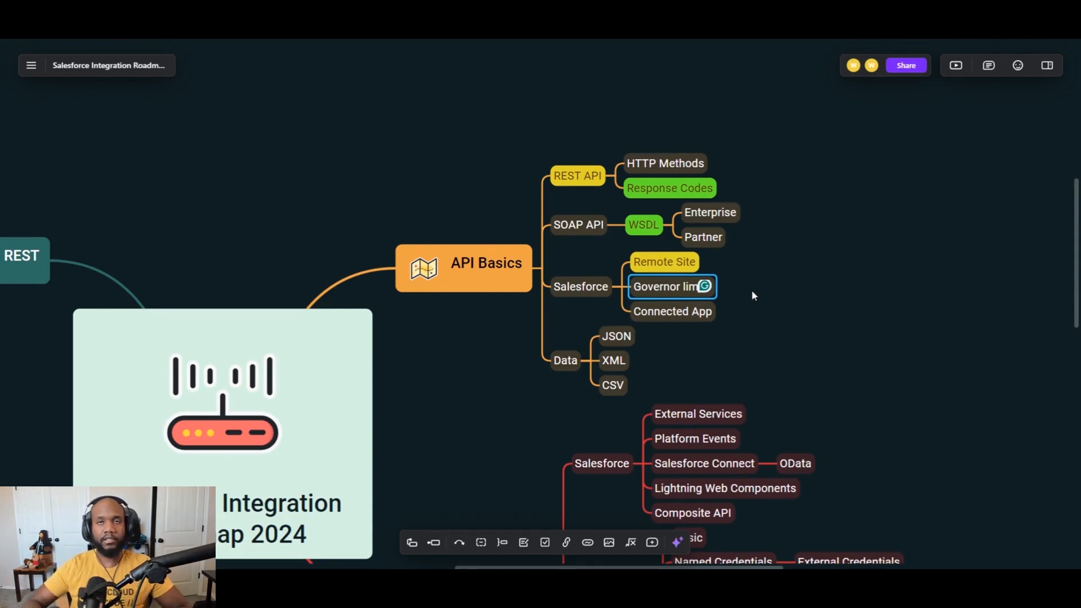
Fill the Connected App topic under Salesforce yellow
{"action": "left_click", "coordinate": [672, 310]}
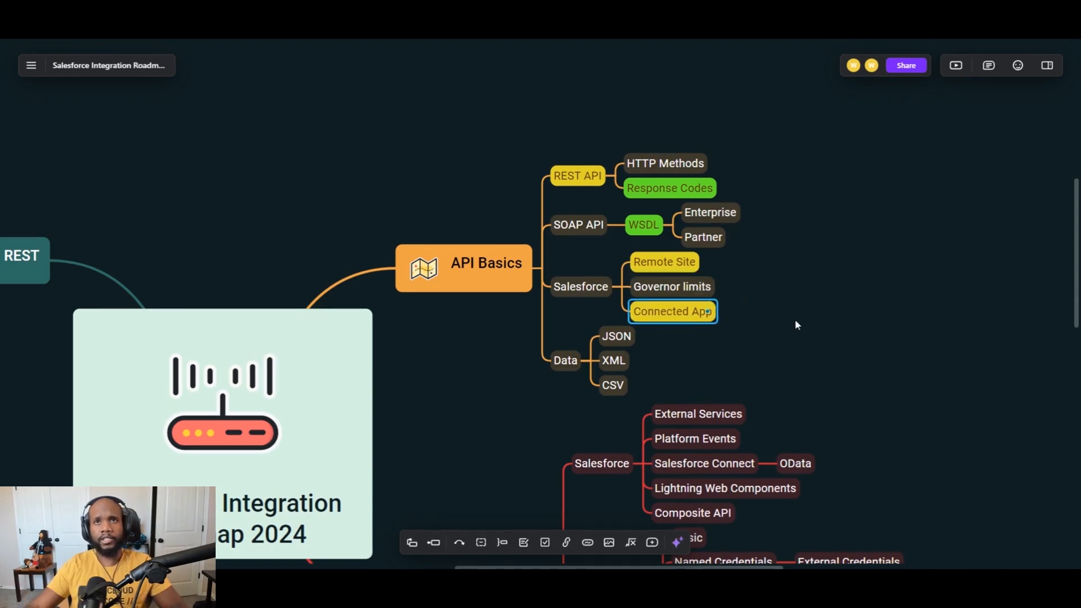
{"action": "left_click", "coordinate": [672, 311]}
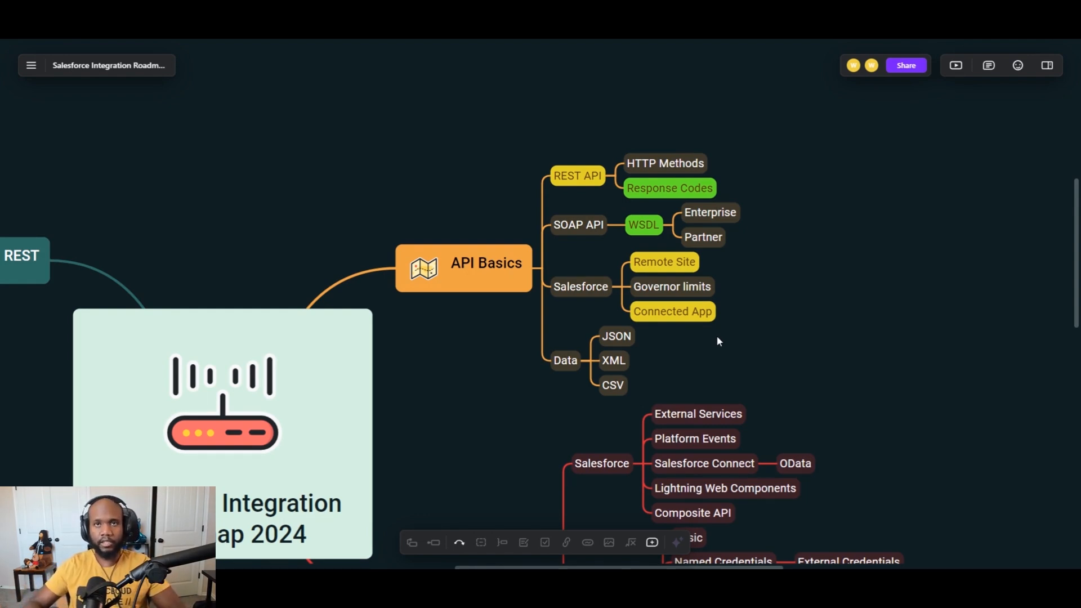
{"action": "left_click", "coordinate": [565, 359]}
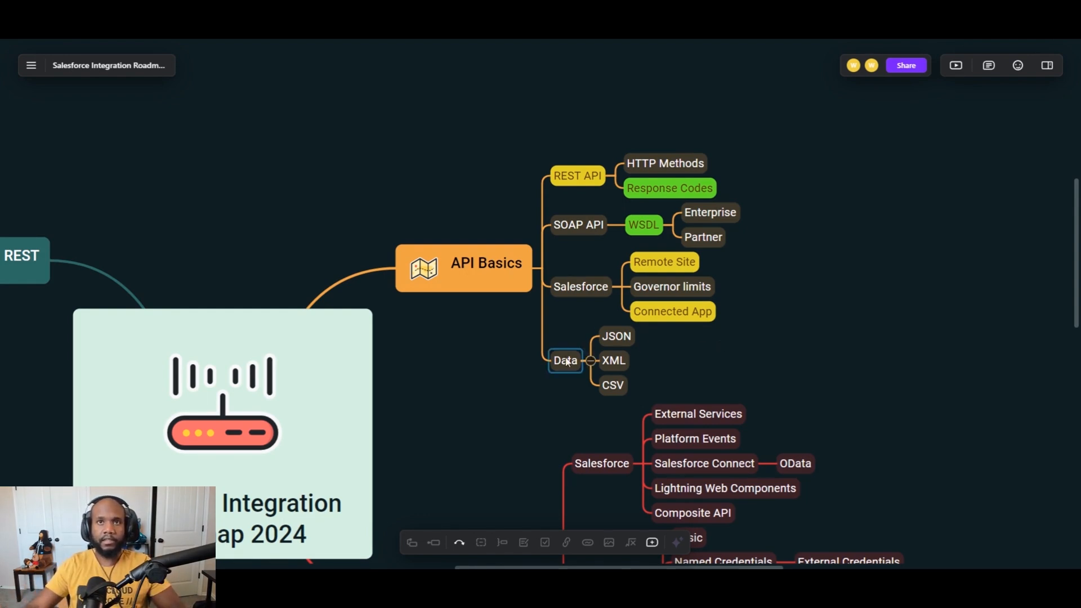
{"action": "left_click", "coordinate": [613, 360]}
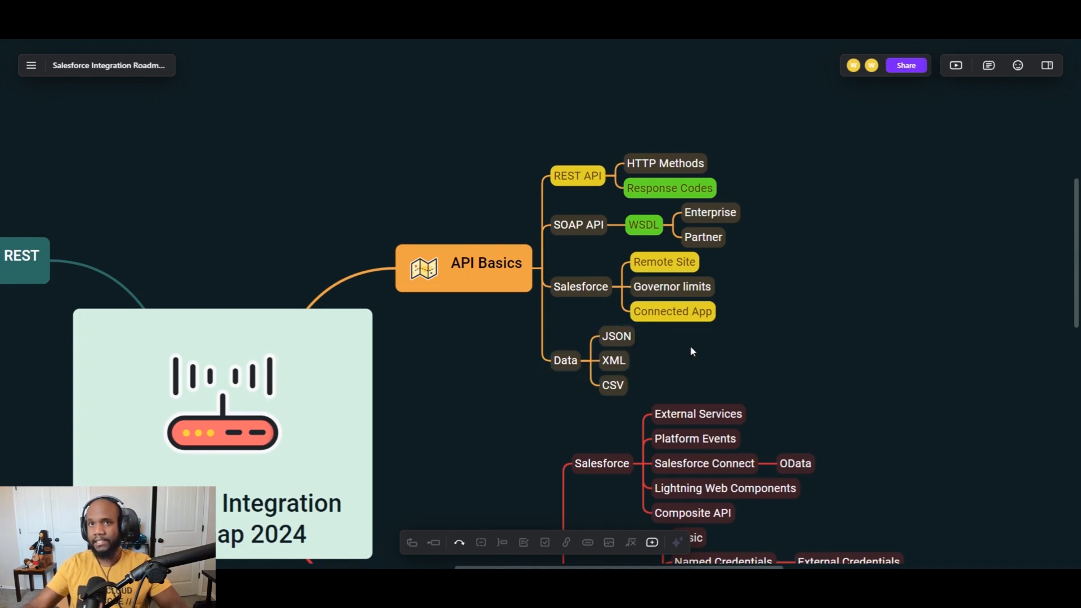
Fill the JSON topic under Data yellow and open its context menu
{"action": "left_click", "coordinate": [614, 336]}
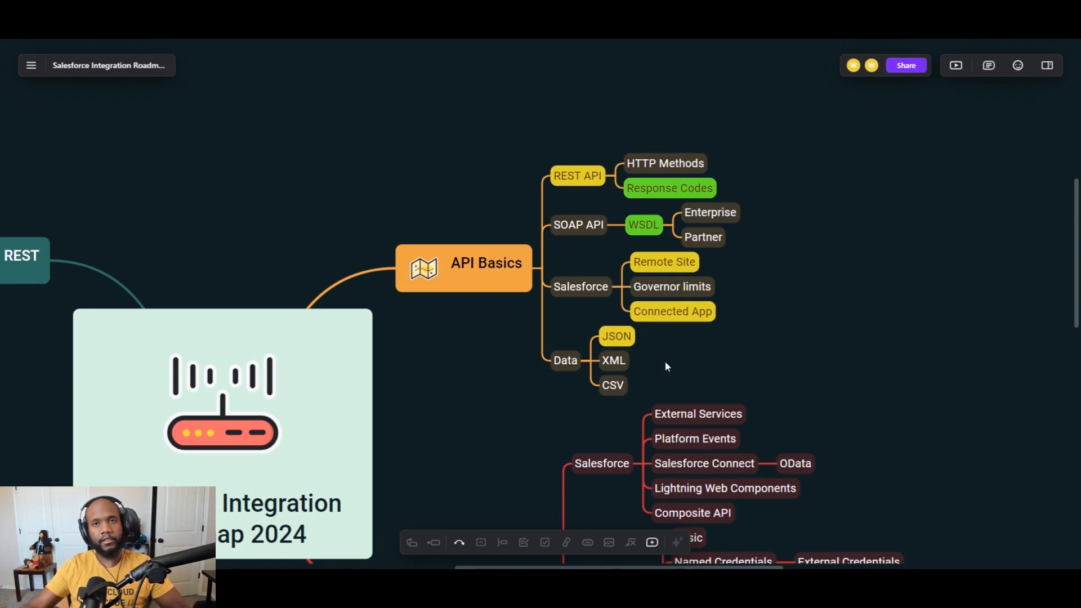
{"action": "mouse_move", "coordinate": [629, 335]}
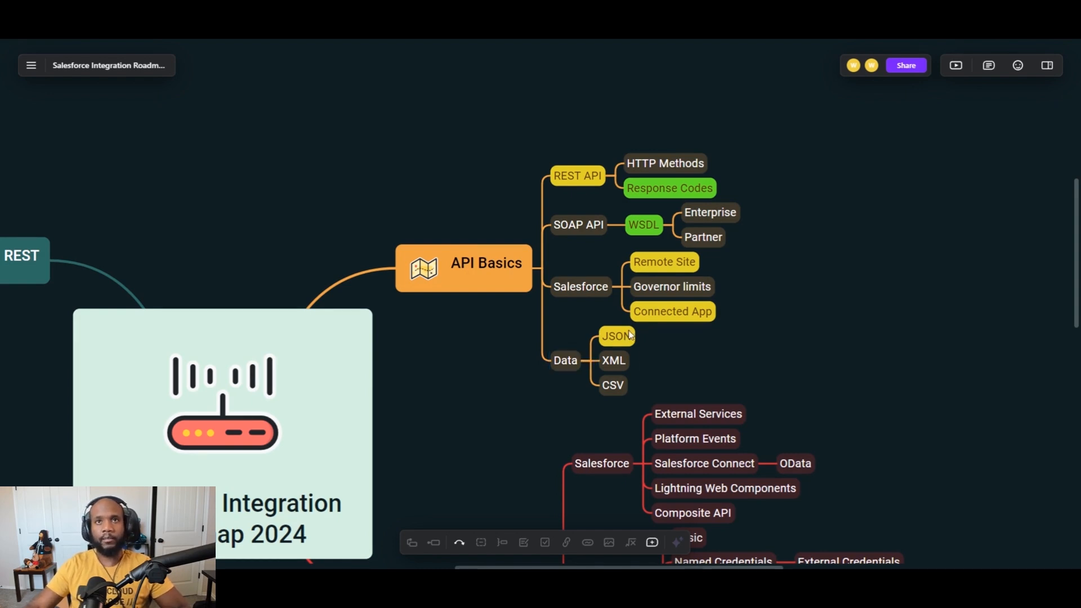
{"action": "mouse_move", "coordinate": [655, 366]}
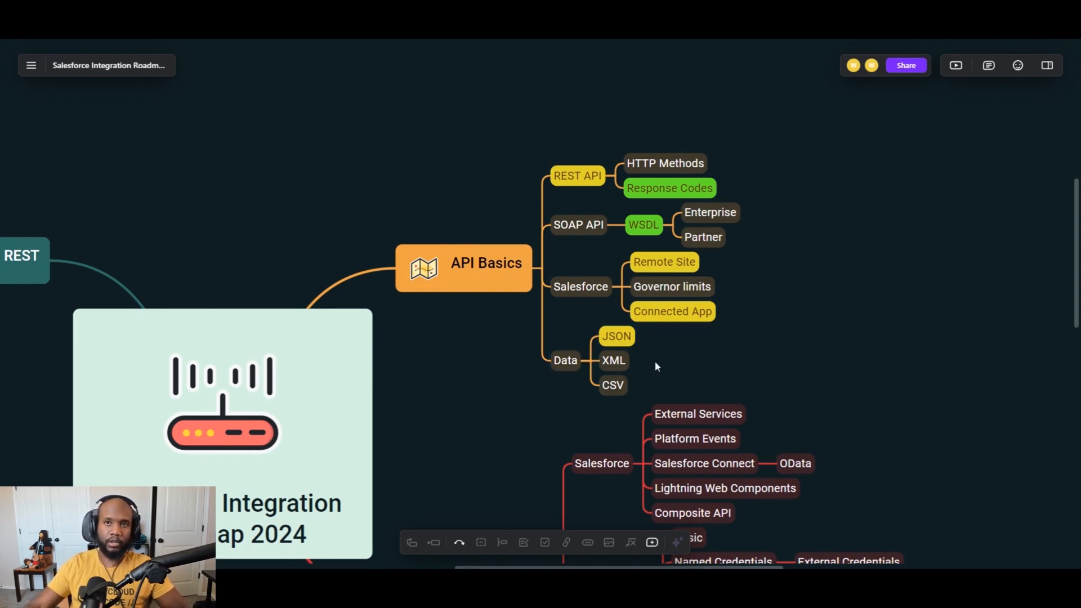
{"action": "left_click", "coordinate": [616, 336]}
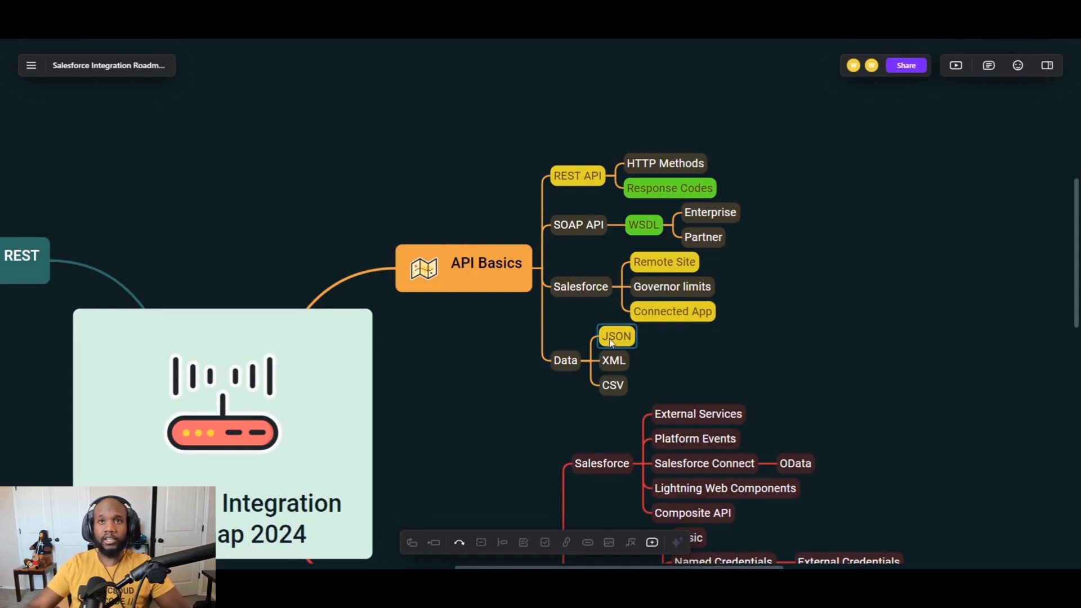
{"action": "right_click", "coordinate": [454, 372]}
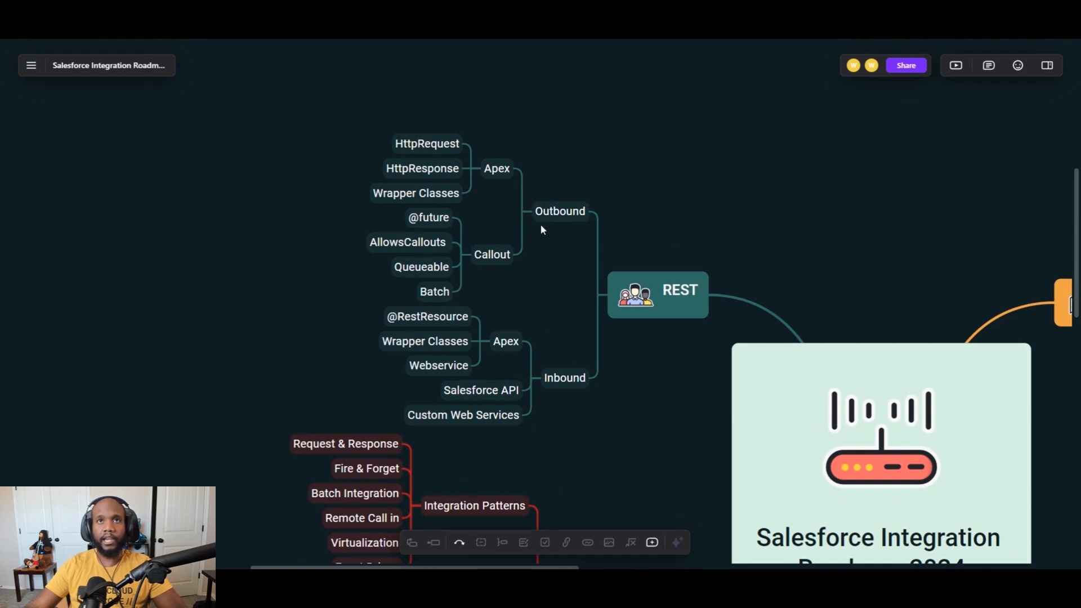
Review the REST branch's Outbound and Inbound topics by selecting each
{"action": "left_click", "coordinate": [559, 211]}
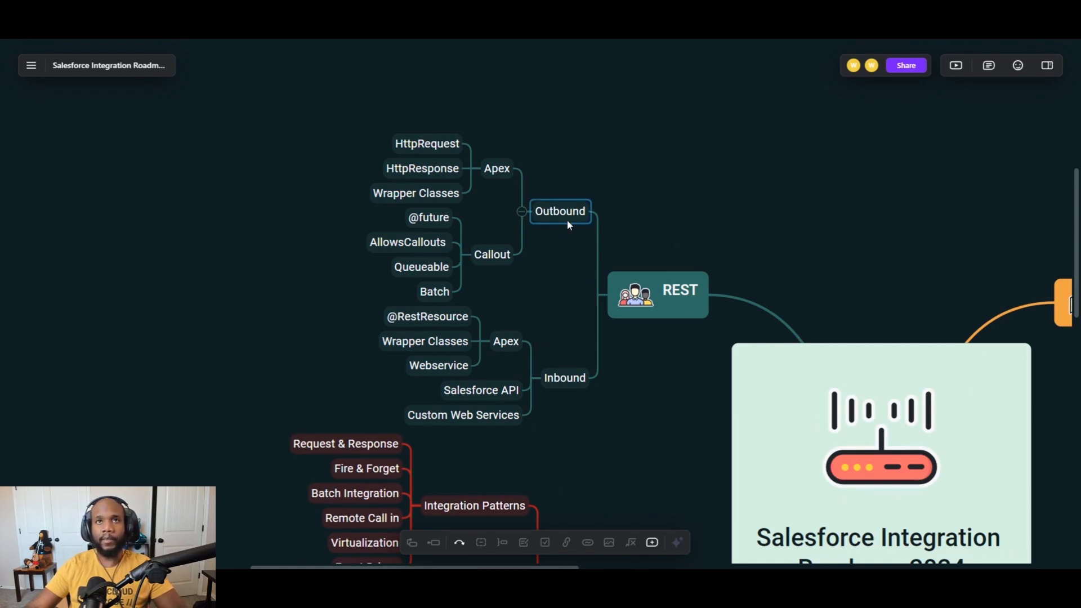
{"action": "left_click", "coordinate": [564, 377]}
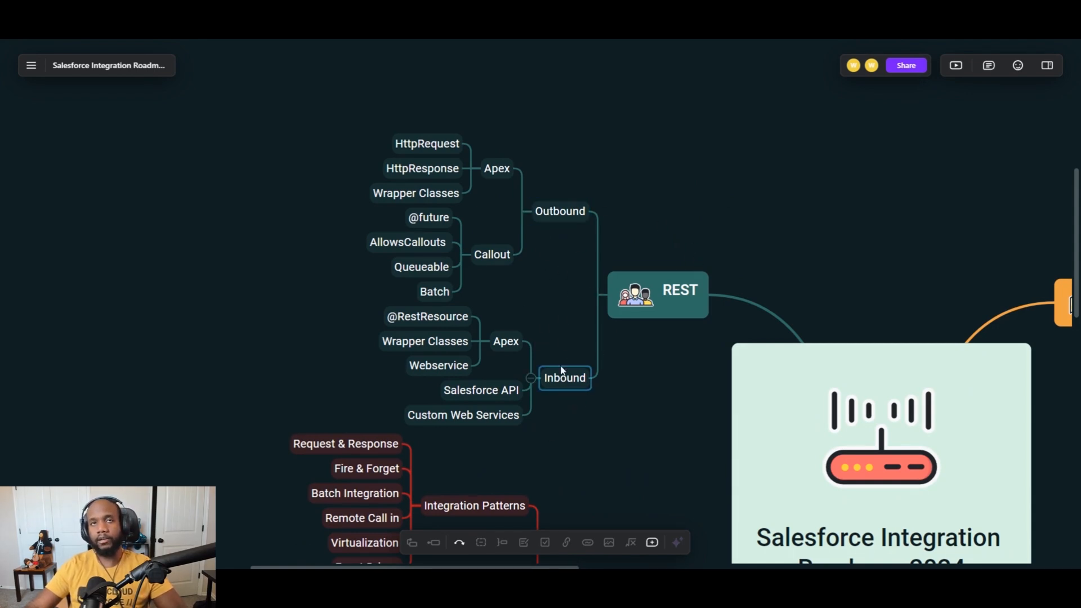
{"action": "left_click", "coordinate": [559, 211]}
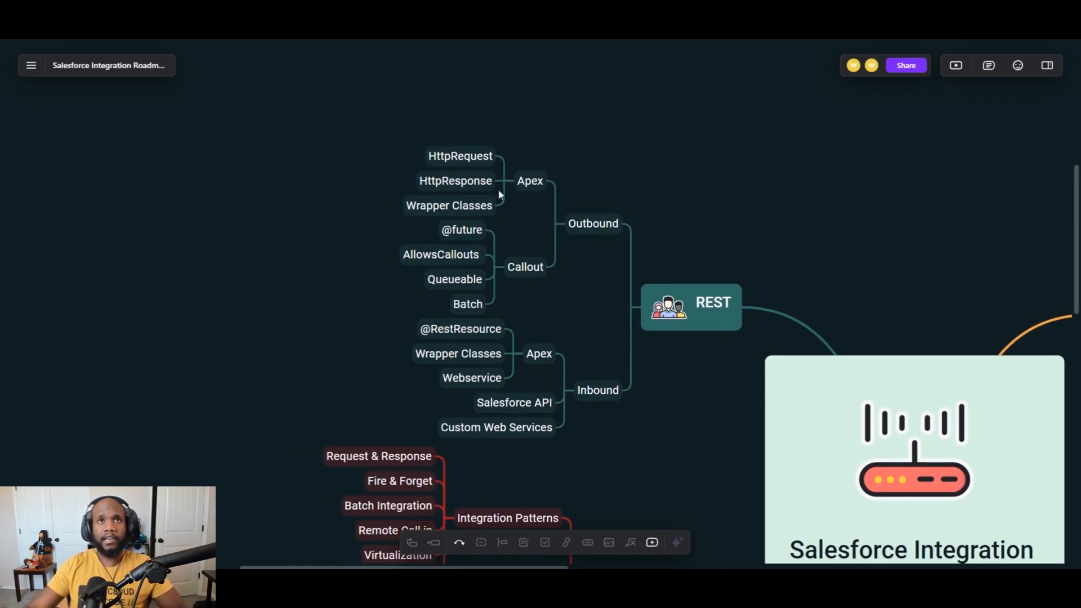
{"action": "left_click", "coordinate": [448, 206]}
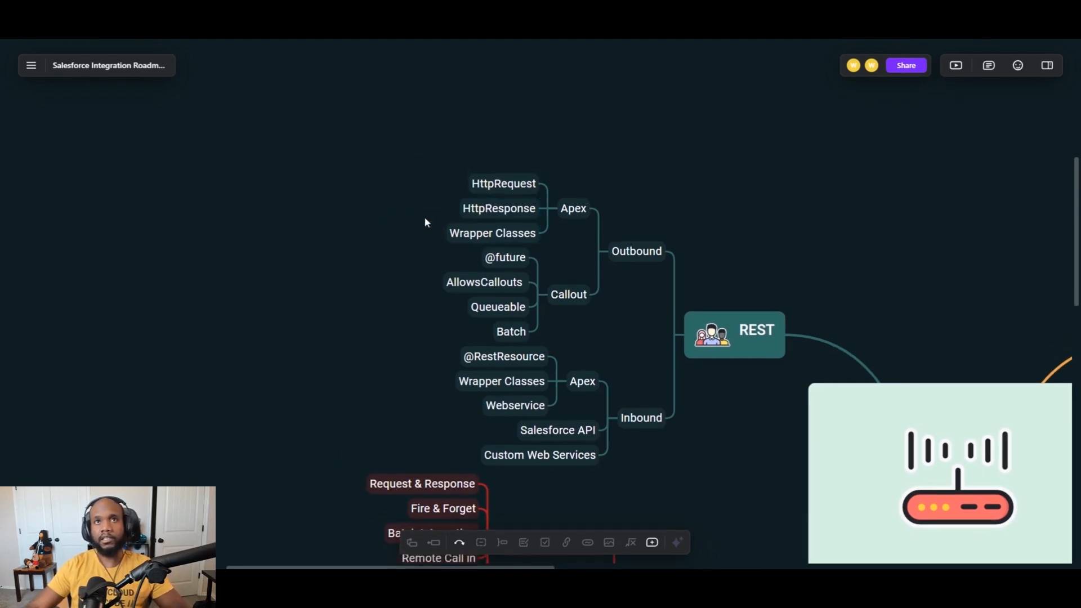
{"action": "mouse_move", "coordinate": [405, 221]}
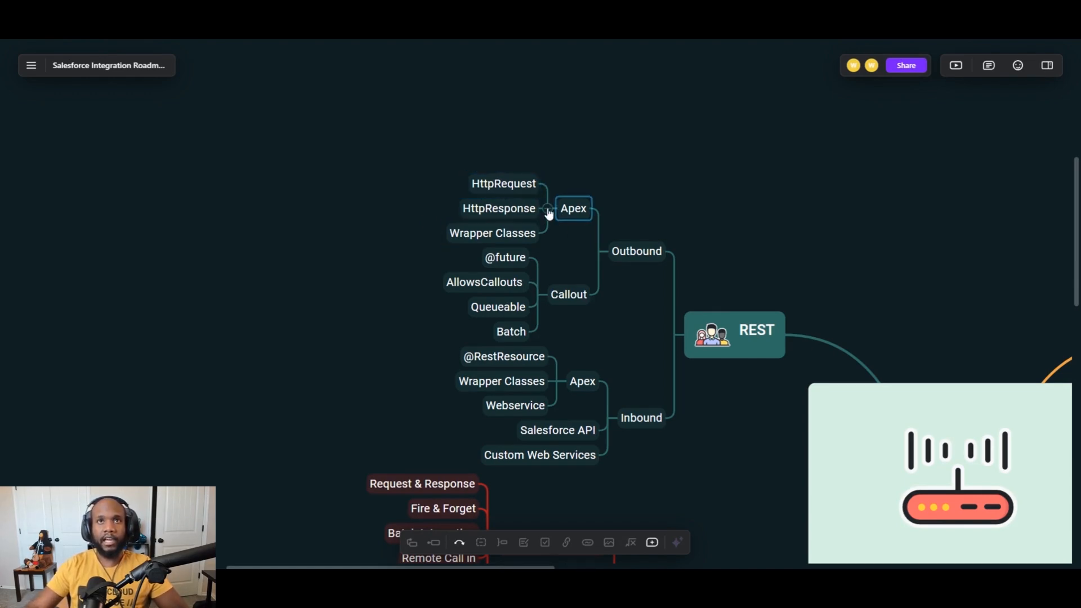
Give HttpRequest and HttpResponse under Outbound Apex a green fill
{"action": "left_click", "coordinate": [503, 183]}
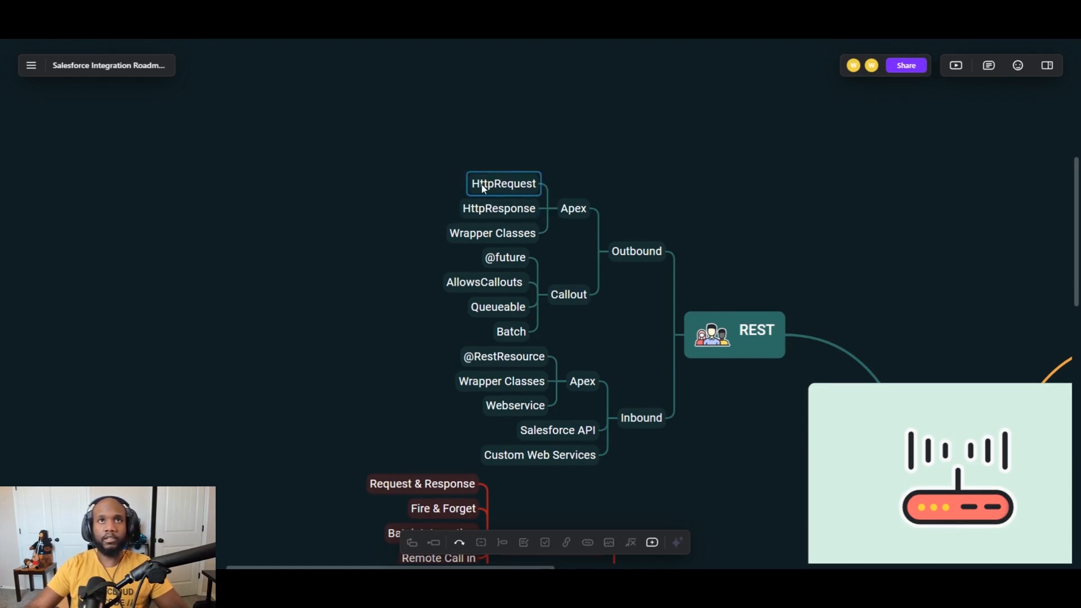
{"action": "left_click", "coordinate": [498, 208]}
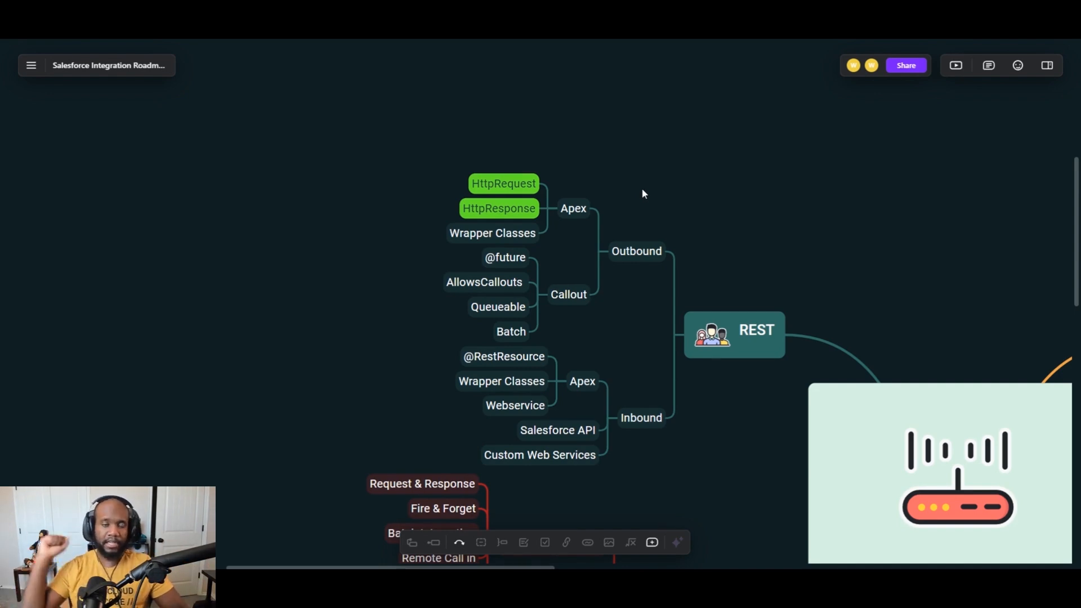
{"action": "mouse_move", "coordinate": [590, 198]}
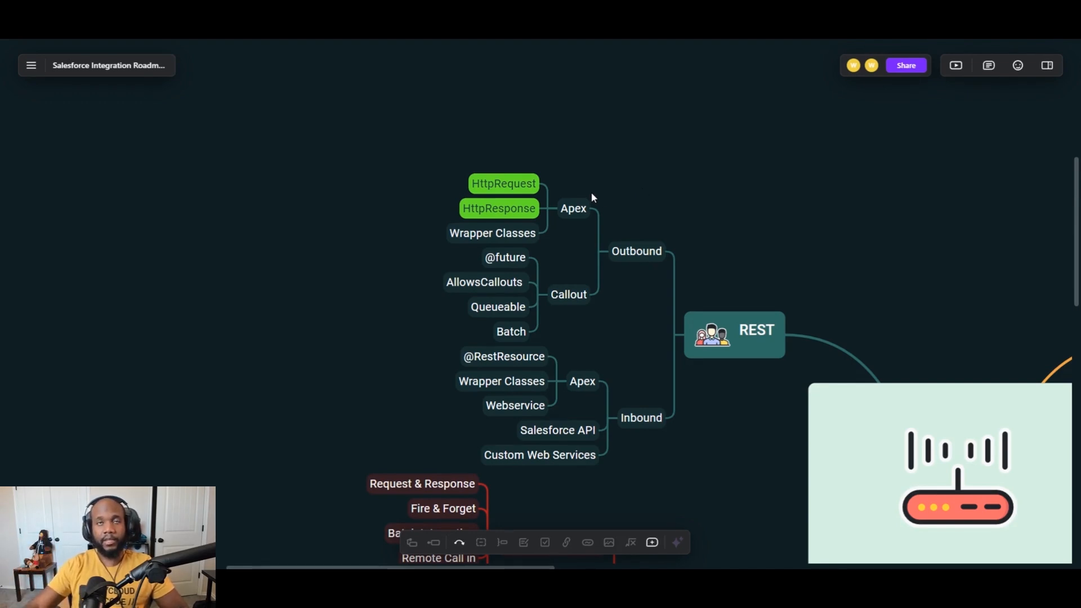
{"action": "mouse_move", "coordinate": [499, 228]}
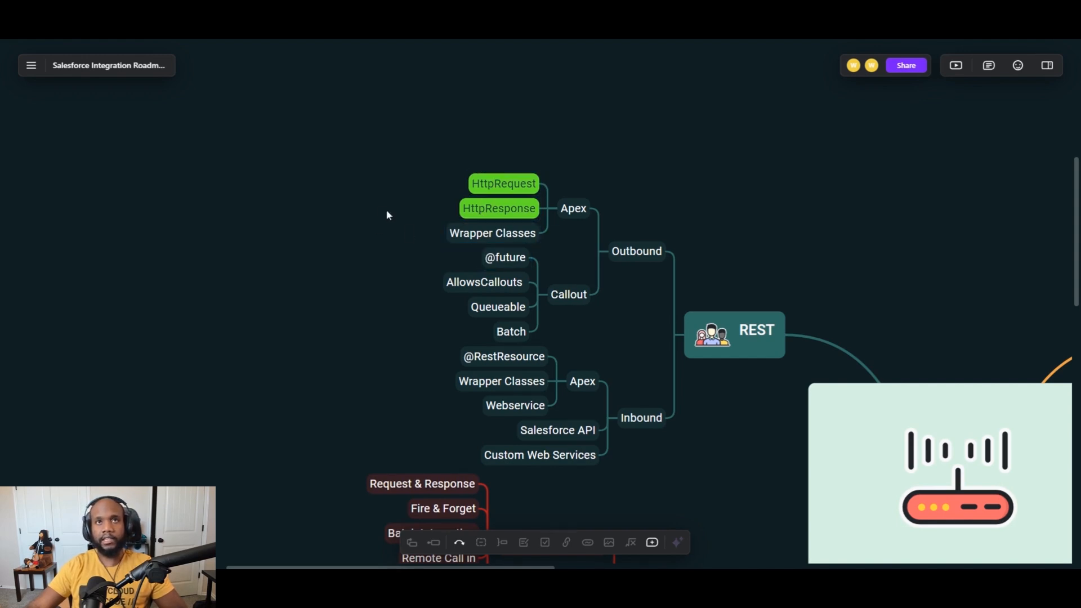
{"action": "left_click", "coordinate": [492, 236]}
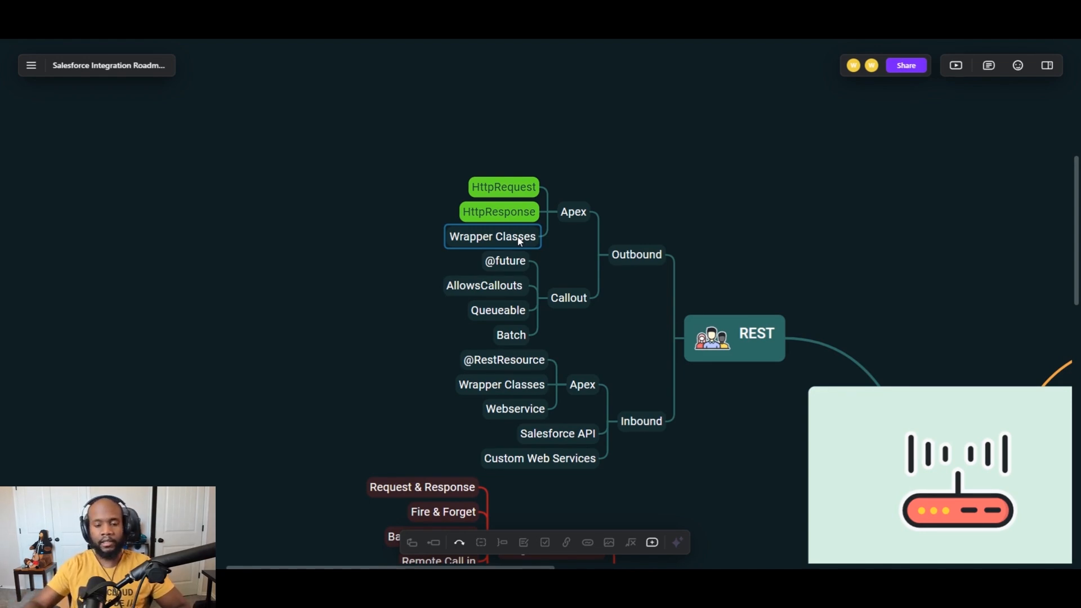
{"action": "mouse_move", "coordinate": [469, 273]}
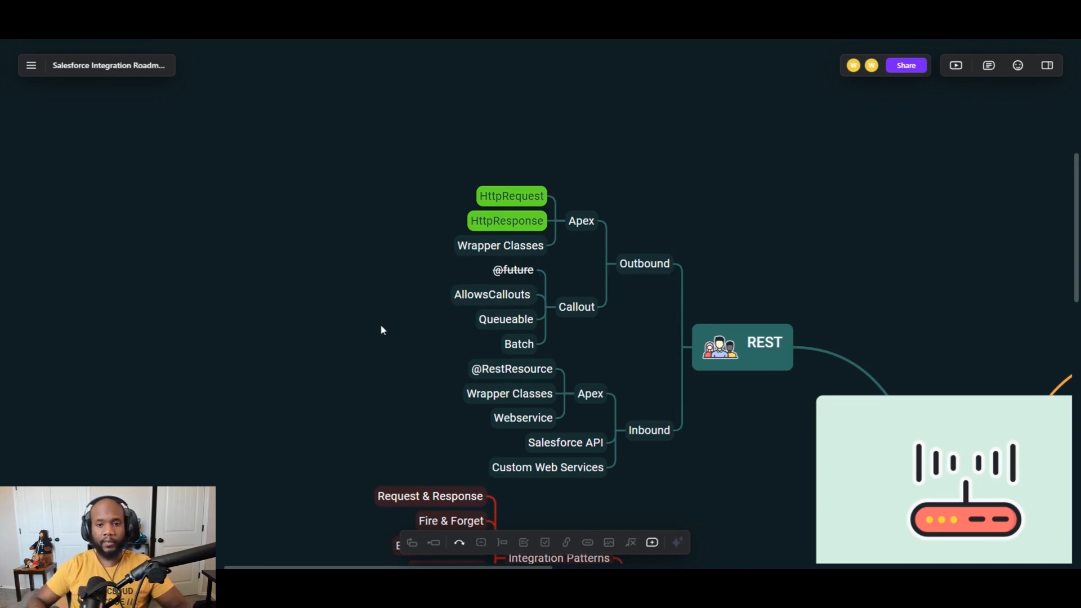
{"action": "left_click", "coordinate": [506, 319]}
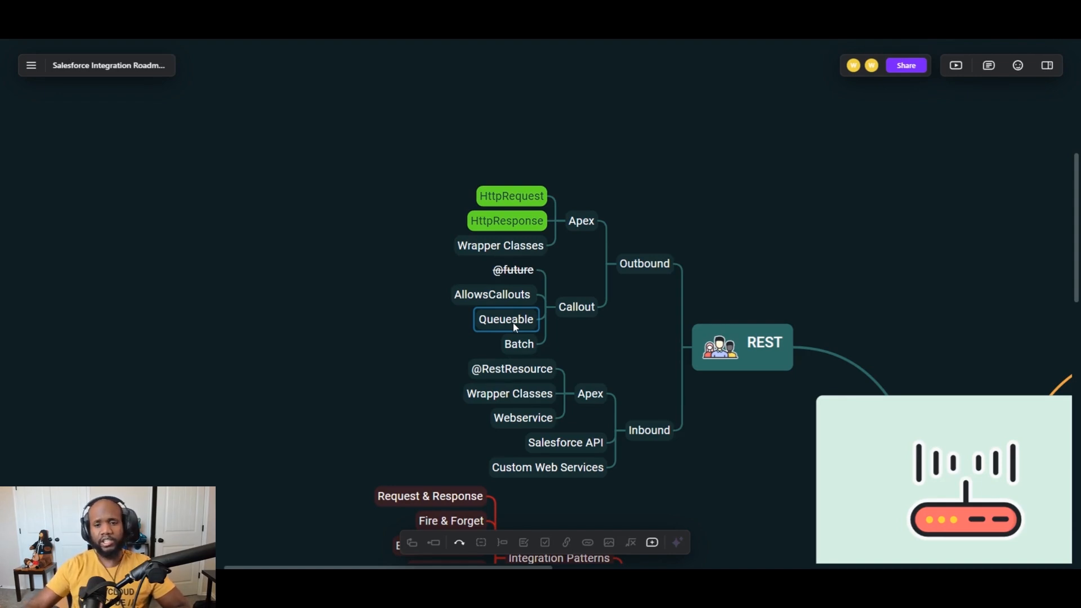
{"action": "mouse_move", "coordinate": [585, 288]}
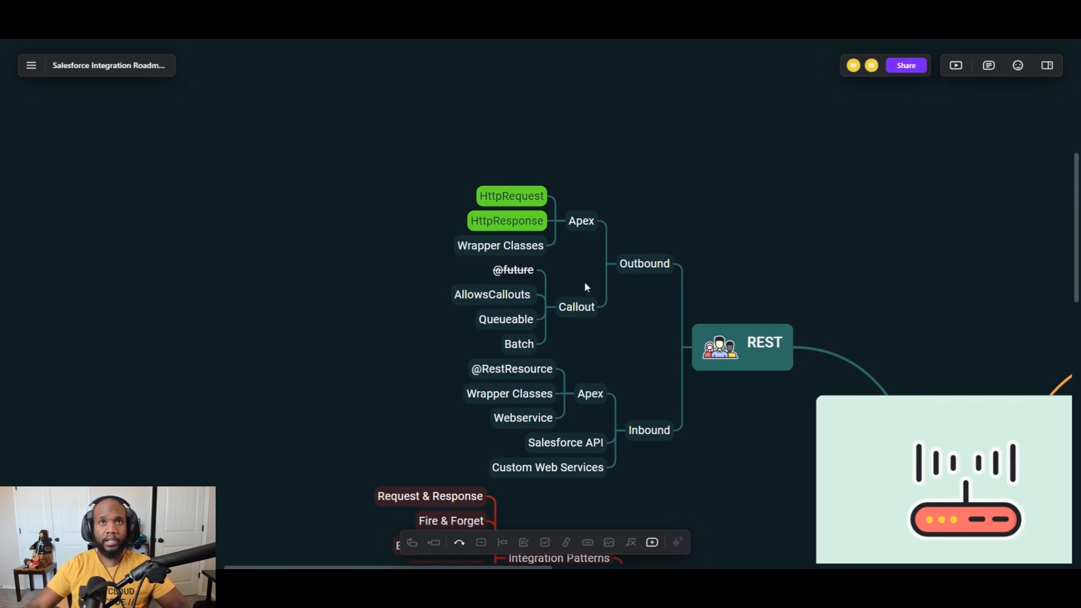
{"action": "mouse_move", "coordinate": [550, 332]}
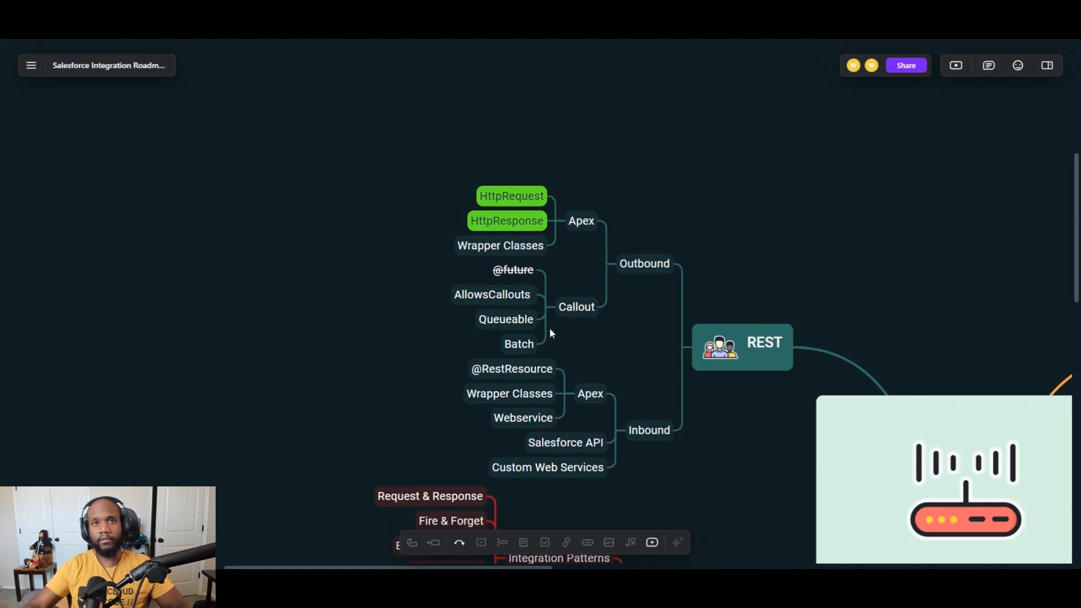
{"action": "left_click", "coordinate": [644, 264]}
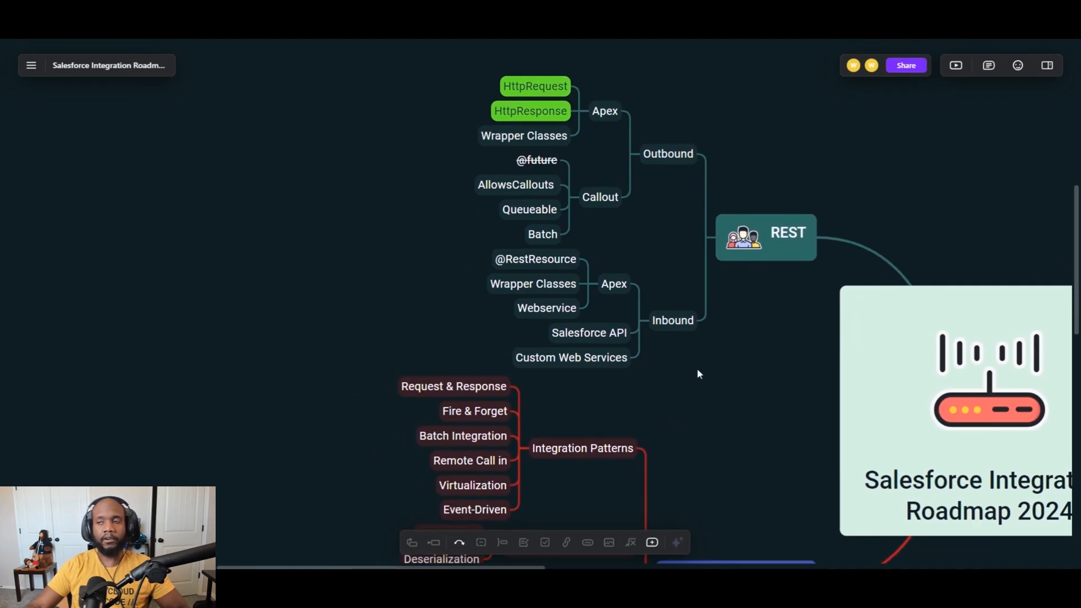
{"action": "mouse_move", "coordinate": [695, 374]}
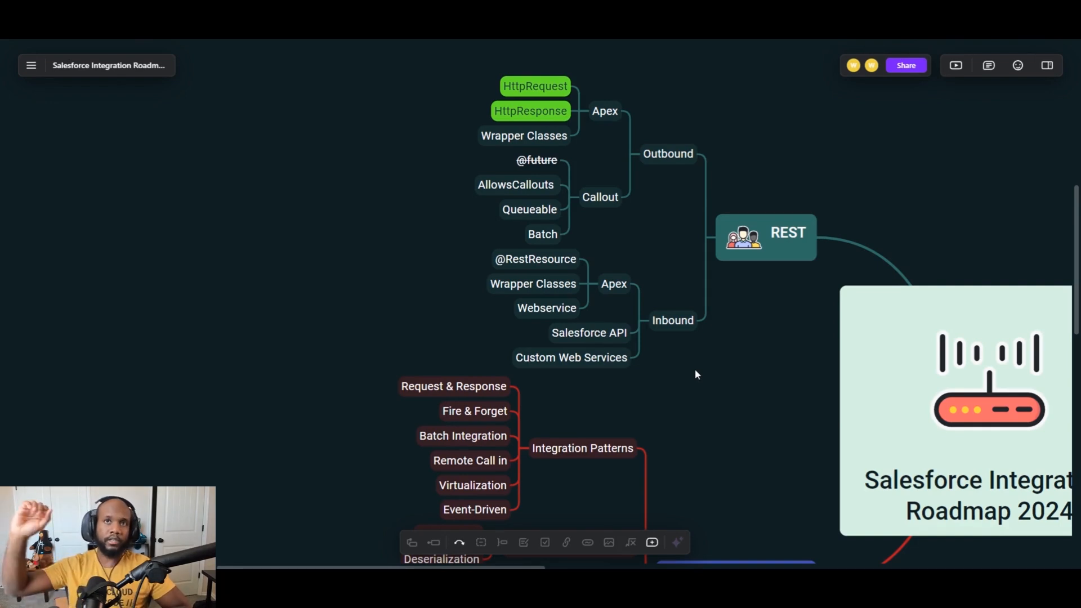
Select Salesforce API under Inbound and bring Best Practices' Integration Patterns into view
{"action": "left_click", "coordinate": [587, 332]}
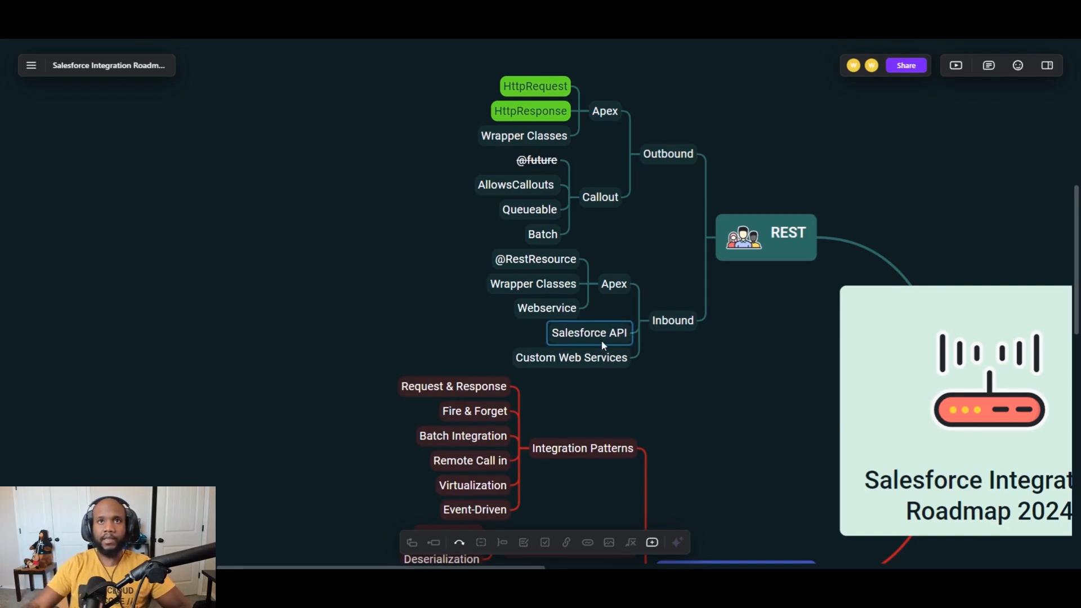
{"action": "mouse_move", "coordinate": [579, 347]}
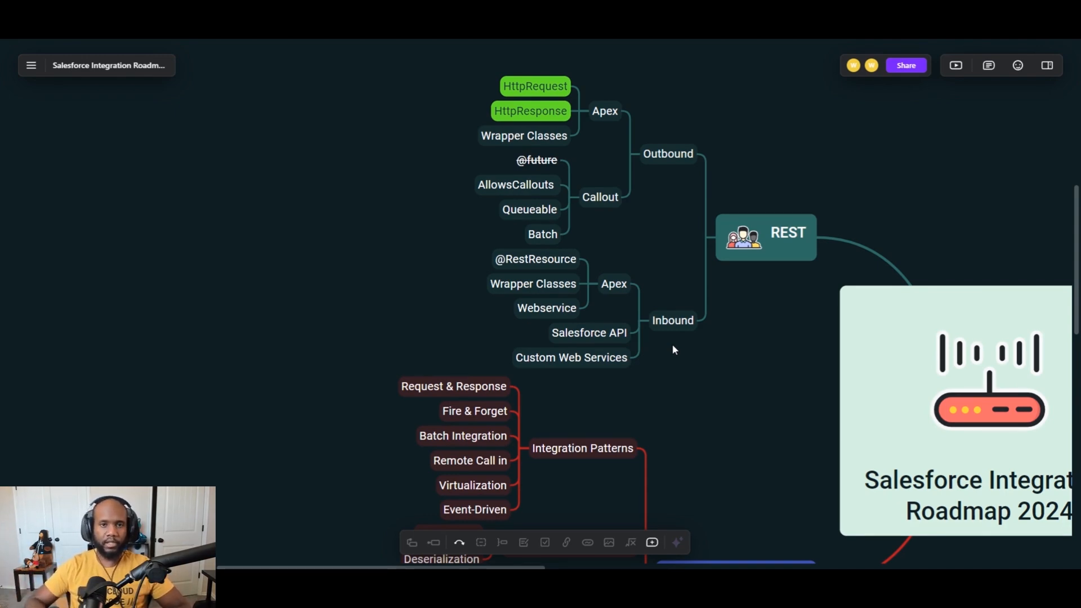
{"action": "mouse_move", "coordinate": [662, 375]}
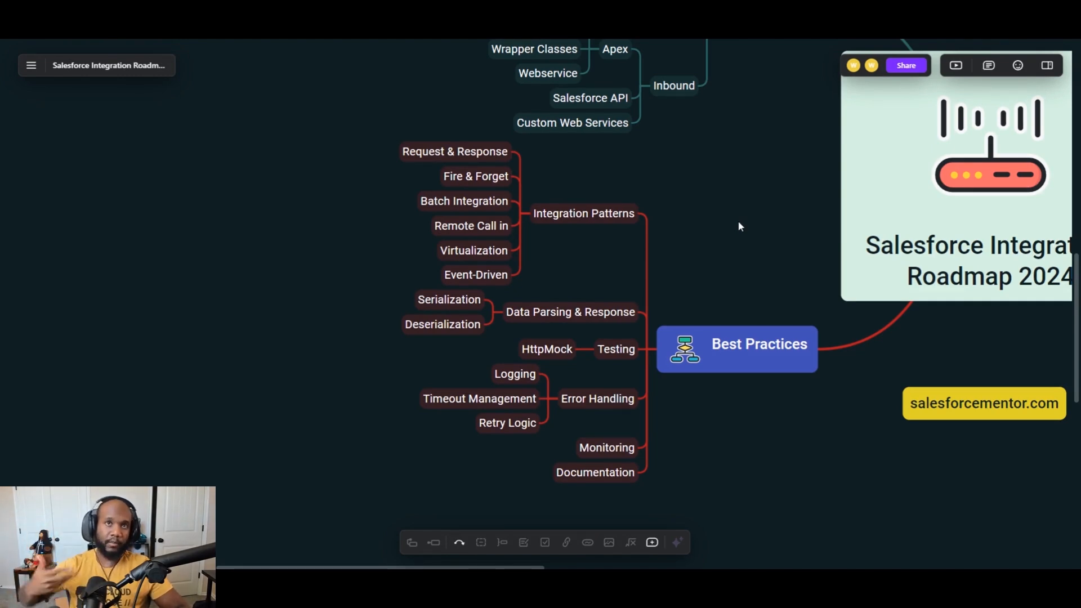
Give the Integration Patterns topic a yellow fill
{"action": "left_click", "coordinate": [583, 213]}
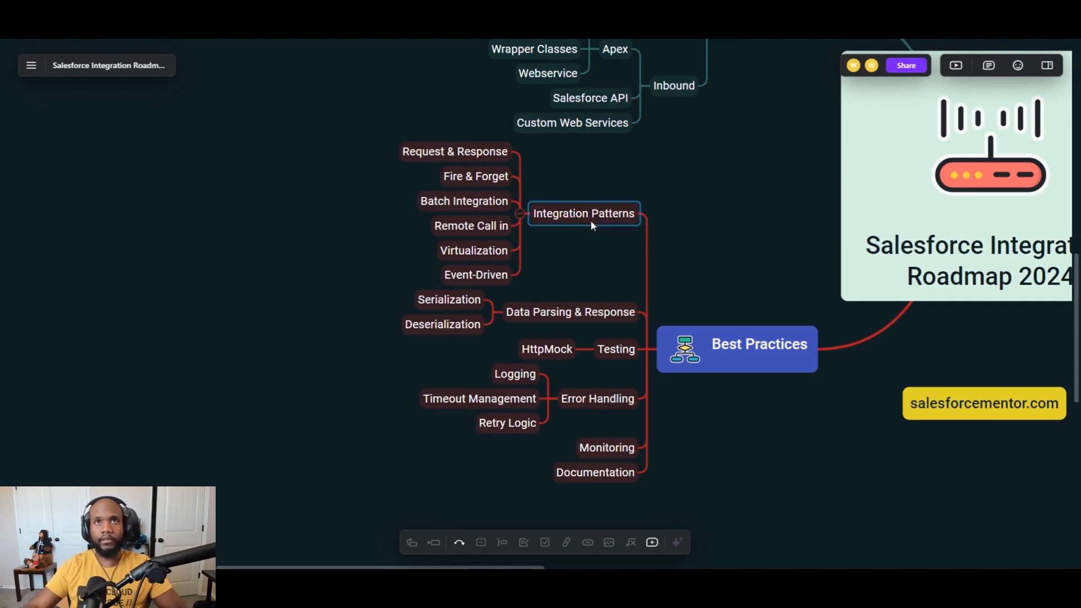
{"action": "left_click", "coordinate": [583, 213]}
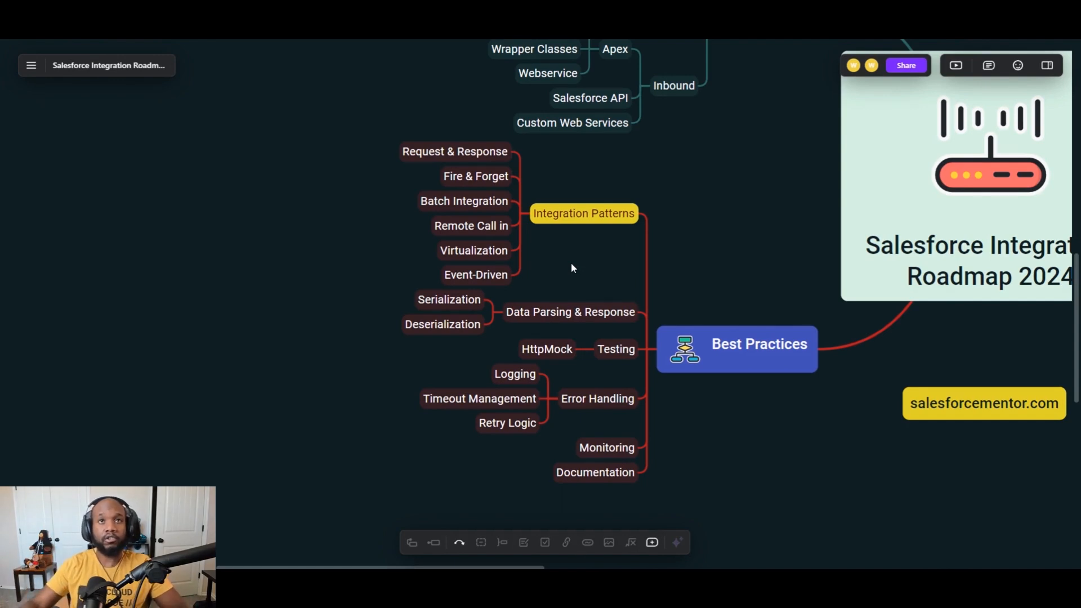
{"action": "mouse_move", "coordinate": [513, 258]}
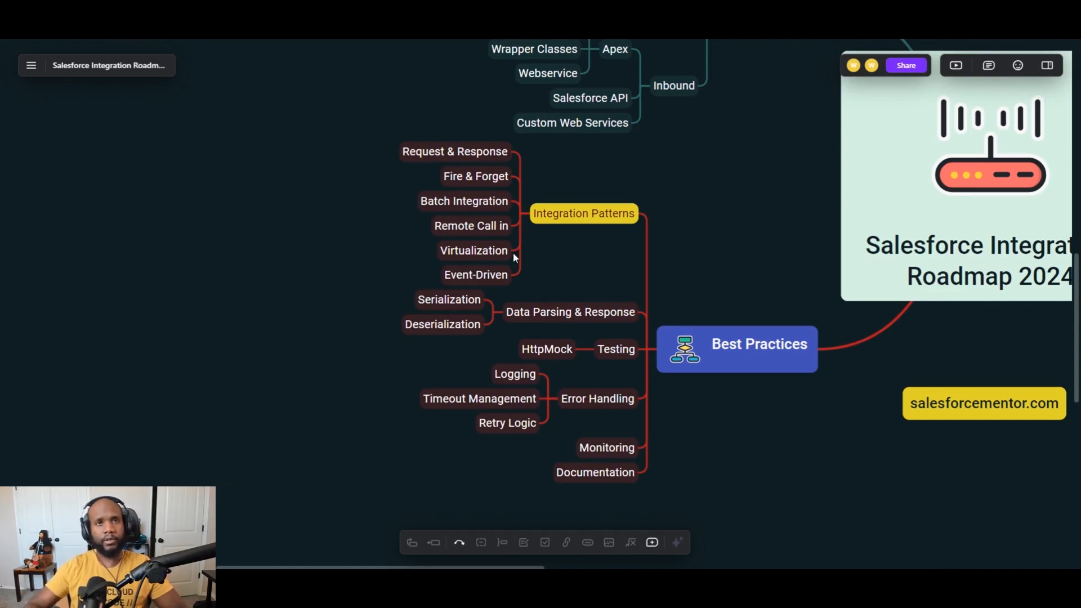
{"action": "left_click", "coordinate": [463, 200]}
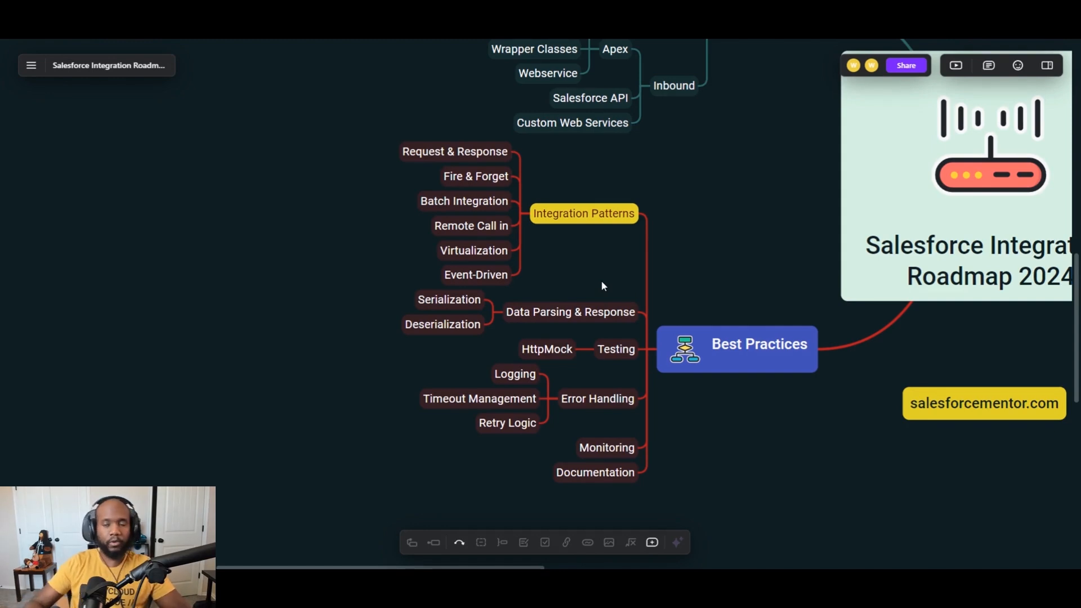
{"action": "mouse_move", "coordinate": [589, 288]}
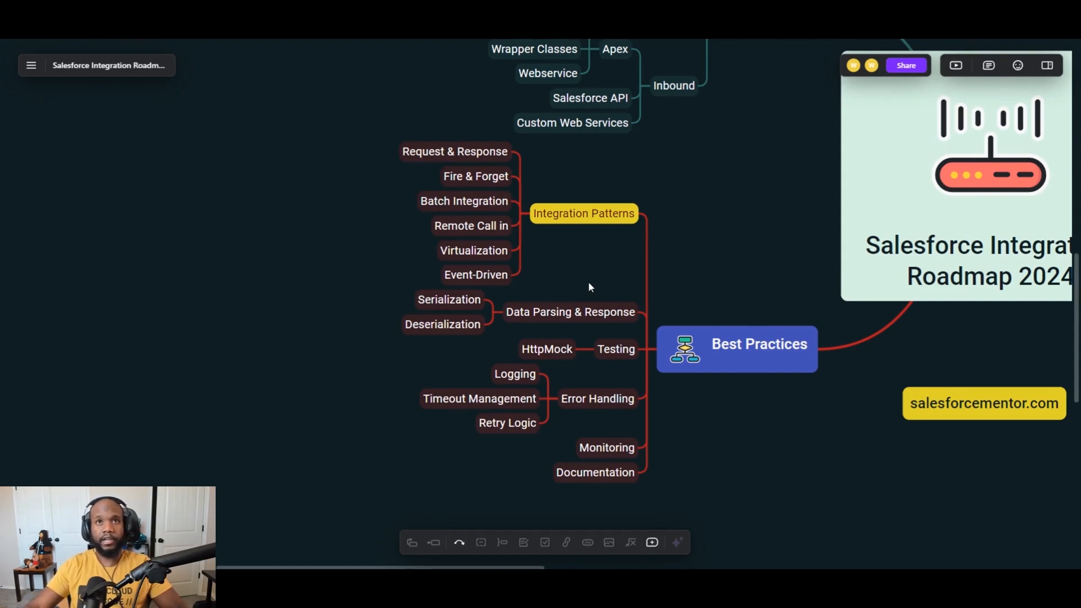
Fill Data Parsing & Response yellow, and Serialization and Deserialization green
{"action": "left_click", "coordinate": [569, 311]}
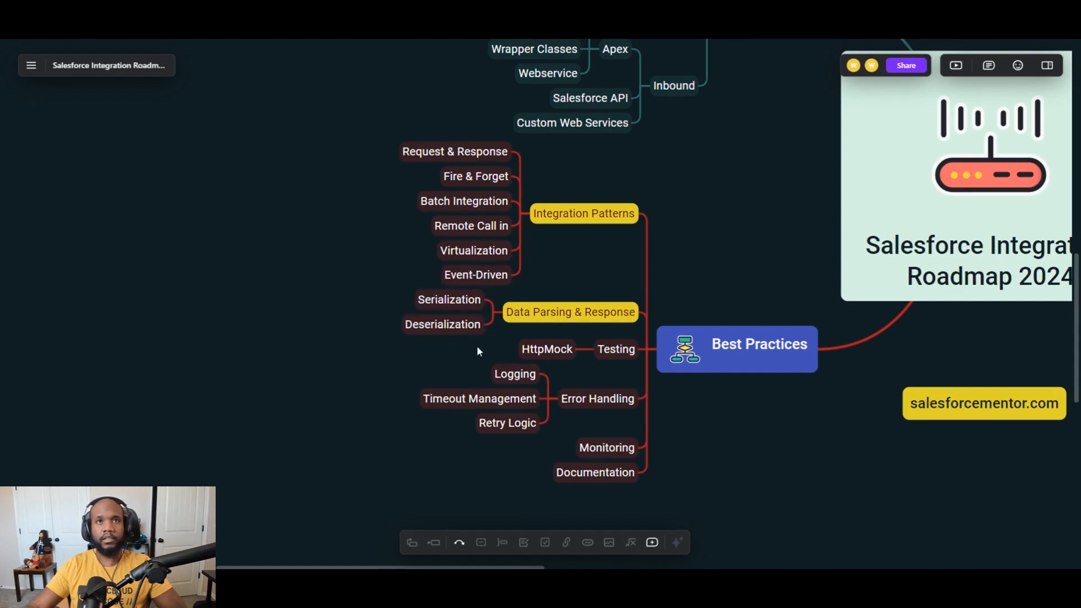
{"action": "mouse_move", "coordinate": [470, 353]}
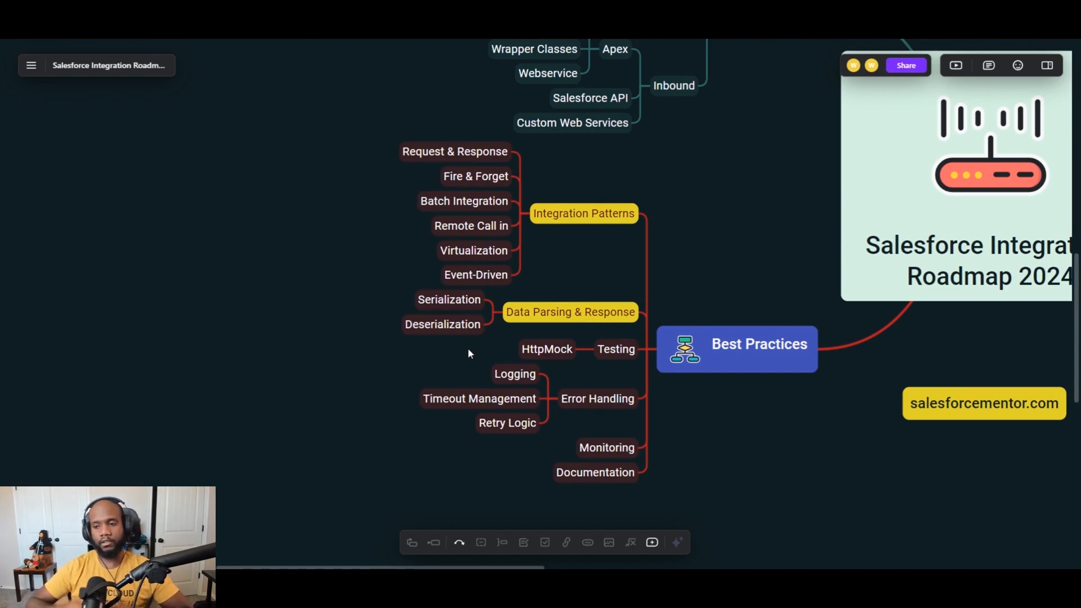
{"action": "left_click", "coordinate": [443, 324]}
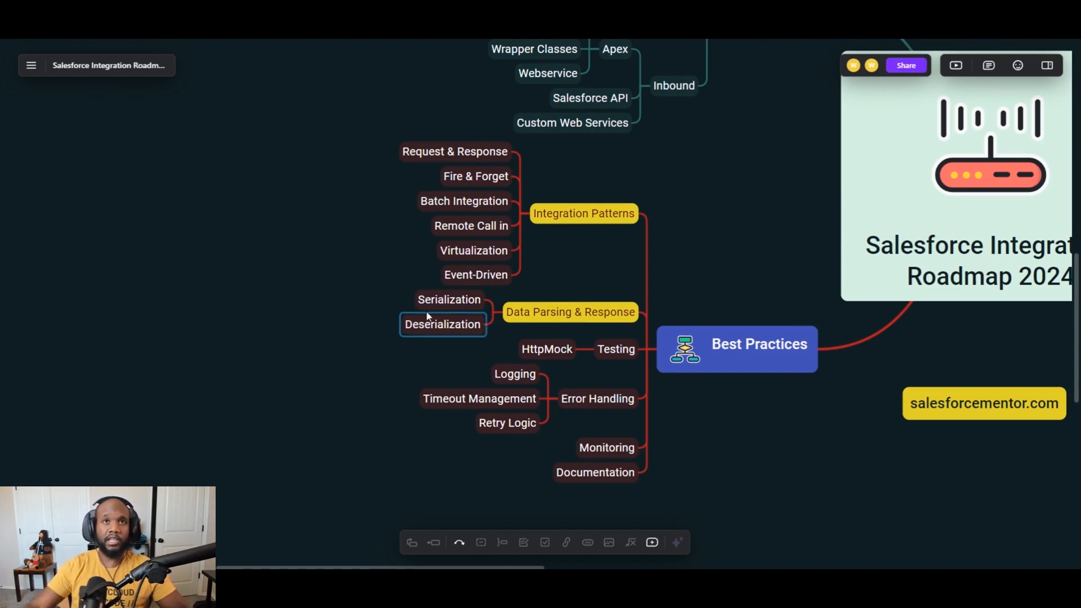
{"action": "left_click", "coordinate": [448, 299]}
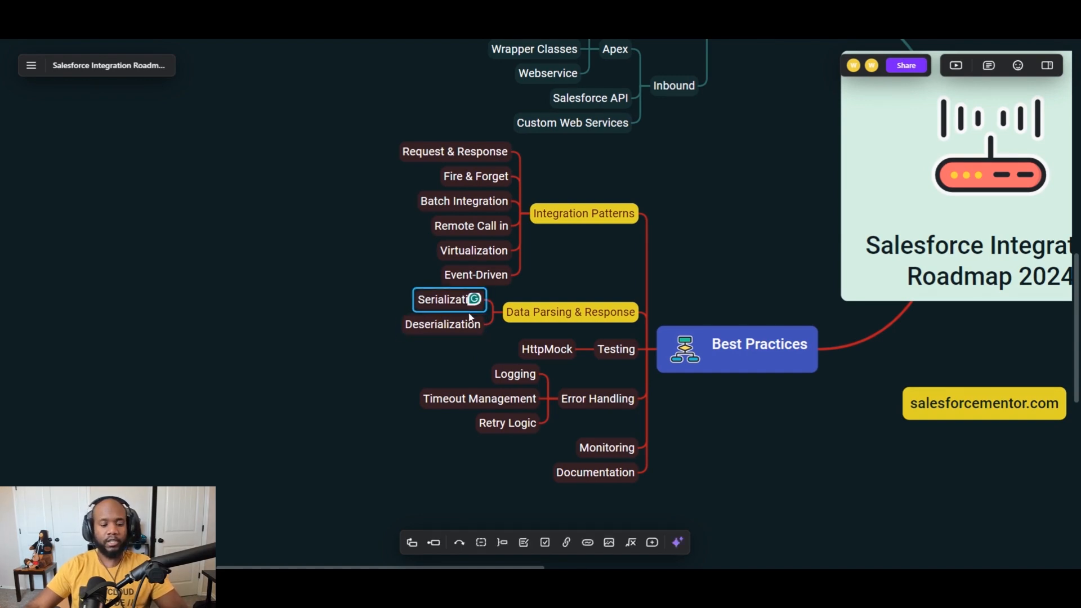
{"action": "left_click", "coordinate": [442, 324]}
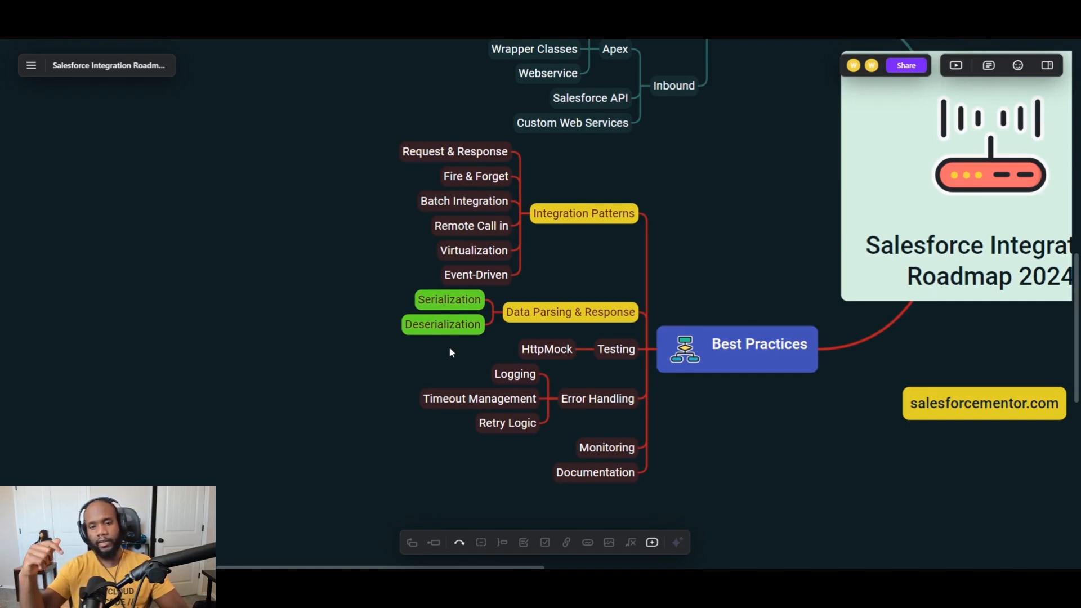
Fill the HttpMock topic under Testing with yellow
{"action": "left_click", "coordinate": [736, 349]}
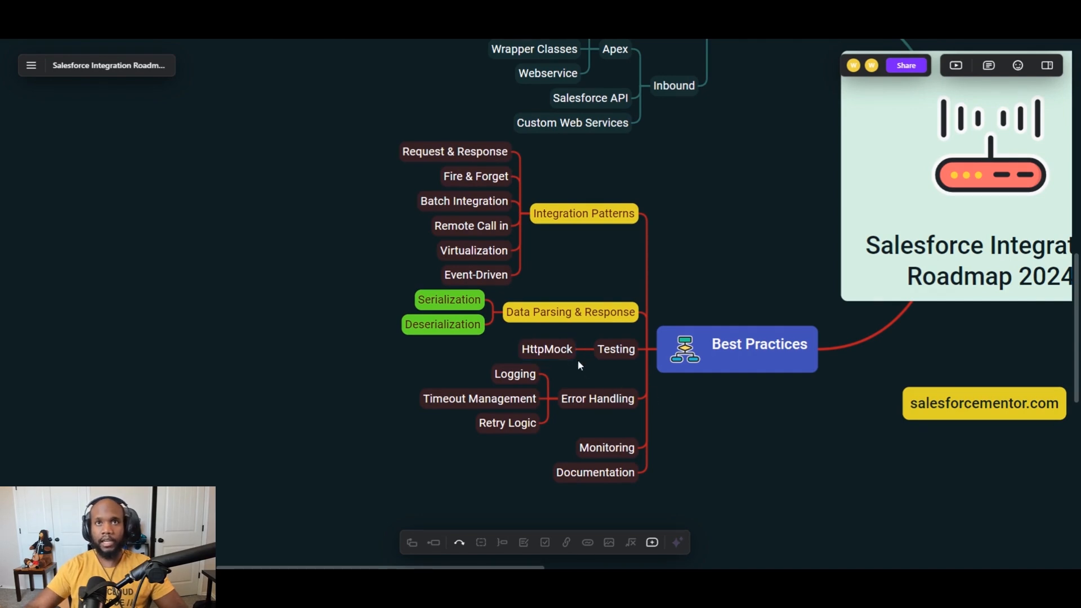
{"action": "left_click", "coordinate": [547, 349]}
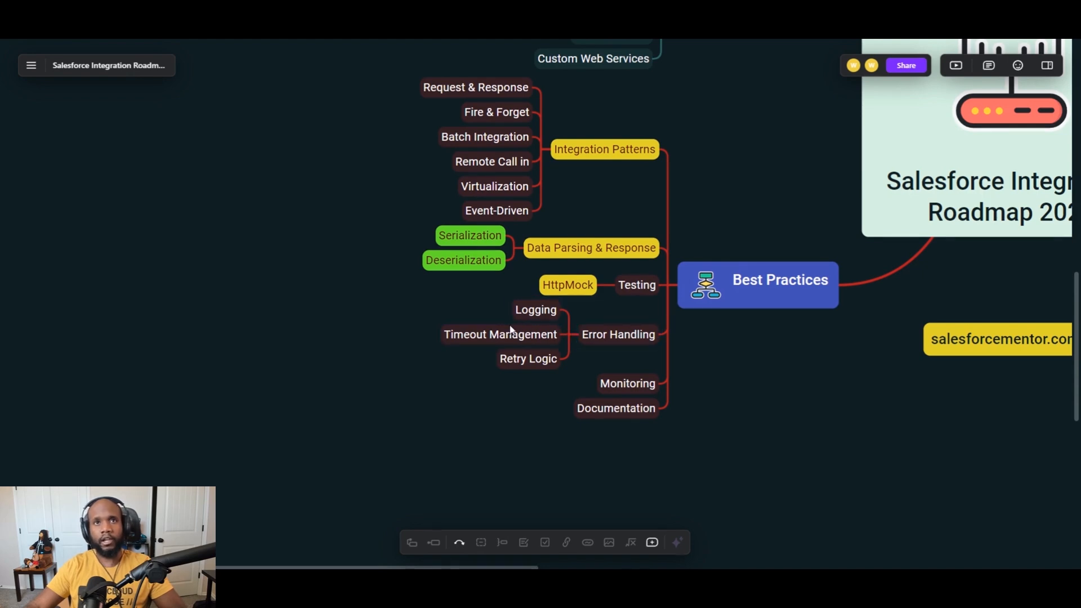
{"action": "mouse_move", "coordinate": [520, 392]}
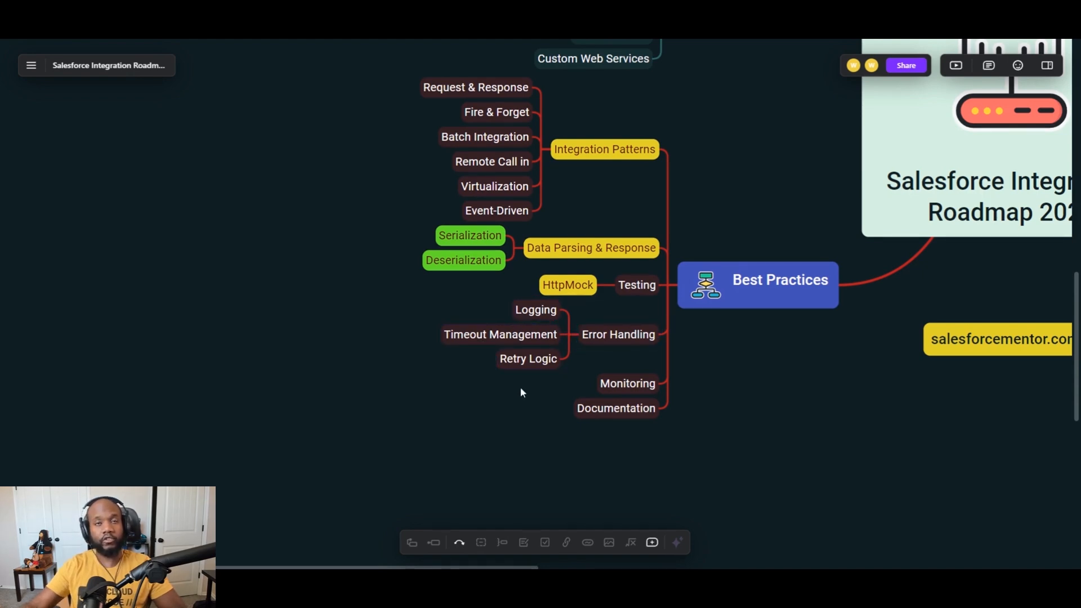
{"action": "left_click", "coordinate": [536, 309]}
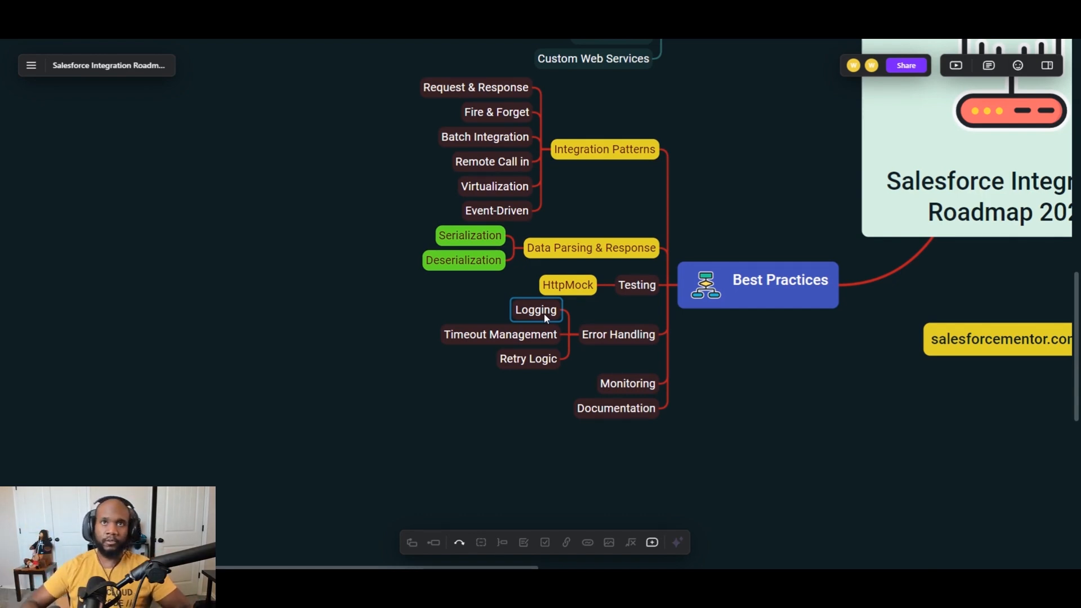
{"action": "mouse_move", "coordinate": [660, 347]}
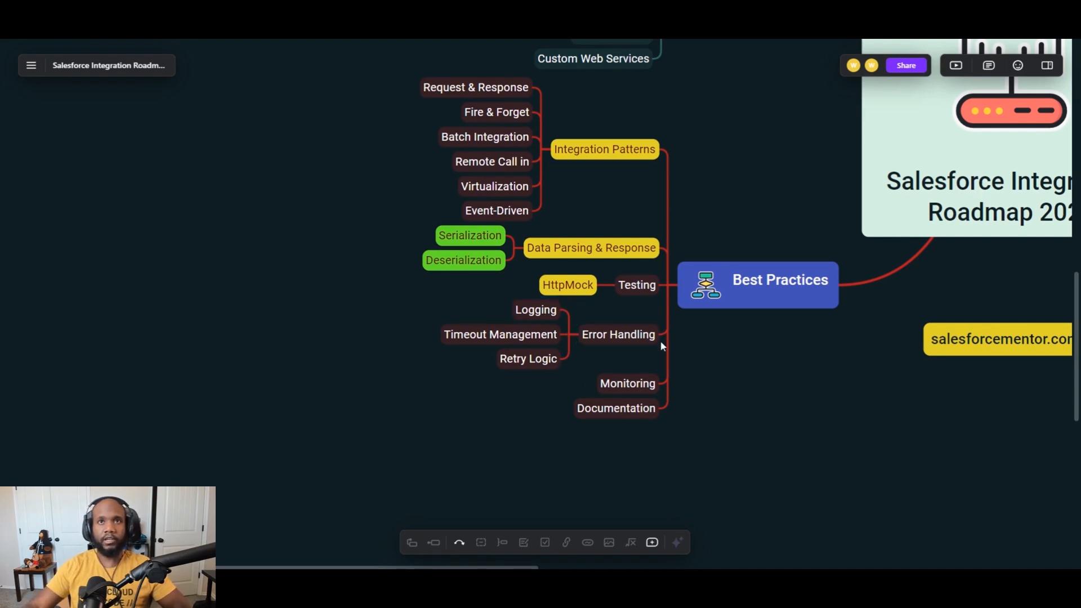
{"action": "mouse_move", "coordinate": [750, 344]}
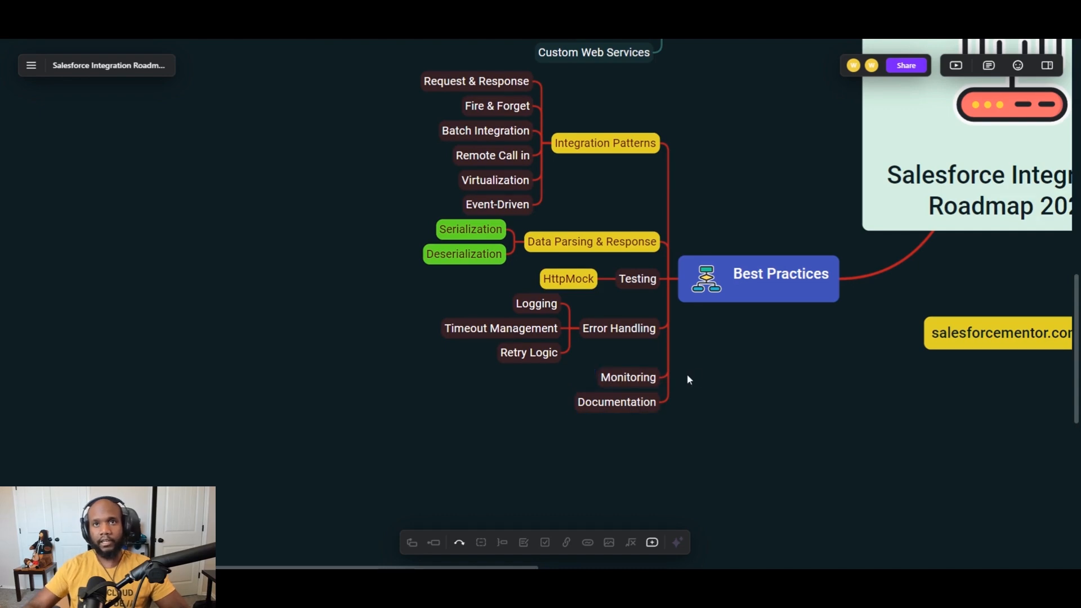
{"action": "mouse_move", "coordinate": [510, 310]}
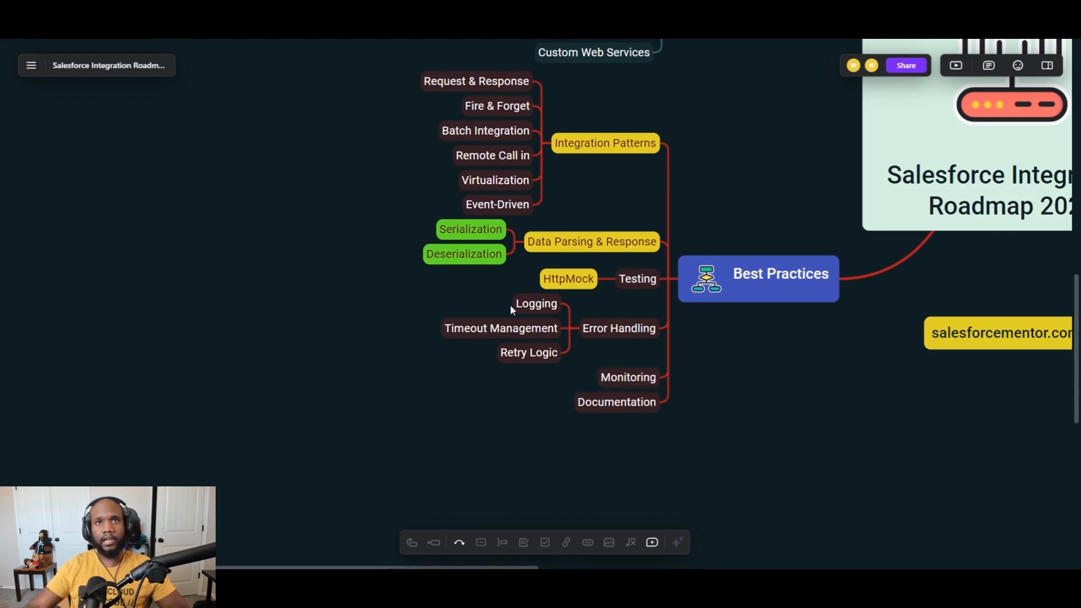
{"action": "mouse_move", "coordinate": [697, 384]}
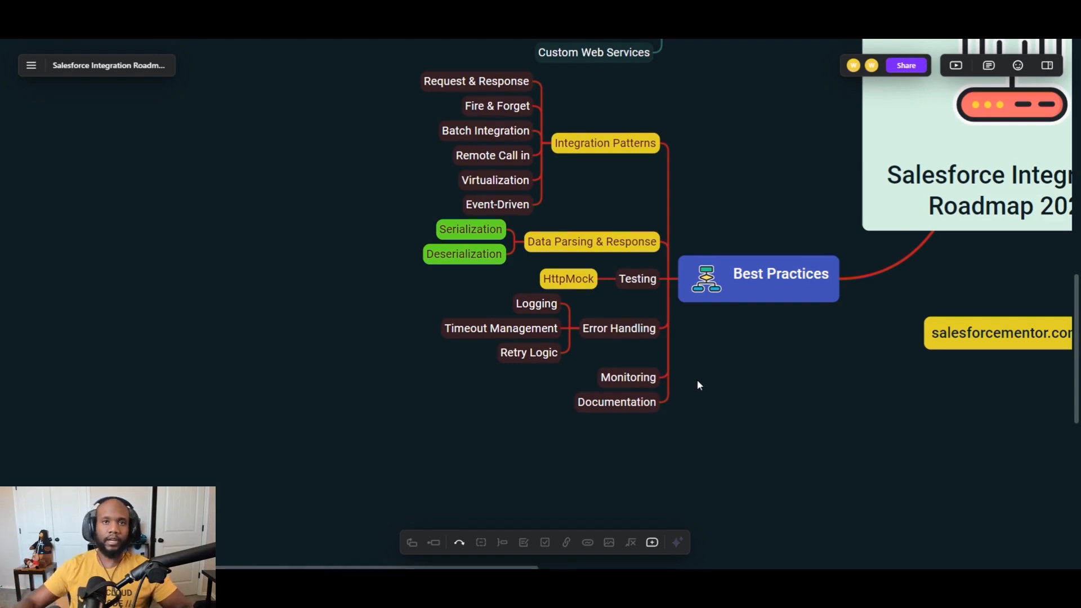
{"action": "mouse_move", "coordinate": [614, 421]}
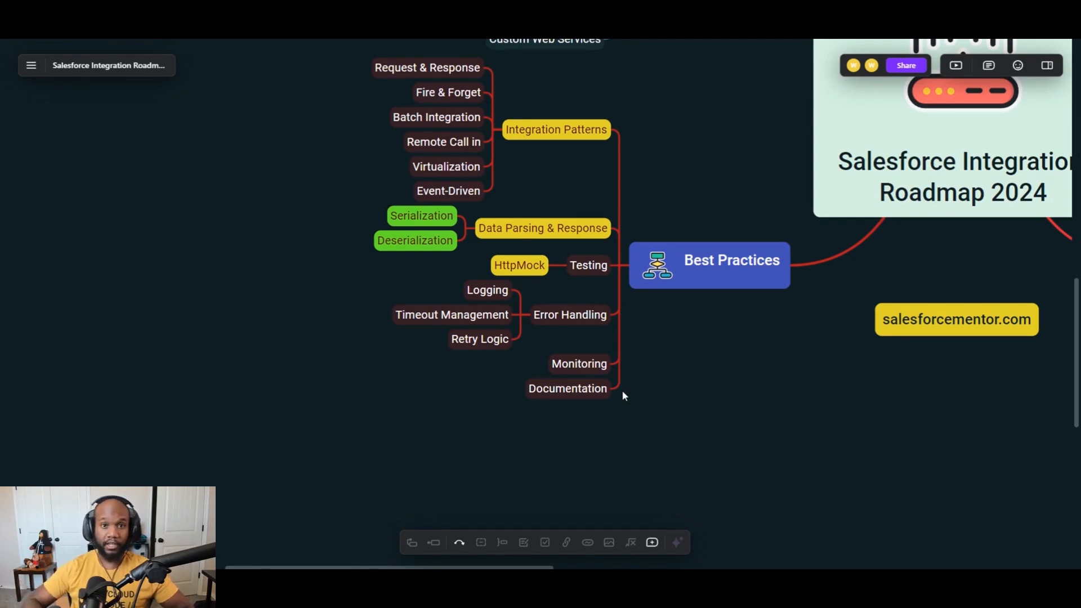
{"action": "mouse_move", "coordinate": [574, 408]}
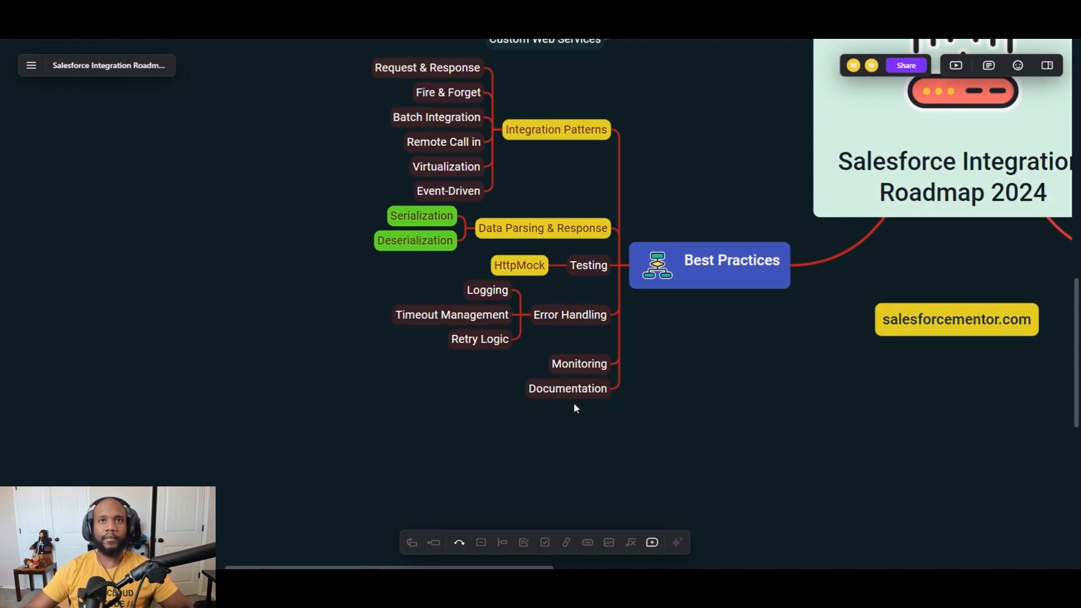
{"action": "mouse_move", "coordinate": [706, 380]}
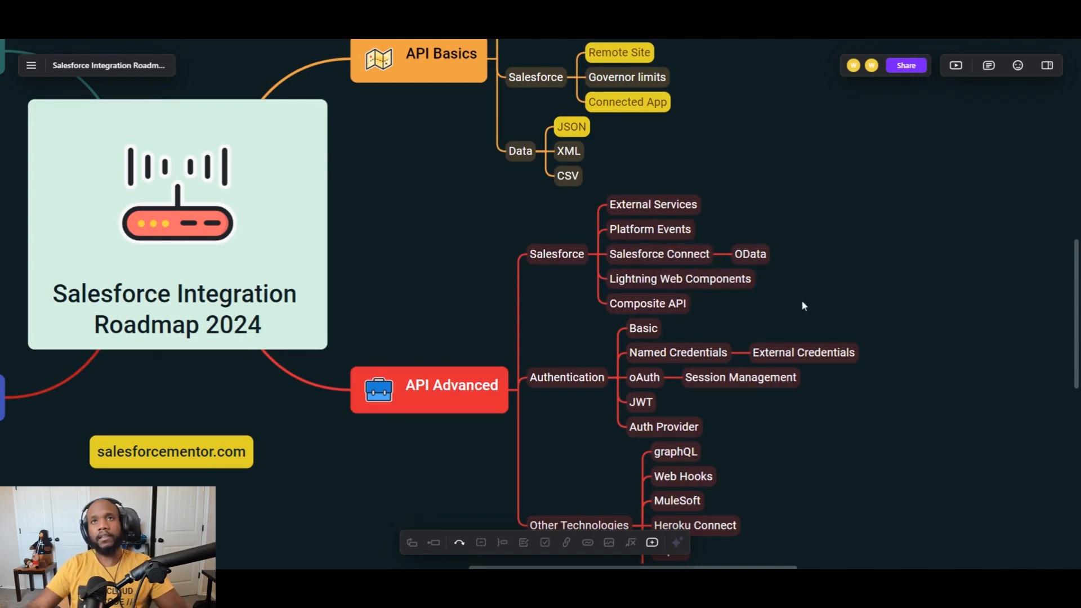
Apply a green fill to External Services and Platform Events under API Advanced
{"action": "left_click", "coordinate": [649, 229]}
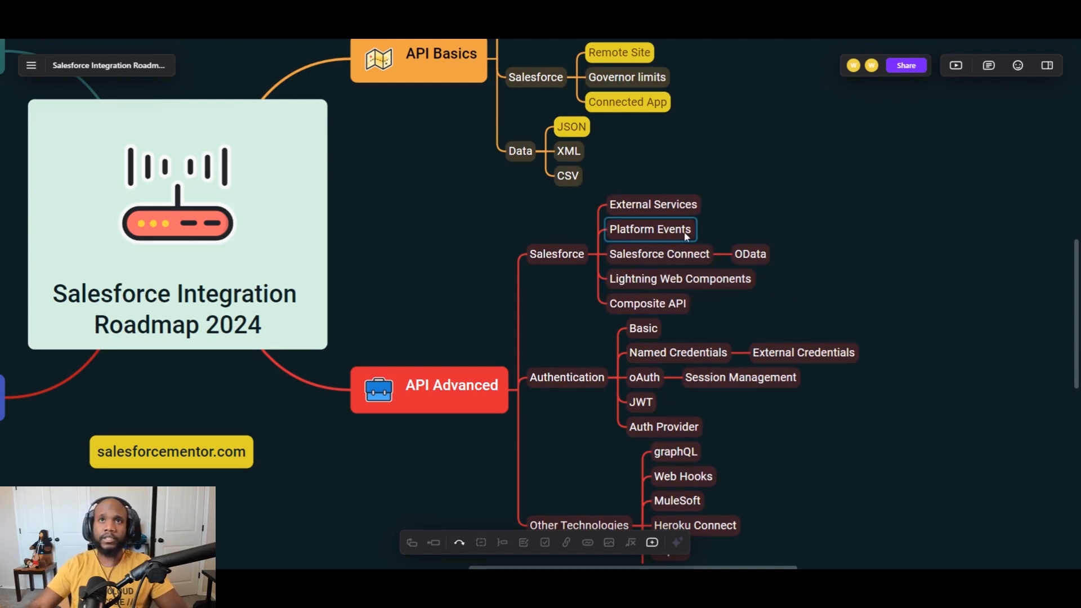
{"action": "mouse_move", "coordinate": [722, 230]}
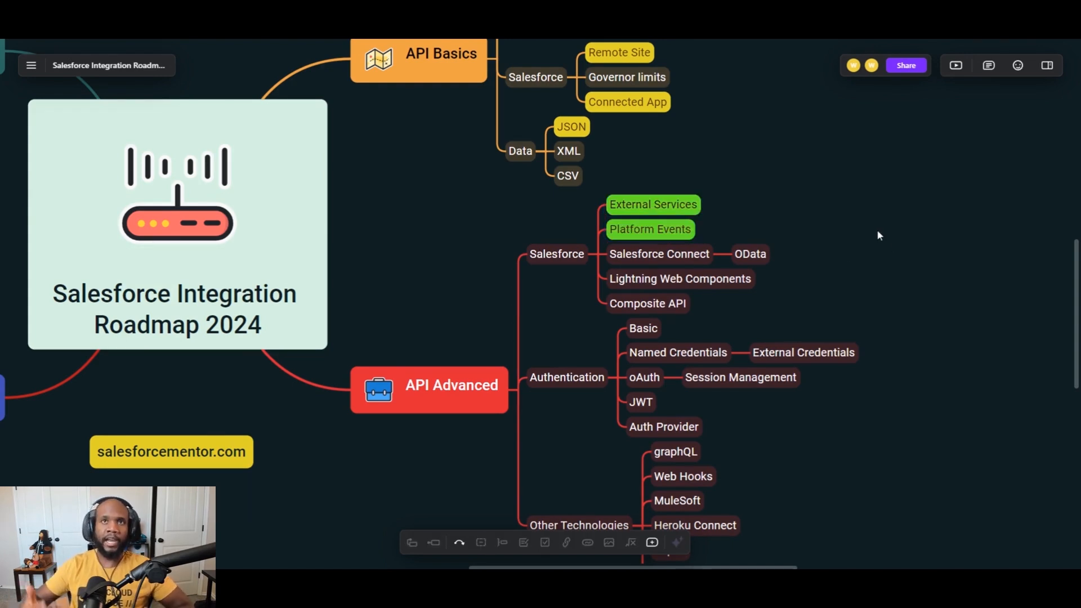
{"action": "left_click", "coordinate": [647, 303]}
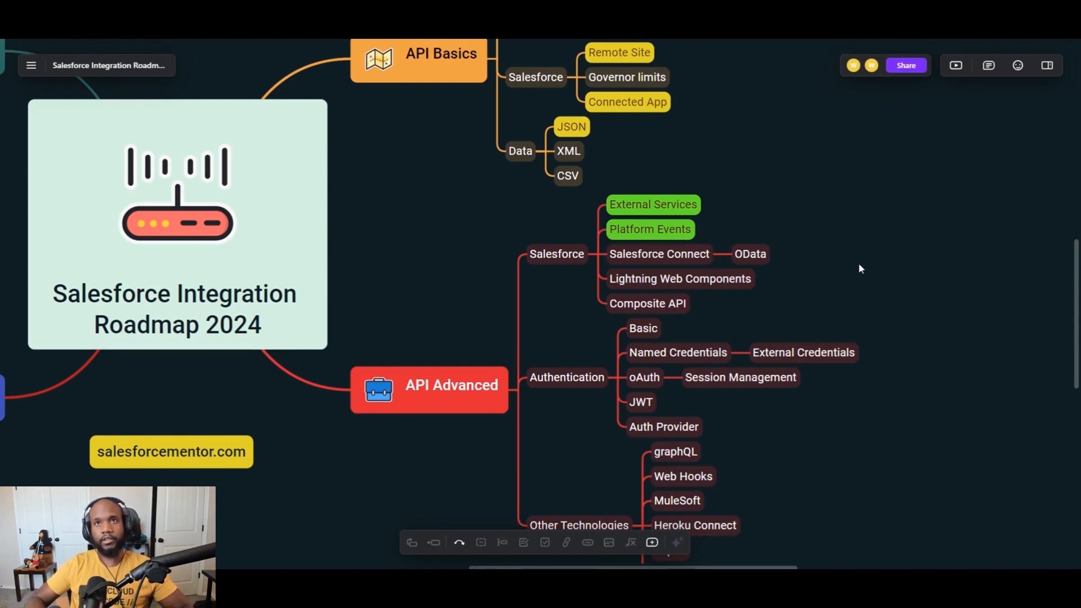
{"action": "mouse_move", "coordinate": [788, 256]}
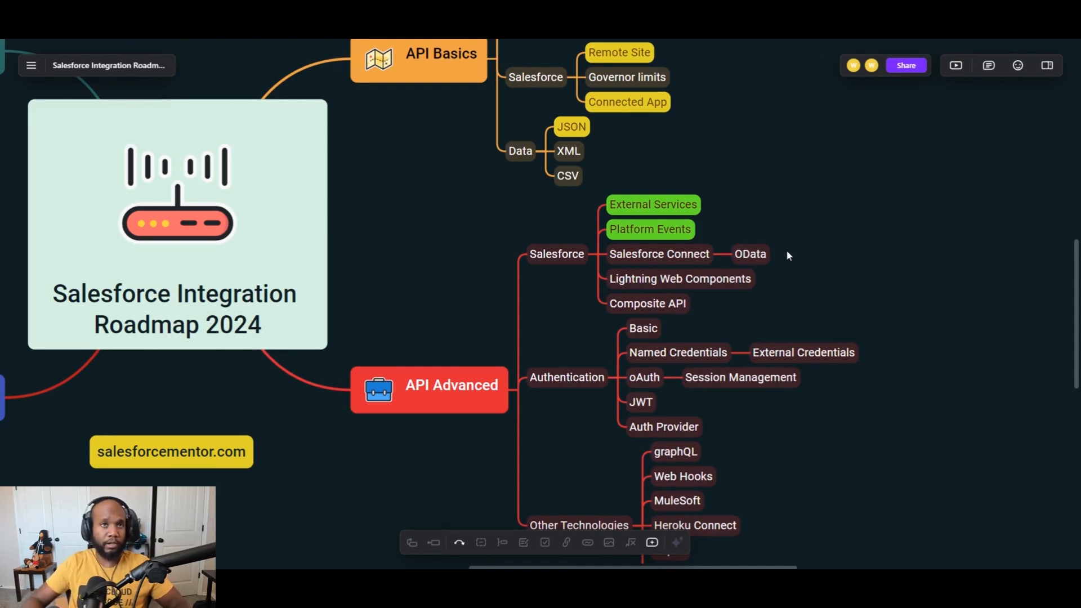
{"action": "left_click", "coordinate": [658, 253]}
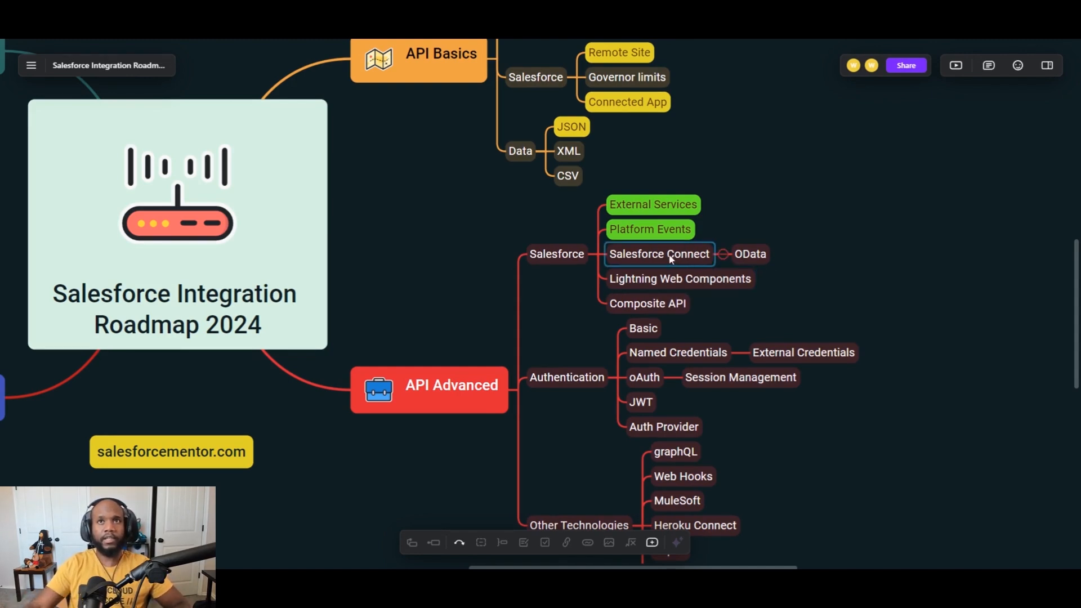
{"action": "left_click", "coordinate": [649, 229]}
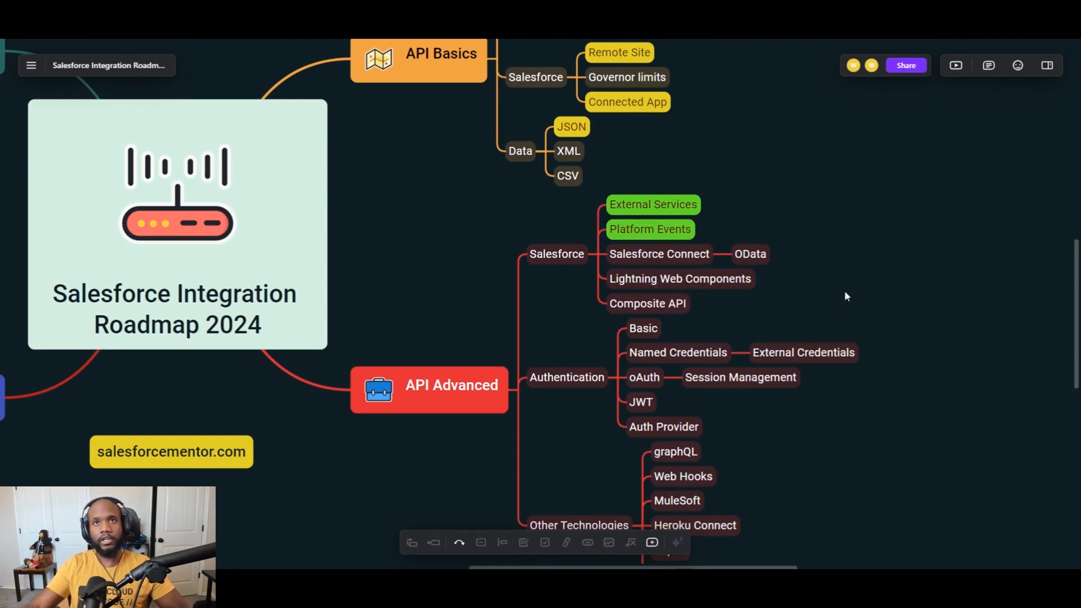
Scroll down and select Composite API under Salesforce to recolour it green
{"action": "scroll", "scroll_direction": "down", "scroll_amount": 3}
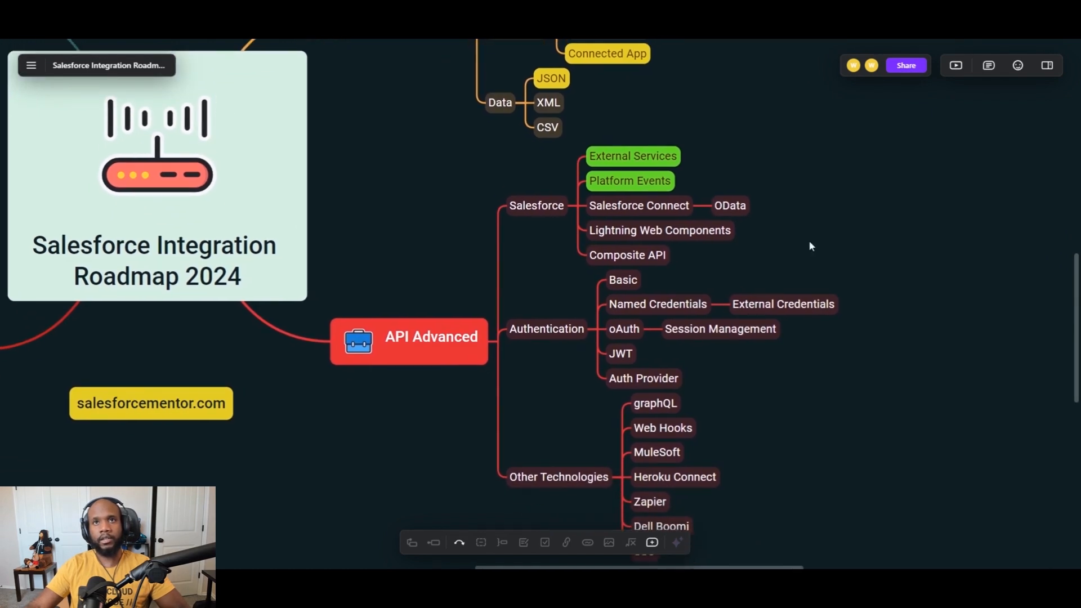
{"action": "left_click", "coordinate": [627, 254]}
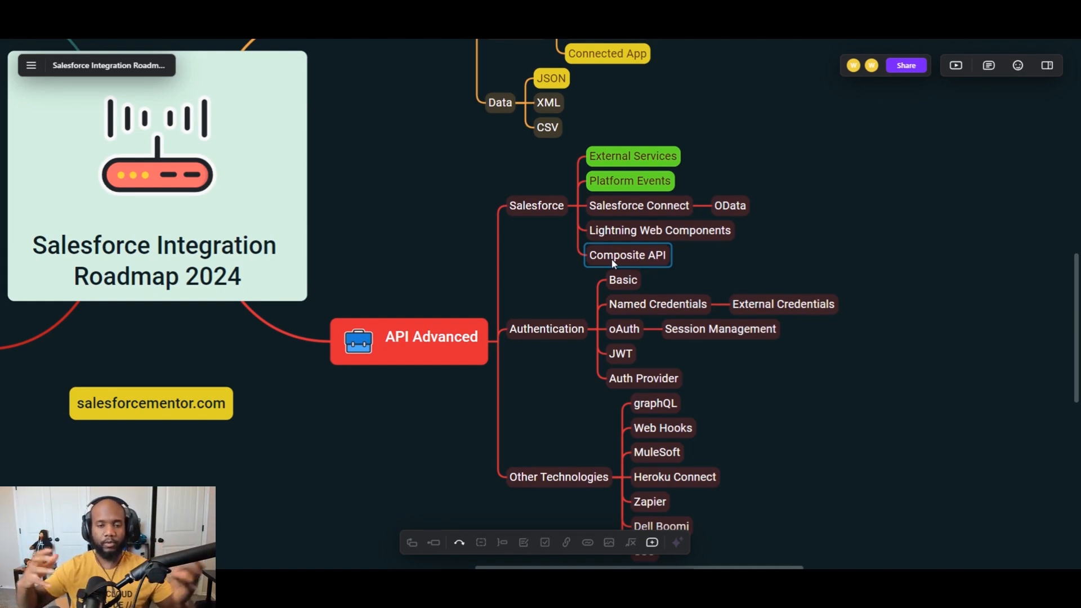
{"action": "mouse_move", "coordinate": [664, 269]}
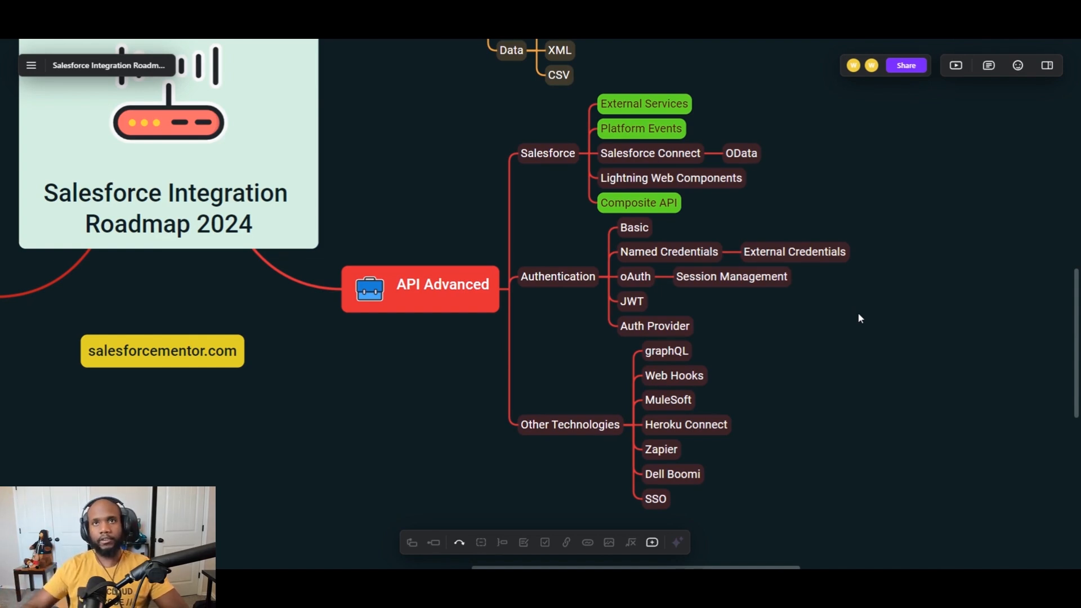
{"action": "mouse_move", "coordinate": [675, 286]}
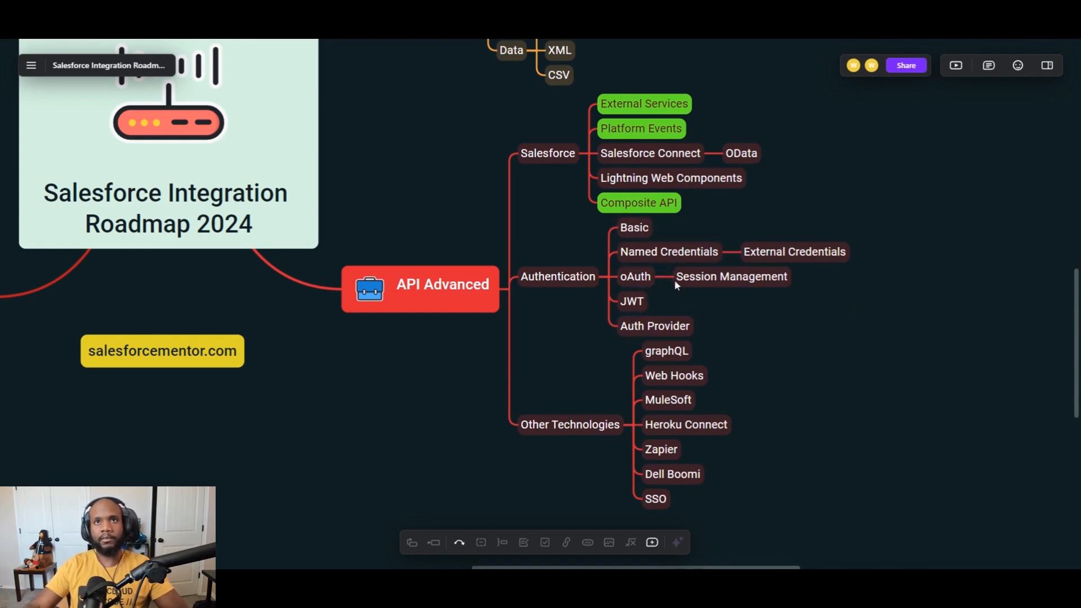
{"action": "mouse_move", "coordinate": [832, 324]}
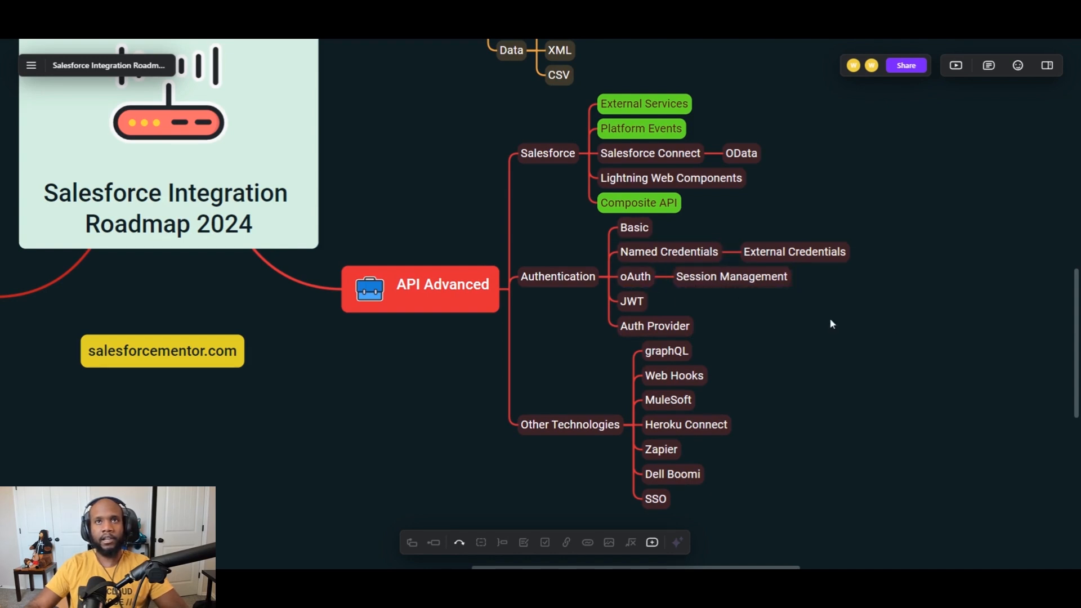
Fill Named Credentials yellow and the oAuth topic under Authentication green
{"action": "left_click", "coordinate": [634, 276]}
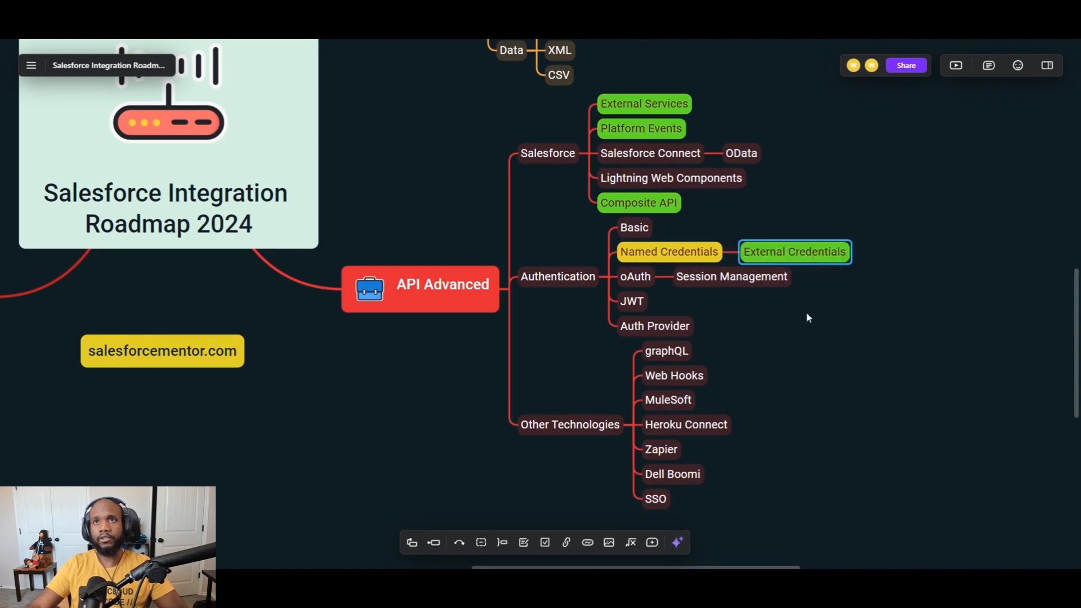
{"action": "left_click", "coordinate": [804, 314]}
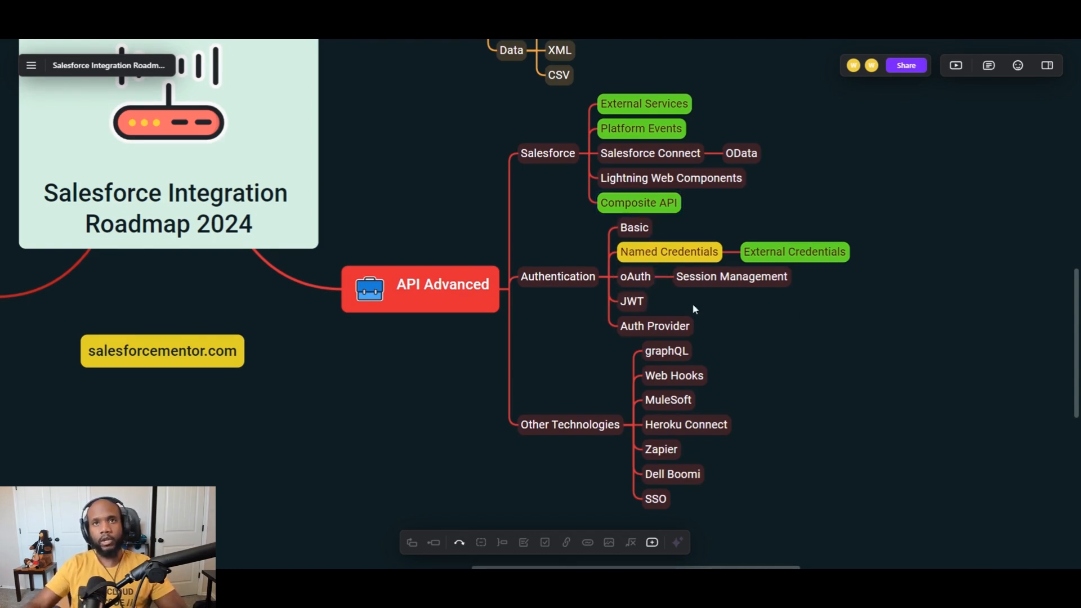
{"action": "left_click", "coordinate": [634, 276]}
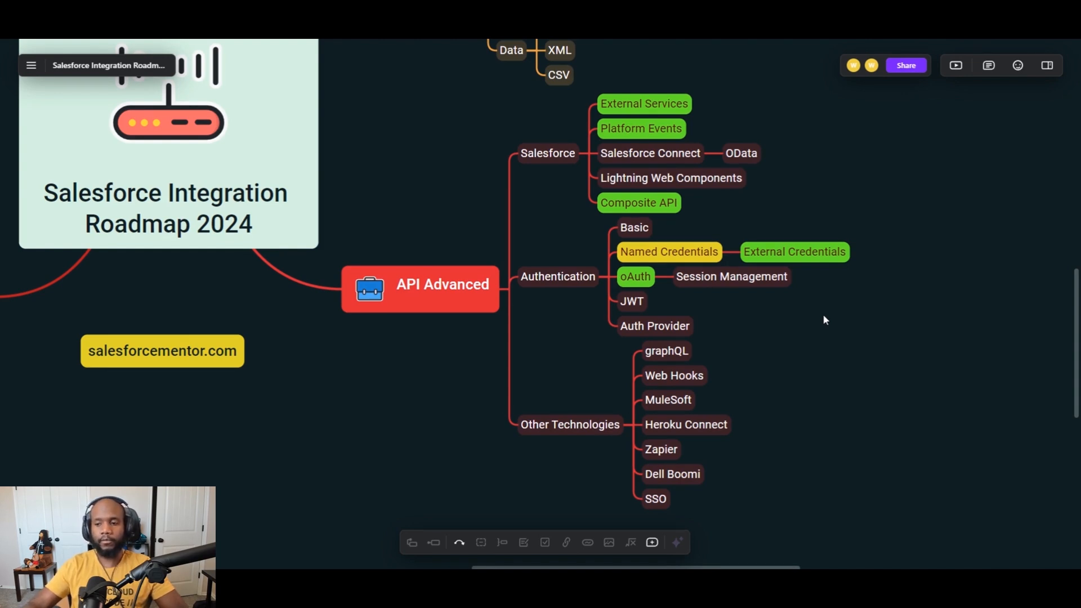
{"action": "left_click", "coordinate": [569, 425]}
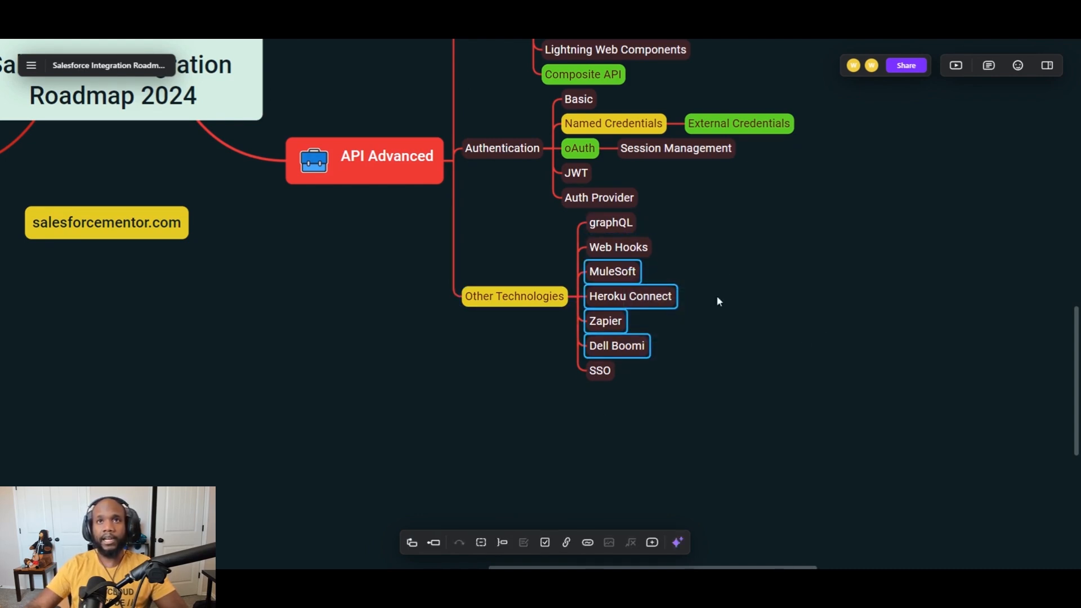
{"action": "mouse_move", "coordinate": [602, 331]}
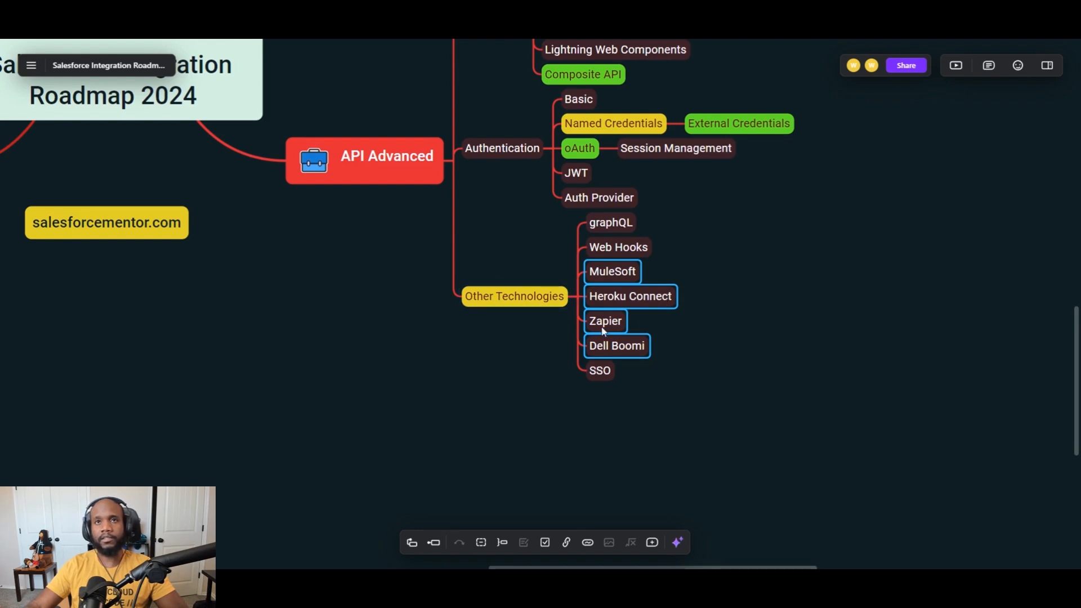
{"action": "mouse_move", "coordinate": [612, 277]}
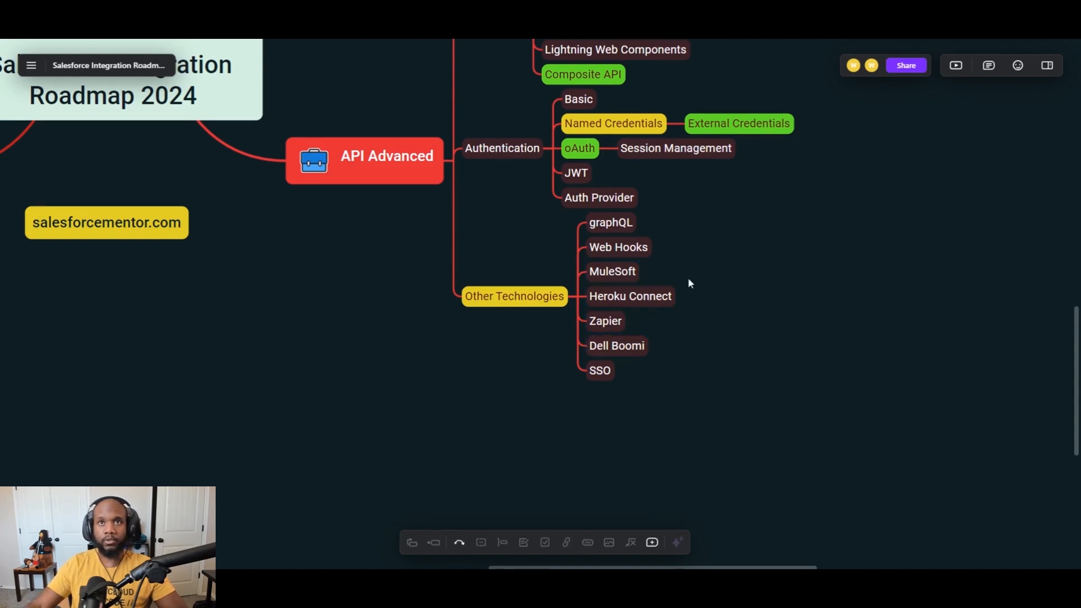
Try a yellow fill on the Other Technologies topic; it stays unhighlighted
{"action": "left_click", "coordinate": [604, 320]}
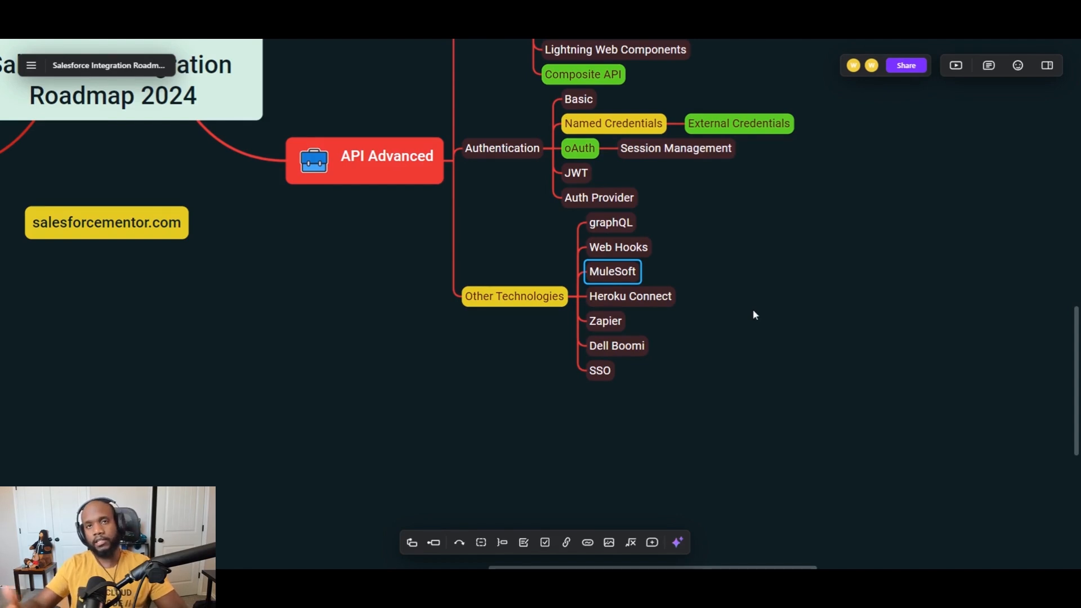
{"action": "mouse_move", "coordinate": [749, 315]}
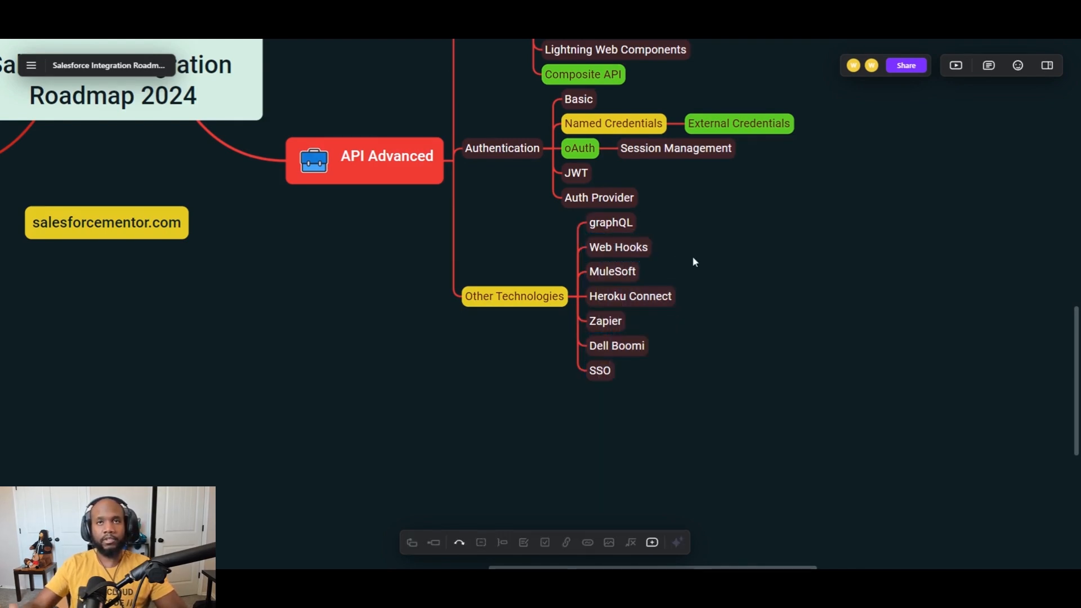
{"action": "left_click", "coordinate": [609, 221]}
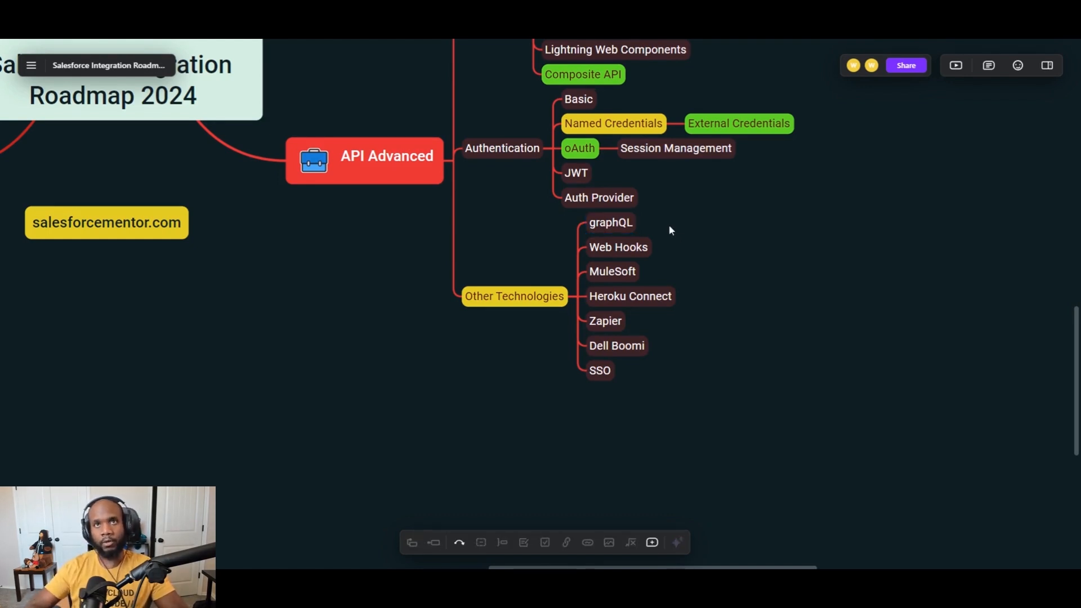
{"action": "mouse_move", "coordinate": [705, 319]}
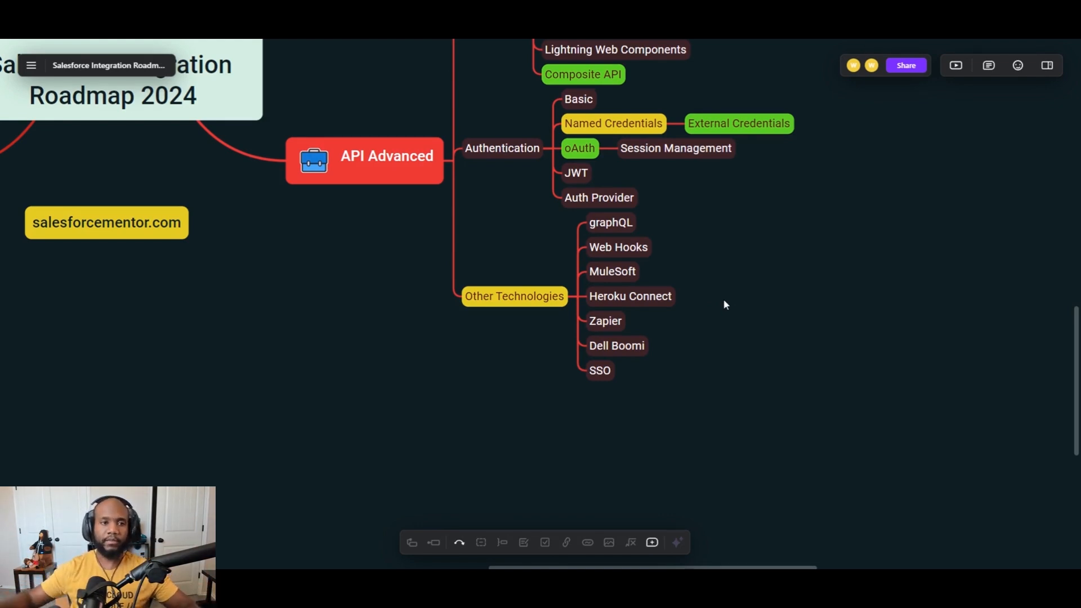
{"action": "left_click", "coordinate": [612, 271]}
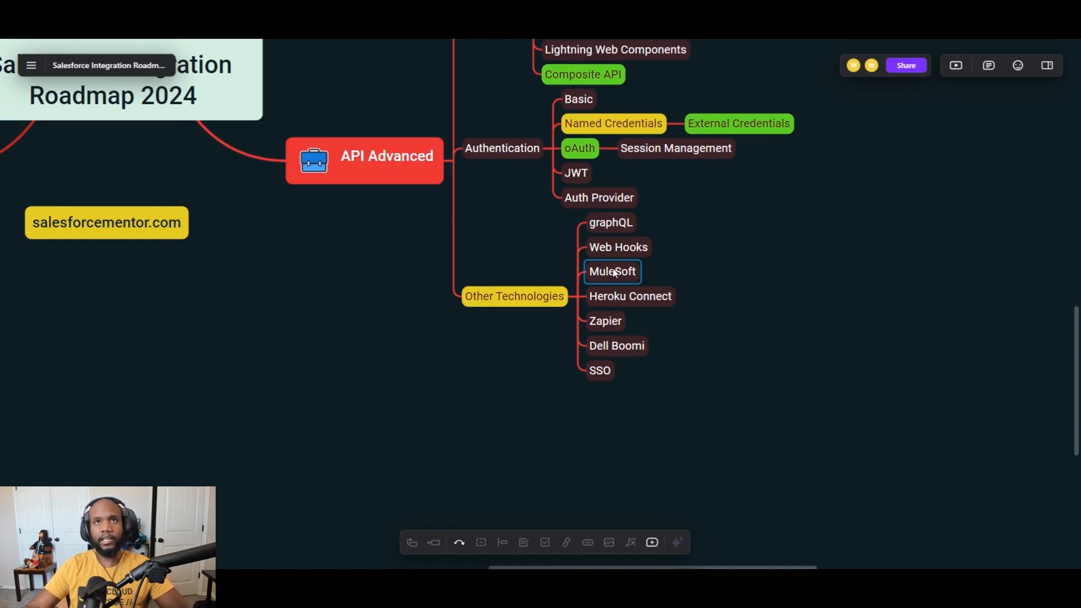
{"action": "left_click", "coordinate": [609, 222]}
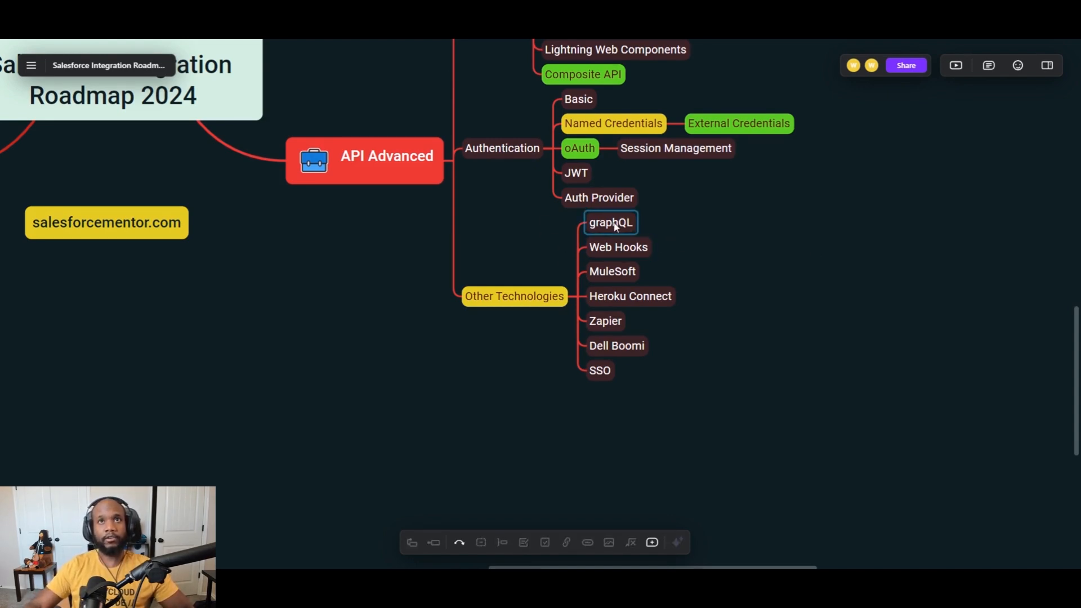
{"action": "mouse_move", "coordinate": [609, 231]}
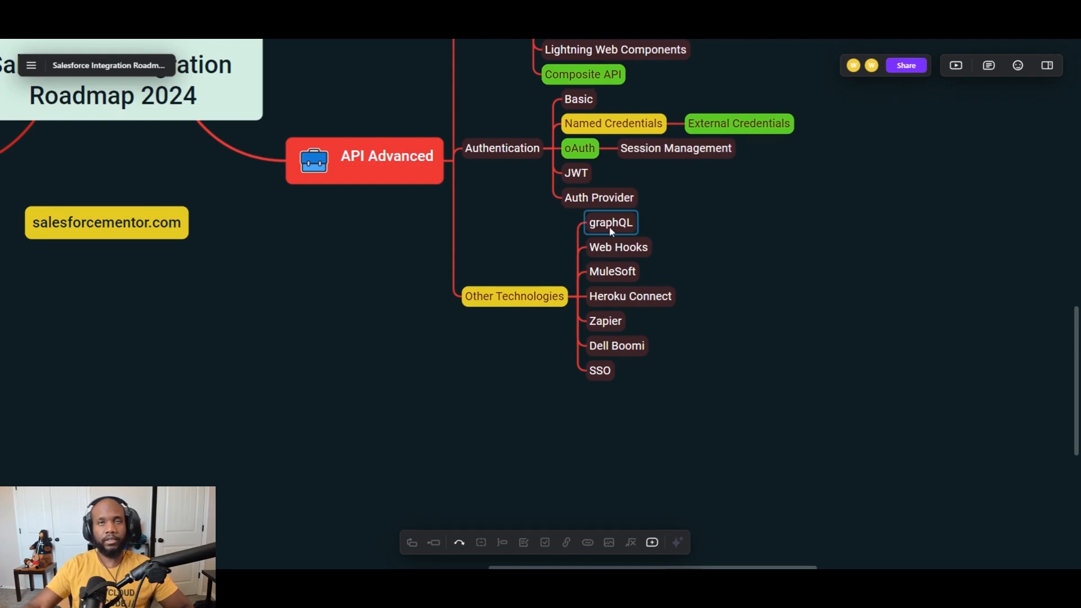
Fill the graphQL topic under Other Technologies with yellow
{"action": "left_click", "coordinate": [610, 222]}
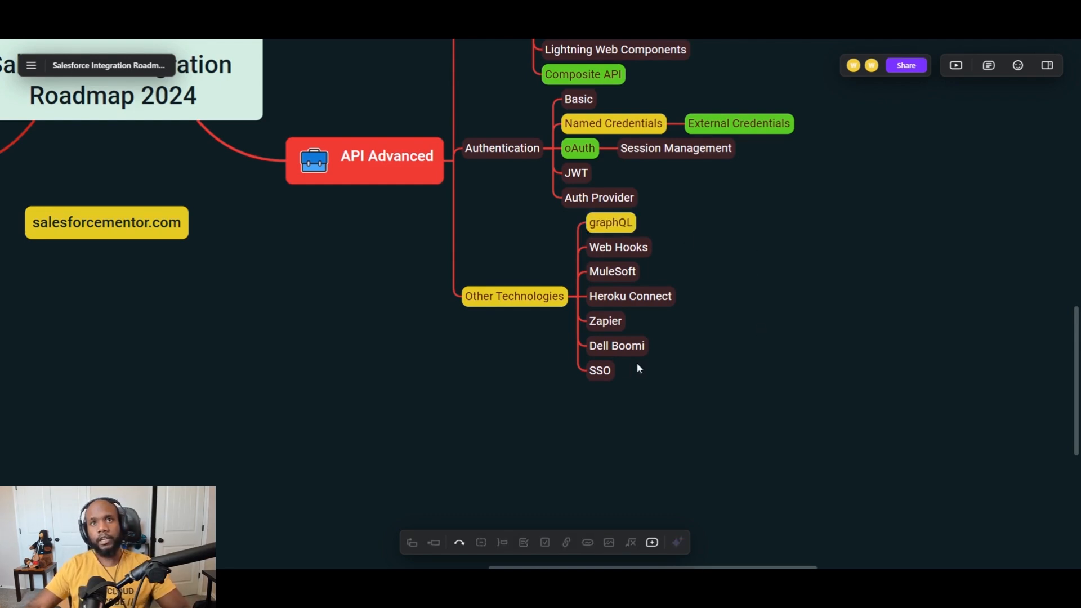
{"action": "left_click", "coordinate": [599, 370]}
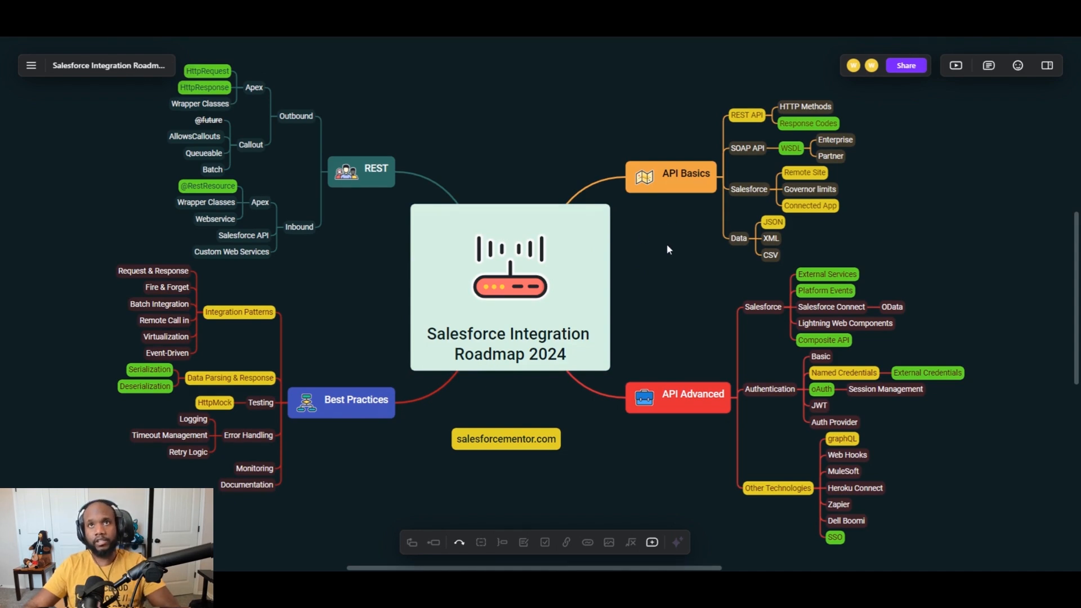
{"action": "mouse_move", "coordinate": [655, 273]}
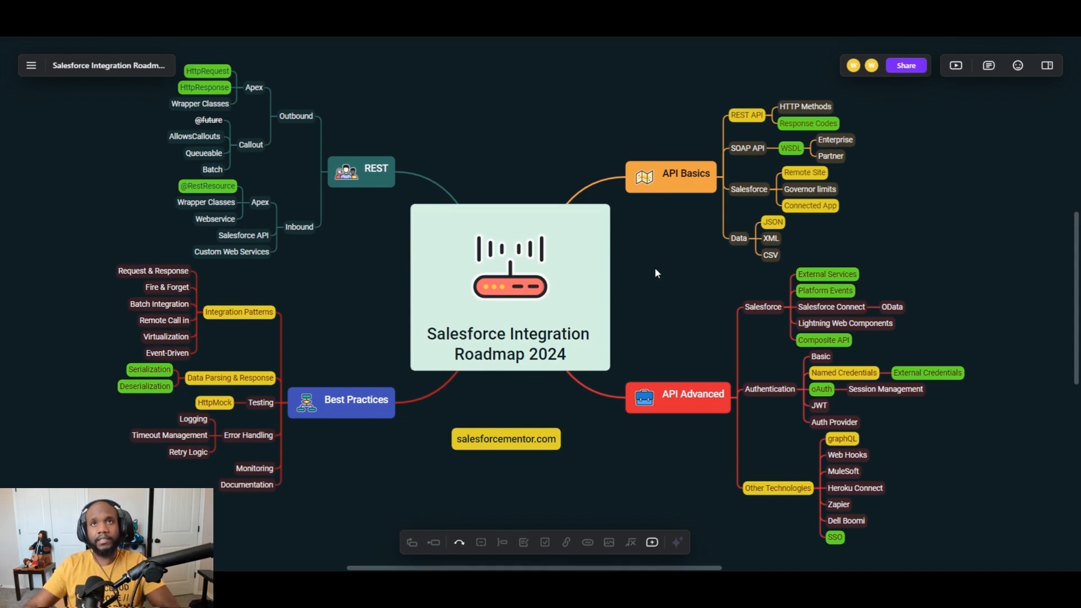
Zoom out so the whole Salesforce Integration Roadmap 2024 map fits the window
{"action": "left_click", "coordinate": [669, 174]}
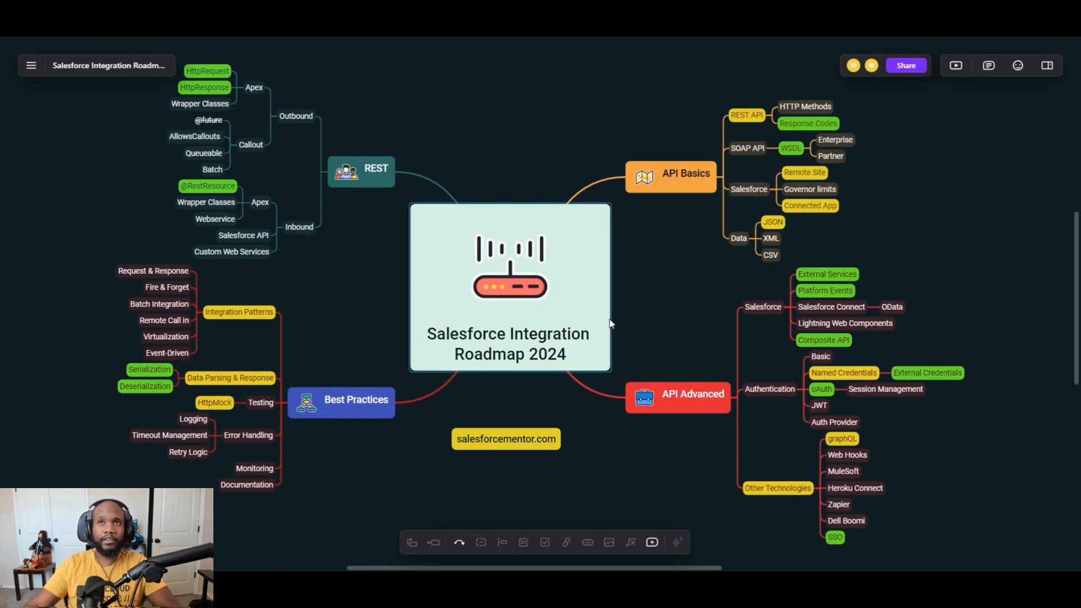
{"action": "mouse_move", "coordinate": [752, 212]}
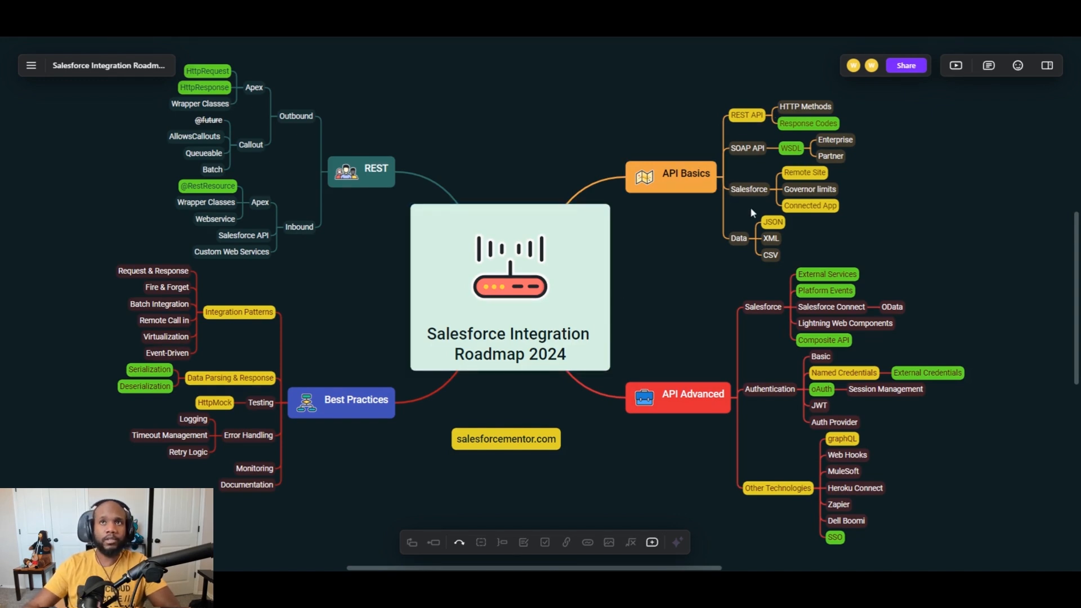
{"action": "mouse_move", "coordinate": [799, 254]}
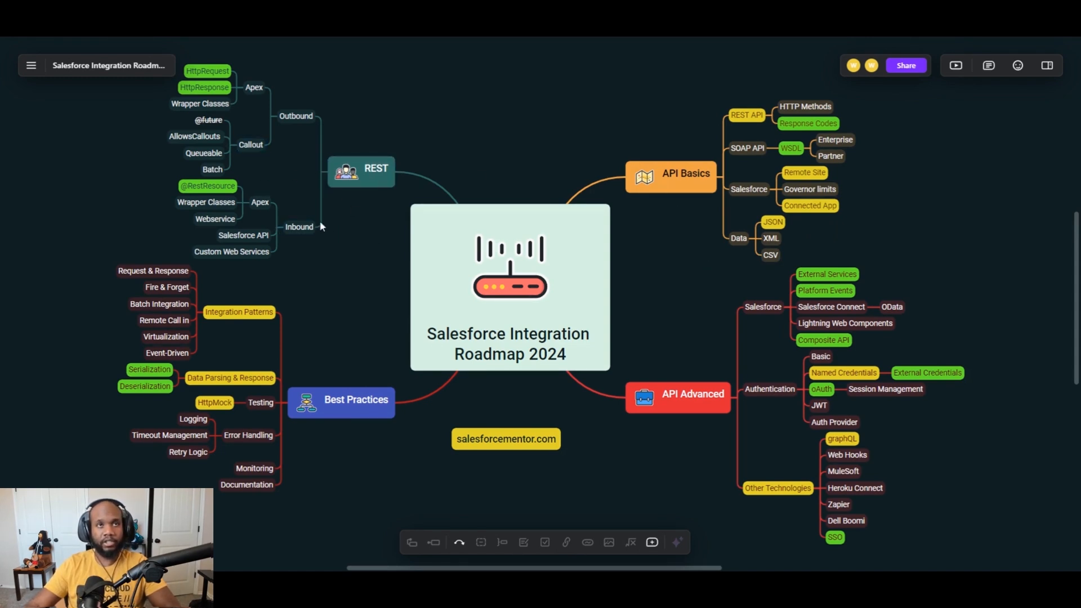
{"action": "mouse_move", "coordinate": [364, 252]}
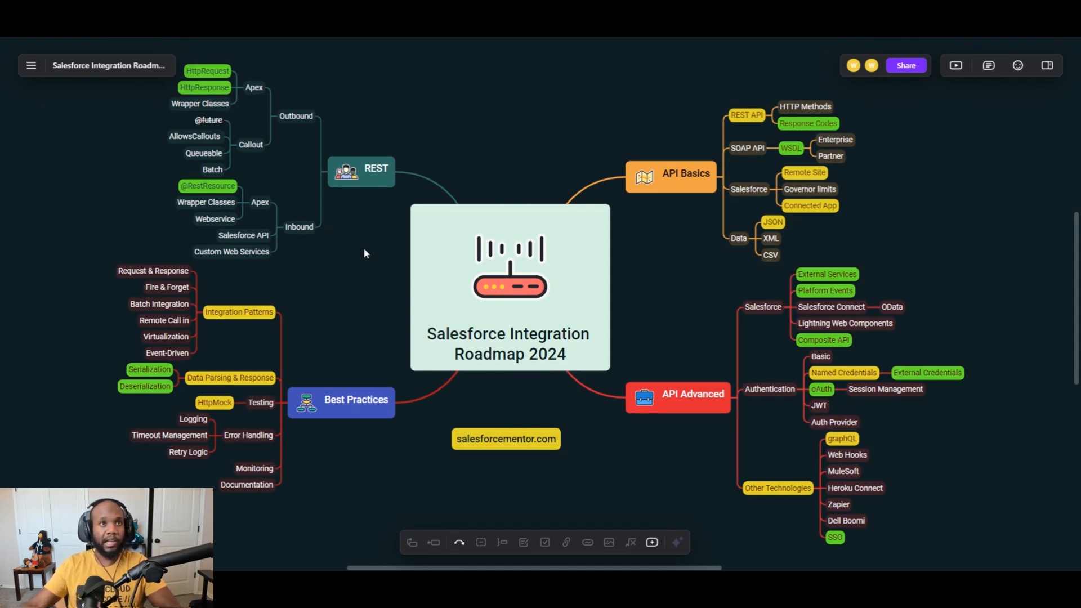
{"action": "mouse_move", "coordinate": [351, 288]}
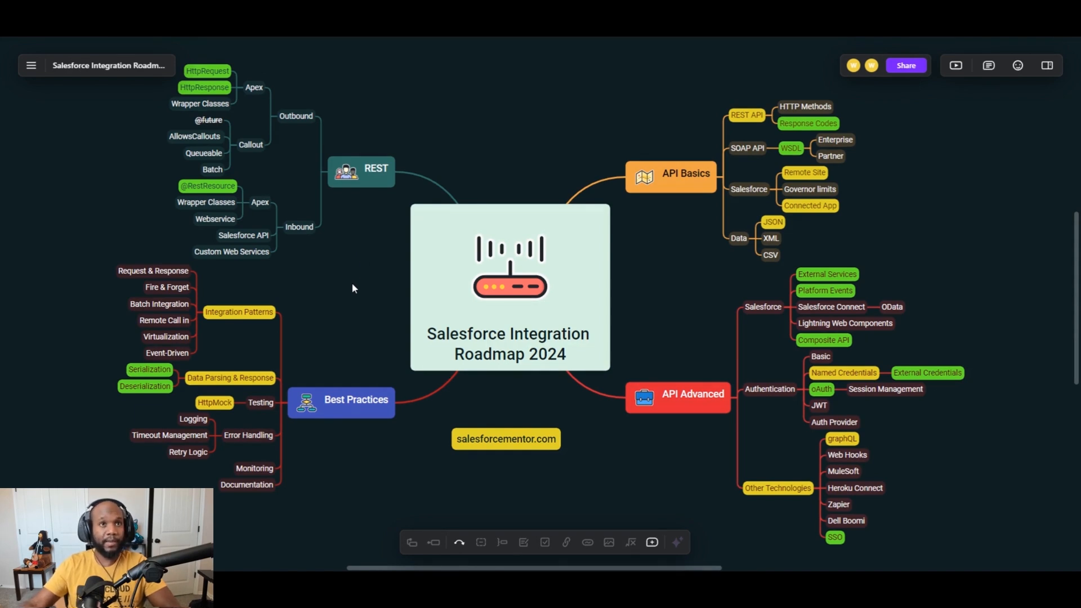
{"action": "left_click", "coordinate": [341, 402]}
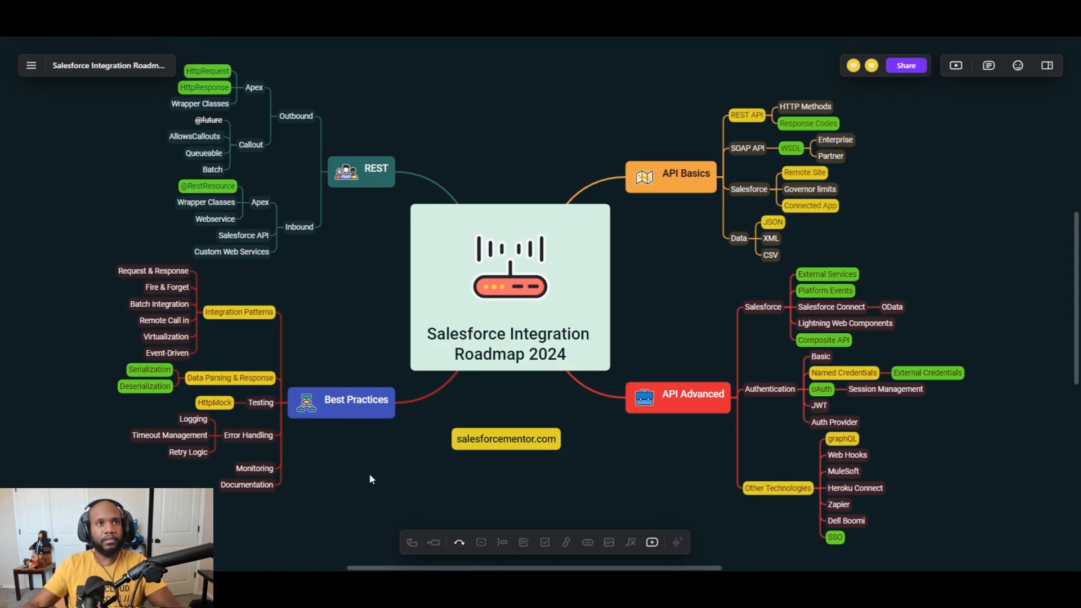
{"action": "left_click", "coordinate": [246, 484]}
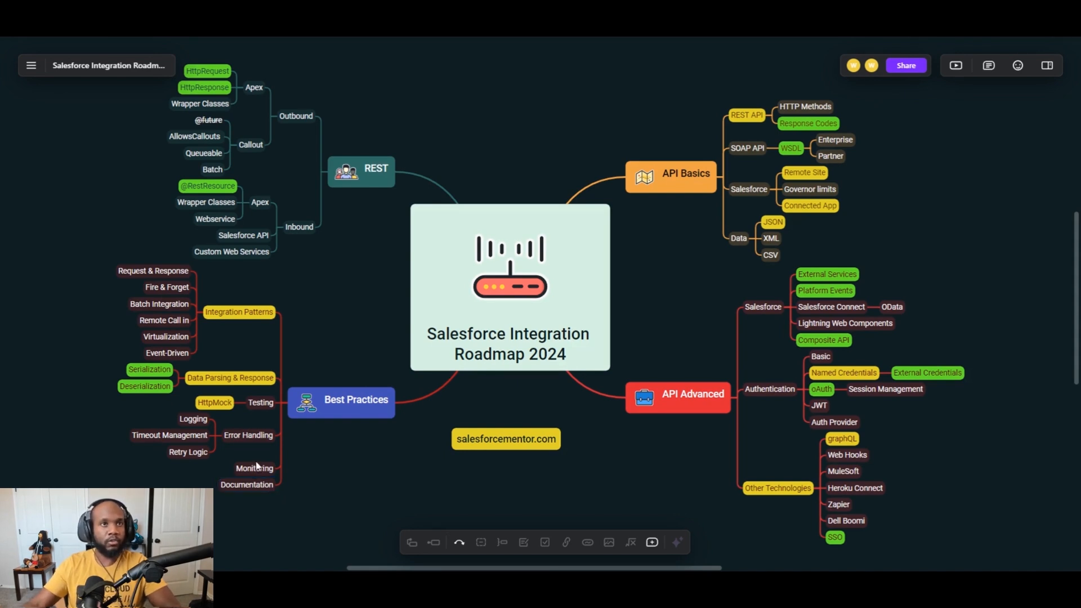
{"action": "mouse_move", "coordinate": [354, 457]}
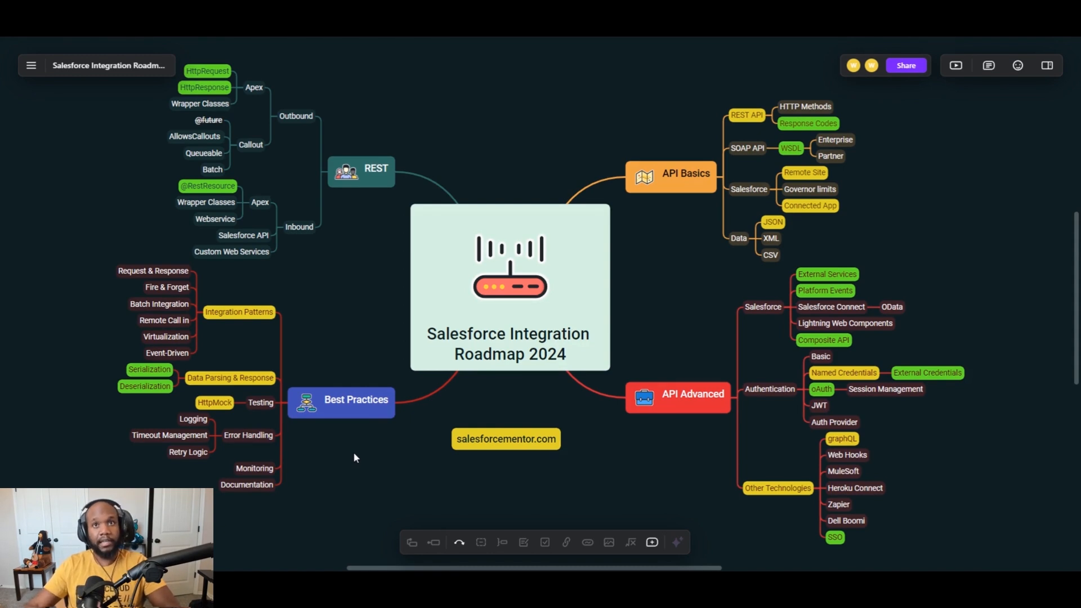
{"action": "mouse_move", "coordinate": [788, 430]}
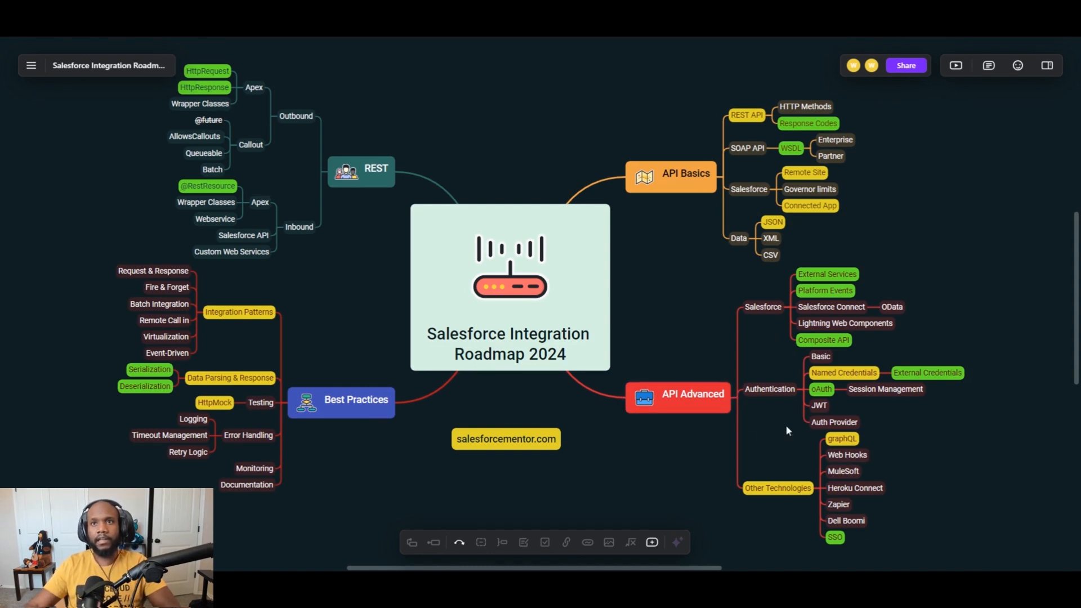
{"action": "mouse_move", "coordinate": [703, 288]}
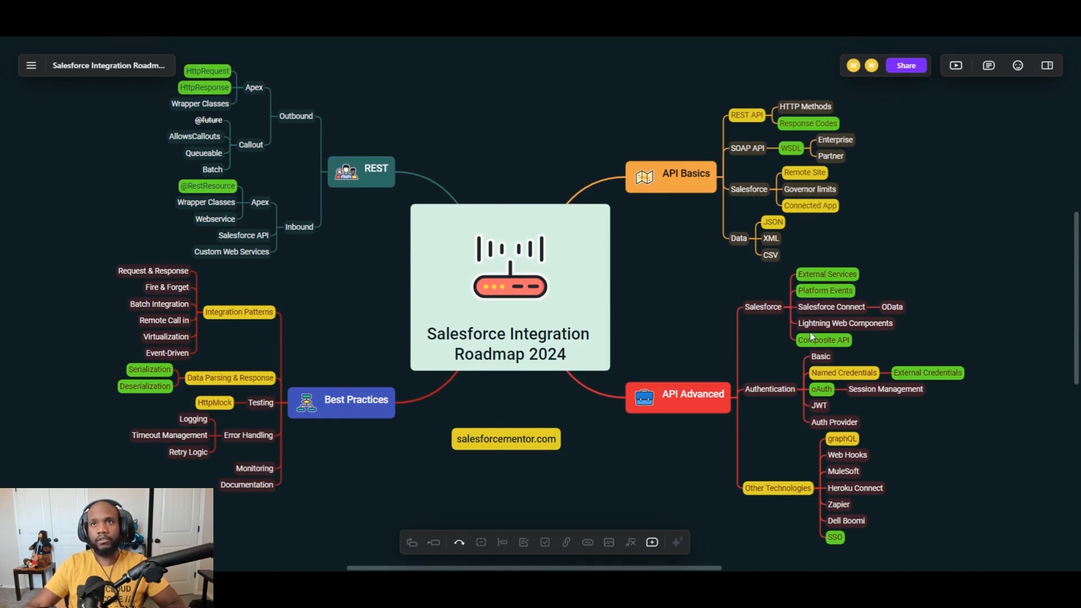
{"action": "mouse_move", "coordinate": [699, 325]}
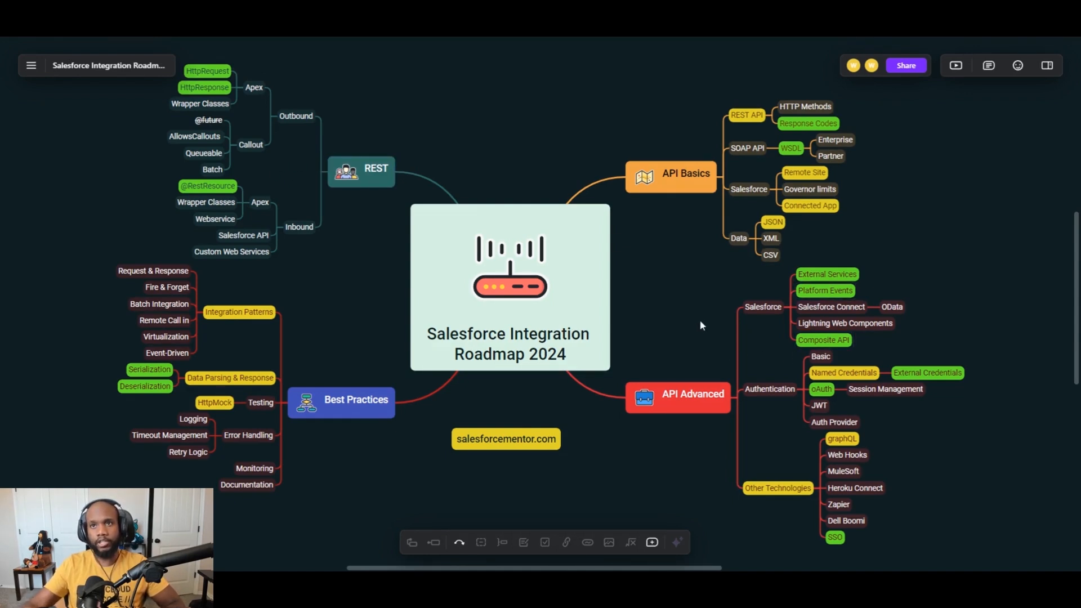
{"action": "mouse_move", "coordinate": [781, 442]}
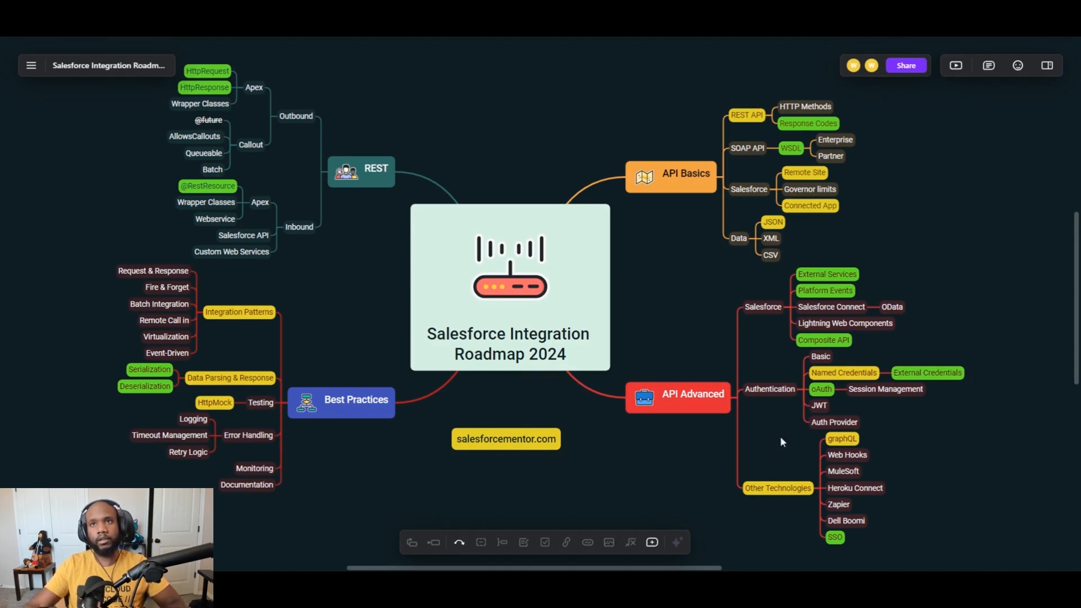
{"action": "mouse_move", "coordinate": [914, 415]}
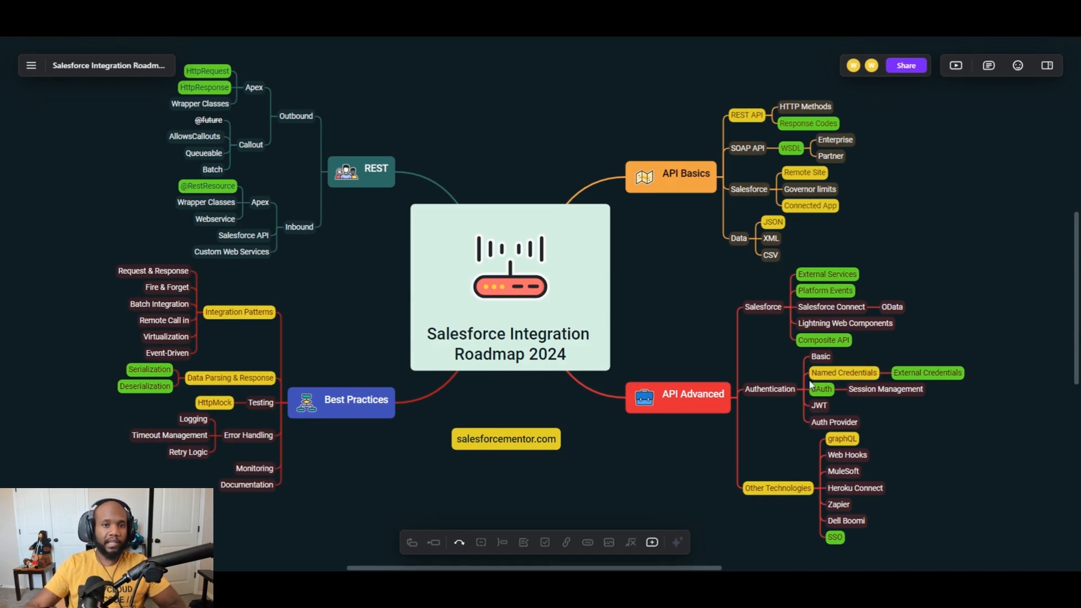
{"action": "mouse_move", "coordinate": [679, 320]}
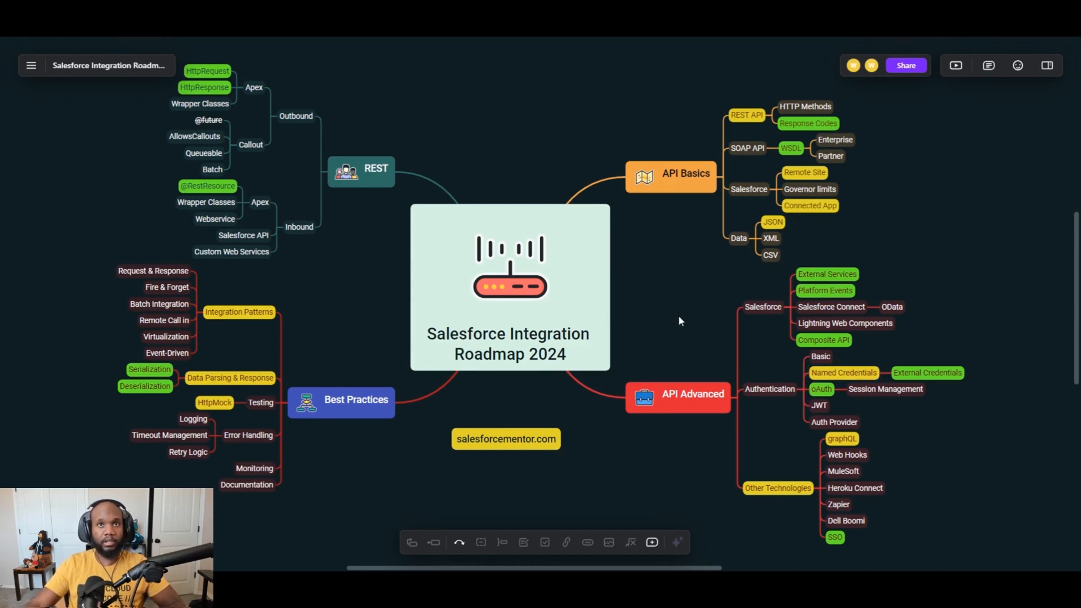